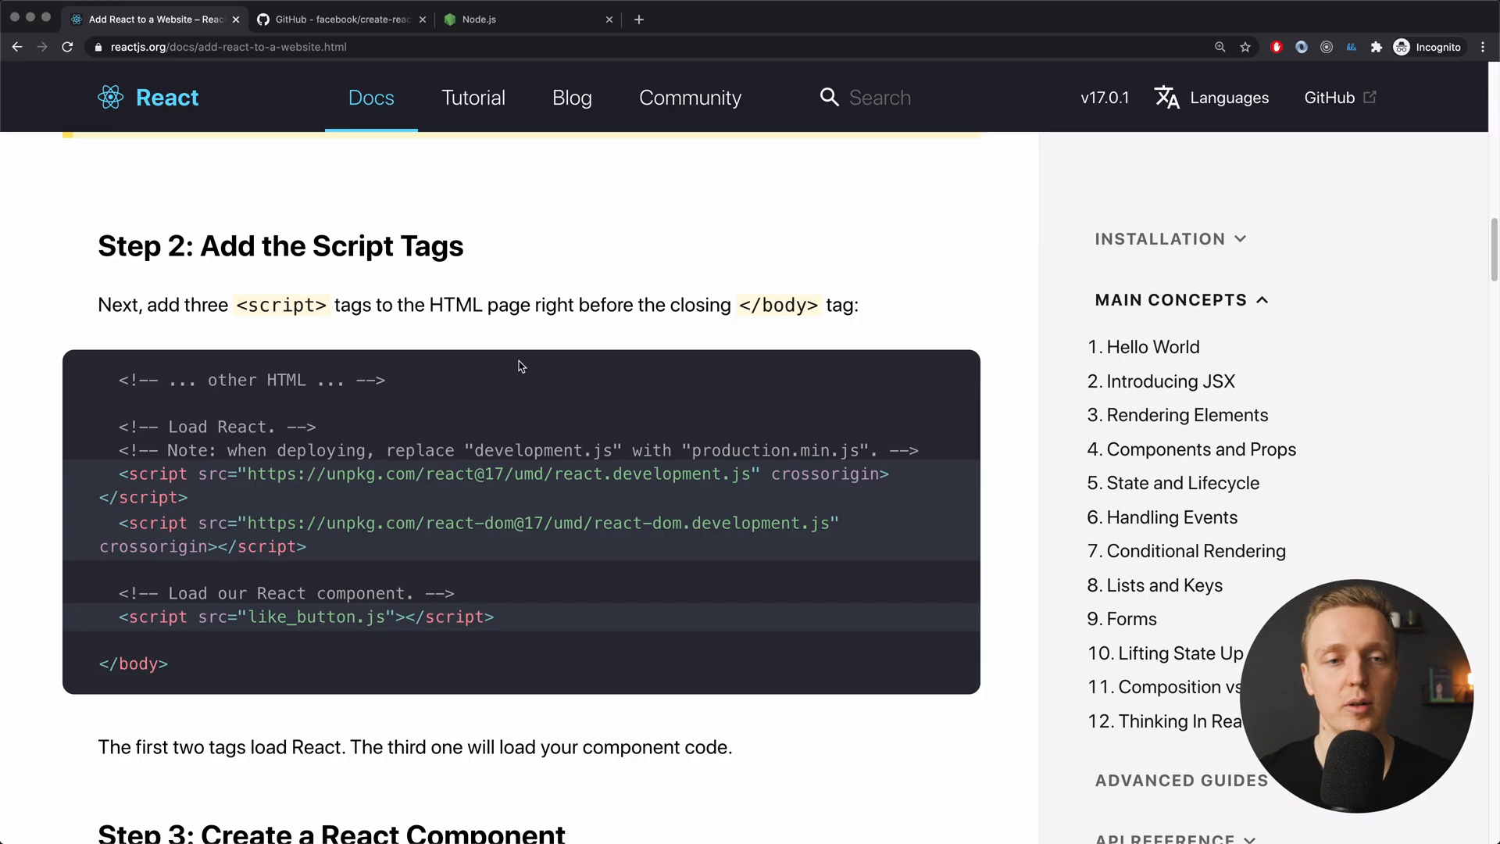
{"action": "mouse_move", "coordinate": [507, 348]}
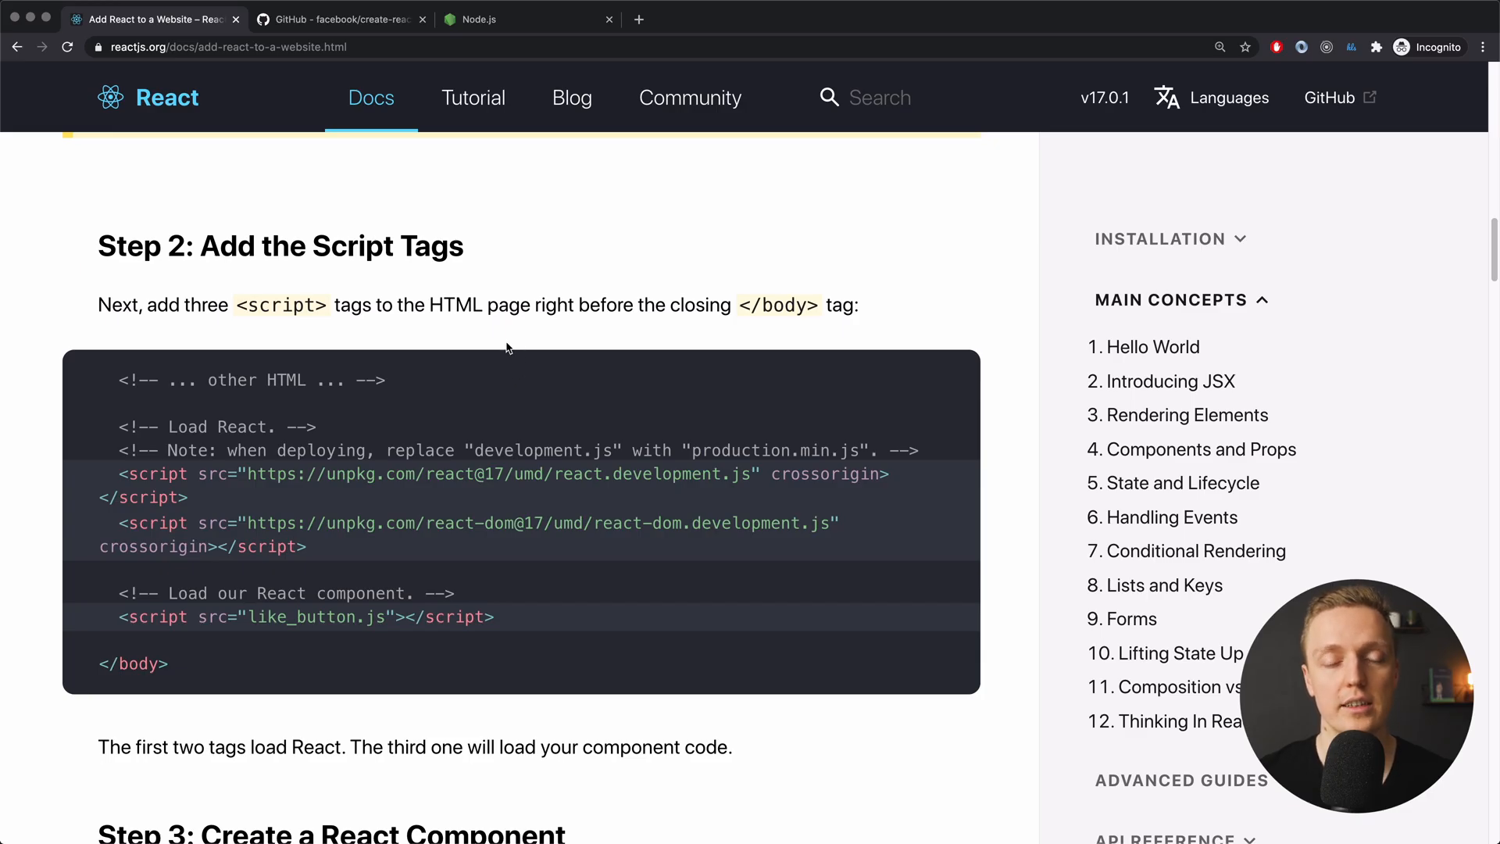
{"action": "mouse_move", "coordinate": [333, 314]}
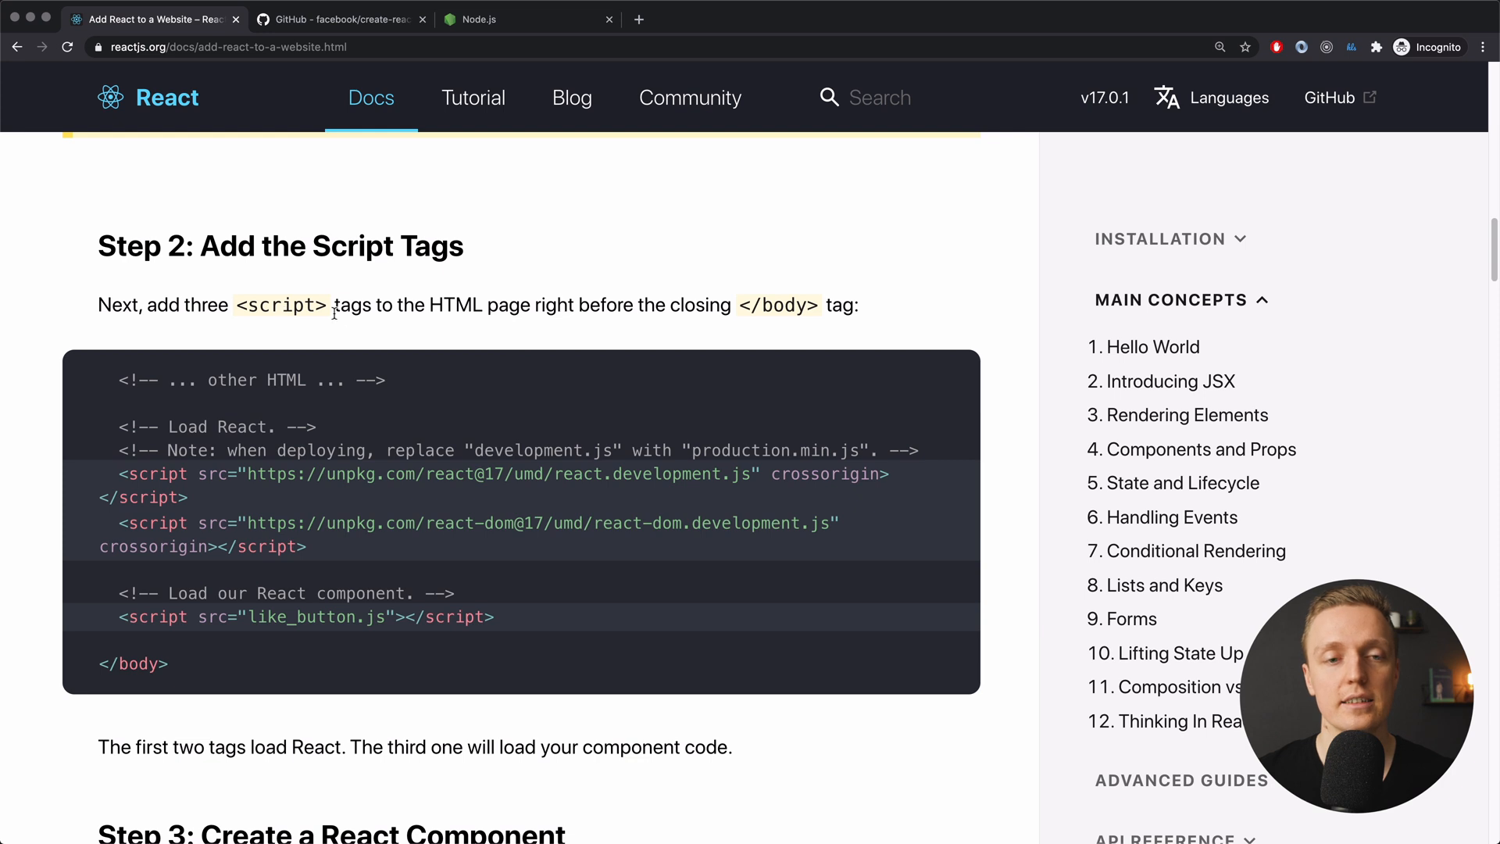
{"action": "mouse_move", "coordinate": [460, 358]}
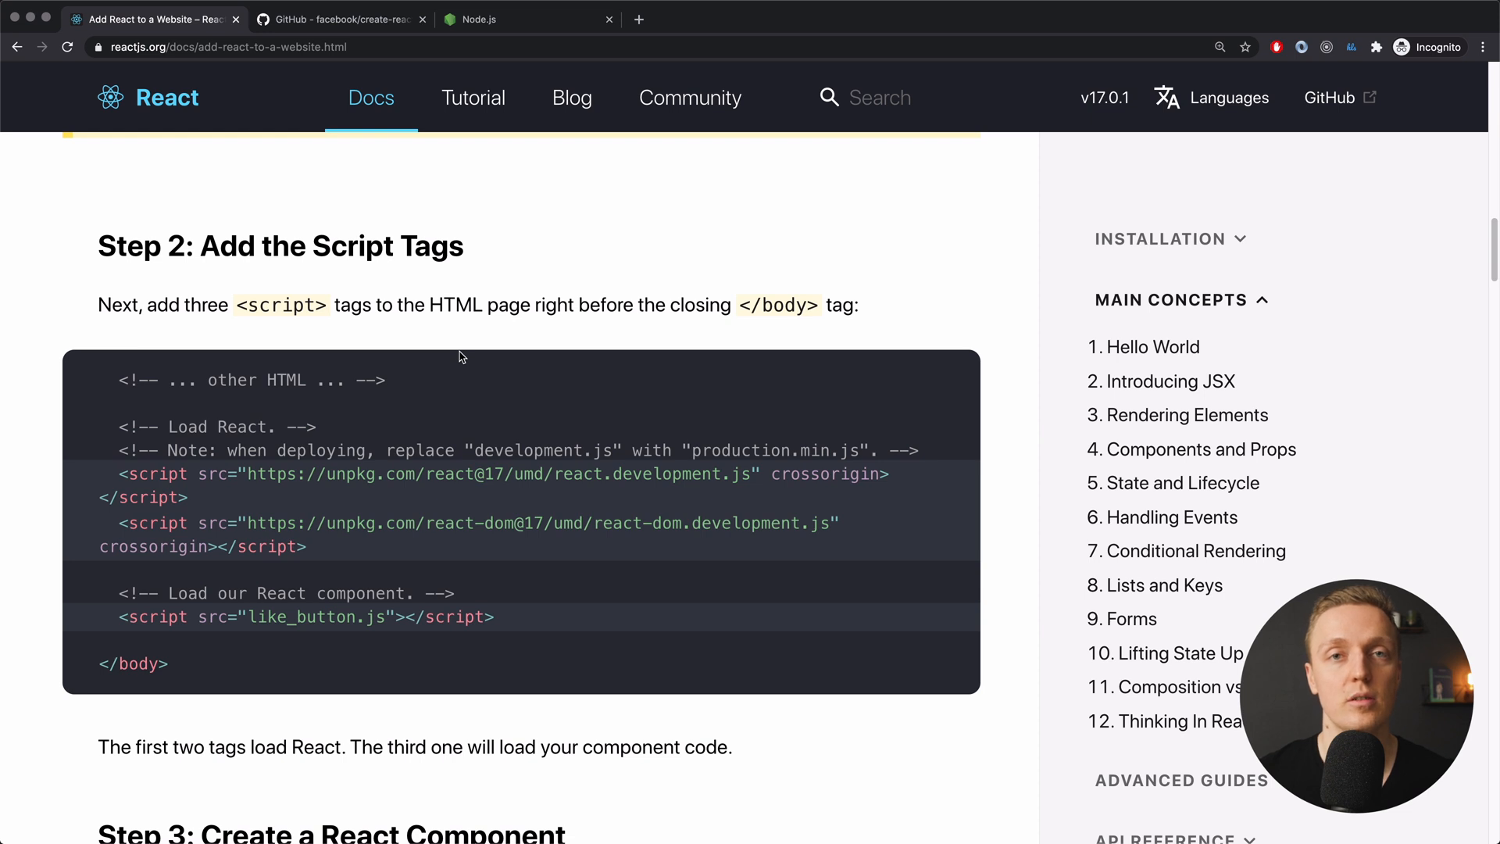
{"action": "mouse_move", "coordinate": [468, 349]}
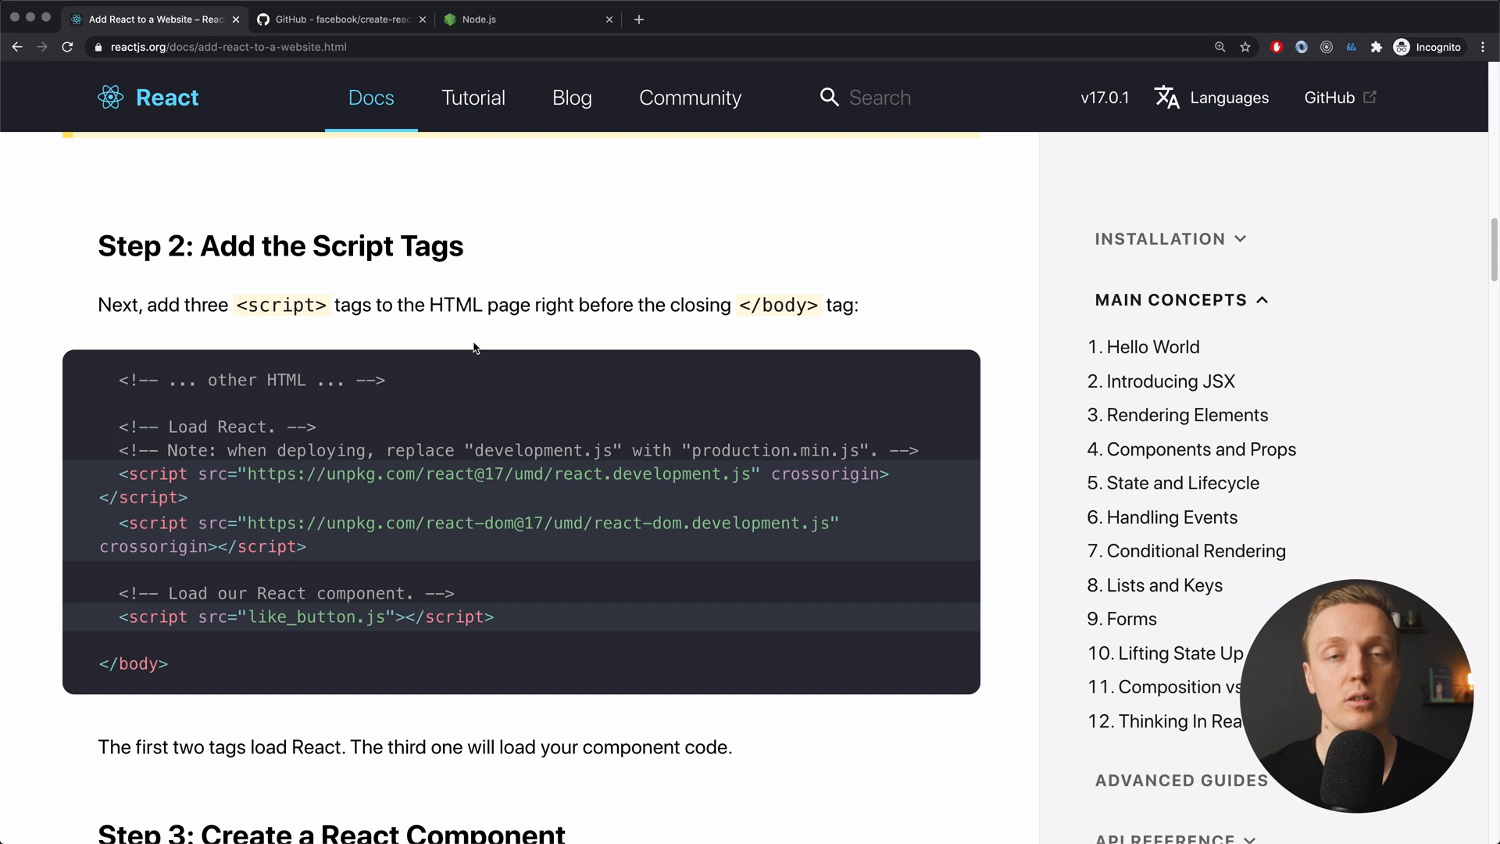
- Switch to the create-react-app repository tab and scroll its README to 'Creating an App'
{"action": "left_click", "coordinate": [338, 19]}
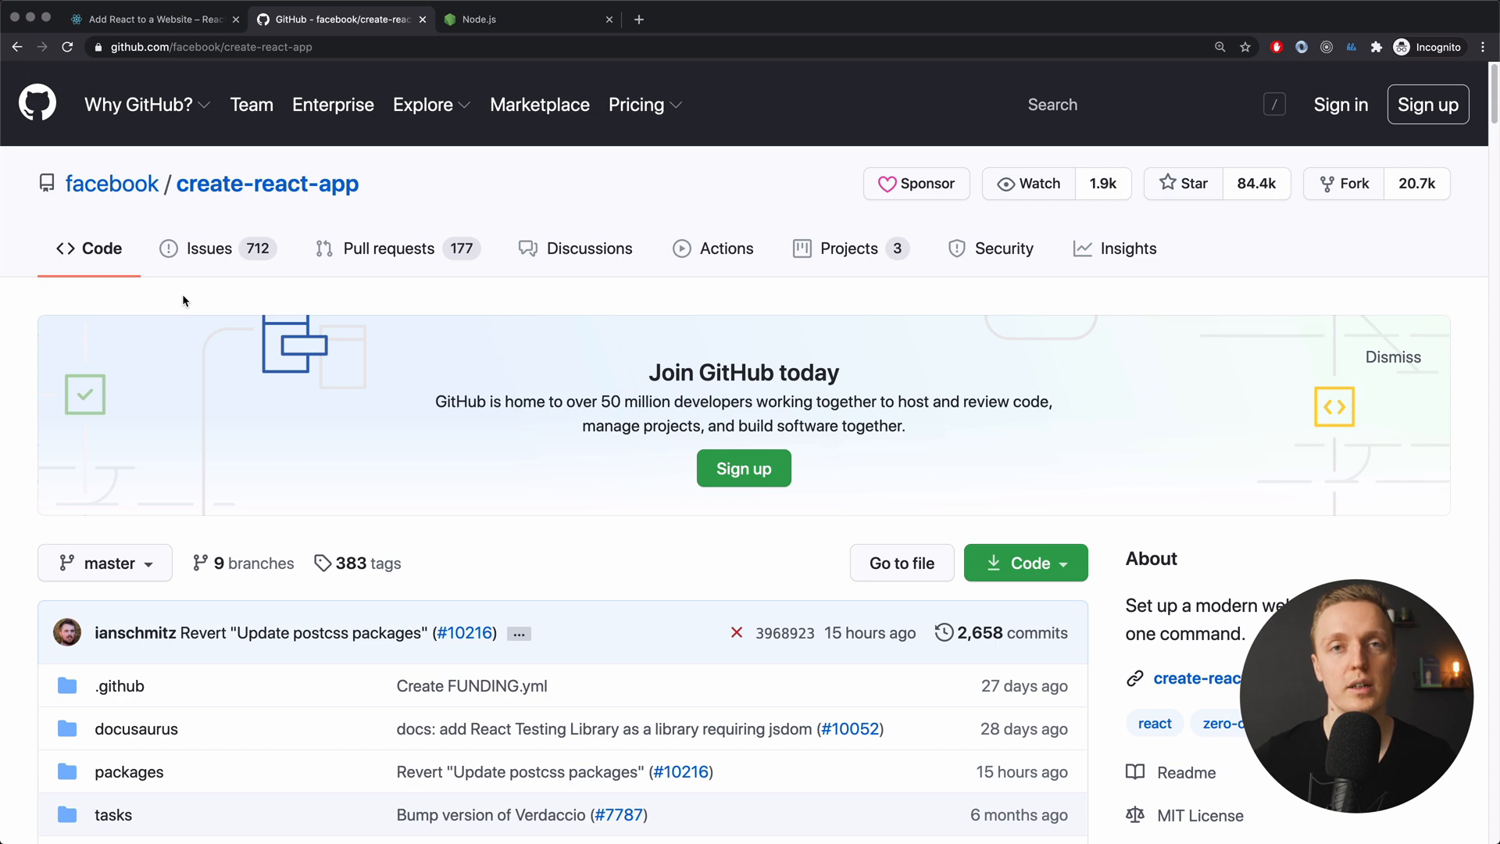
{"action": "mouse_move", "coordinate": [195, 315]}
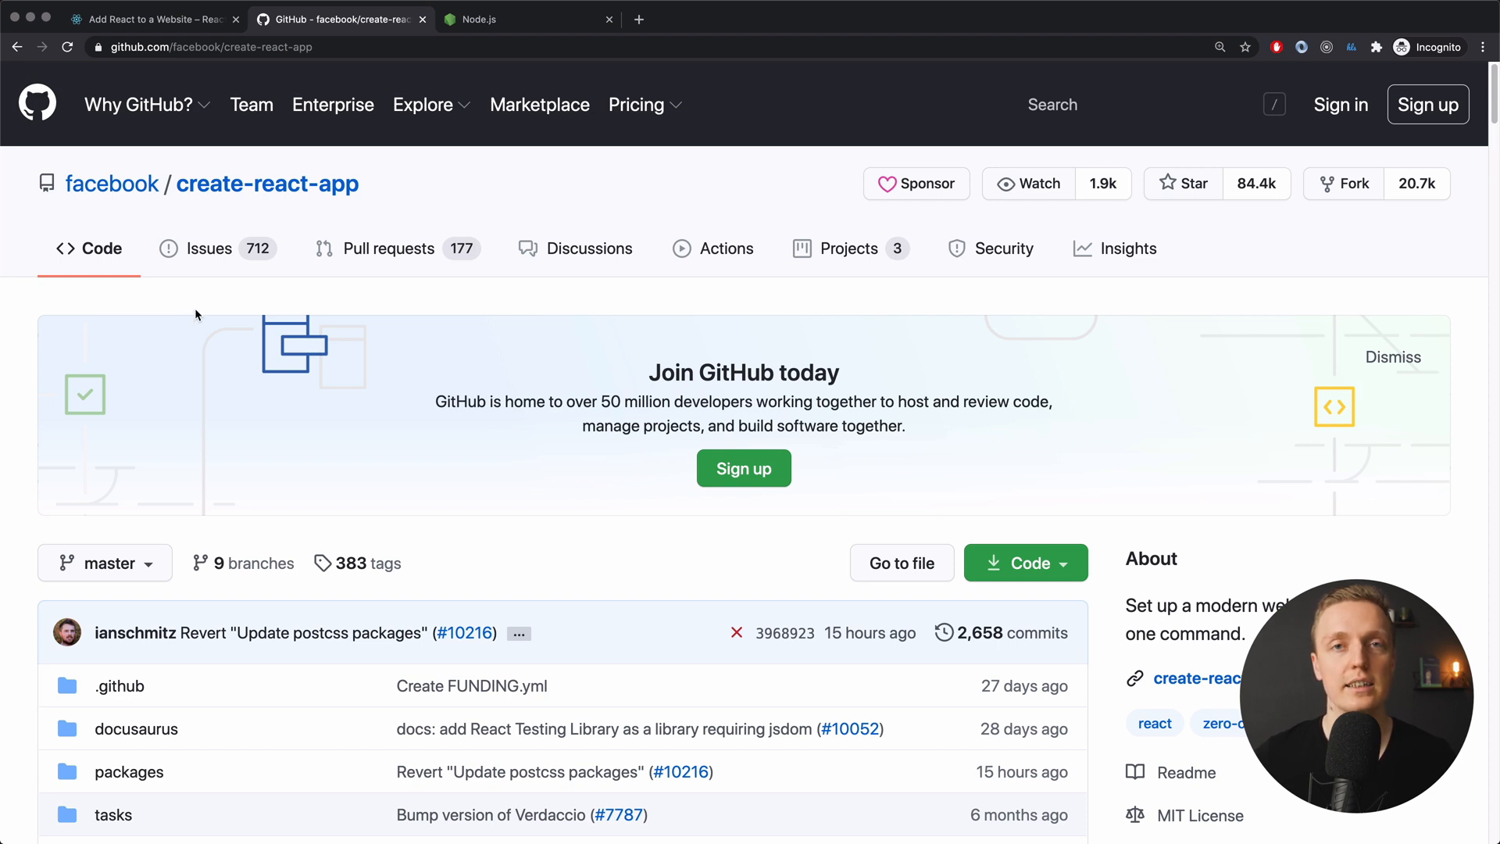
{"action": "scroll", "scroll_direction": "down", "scroll_amount": 3}
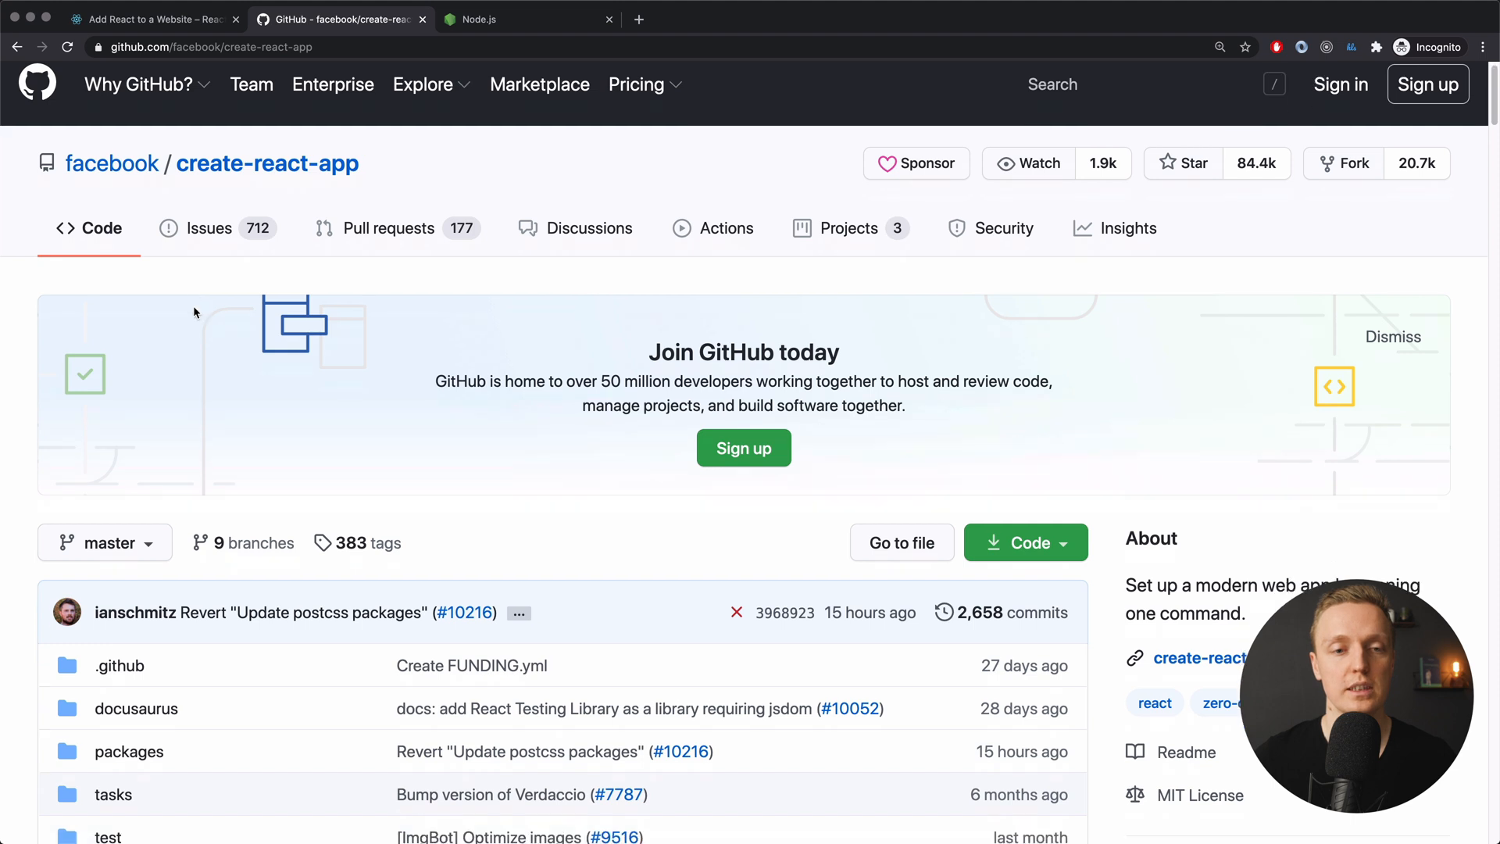
{"action": "scroll", "scroll_direction": "down", "scroll_amount": 3}
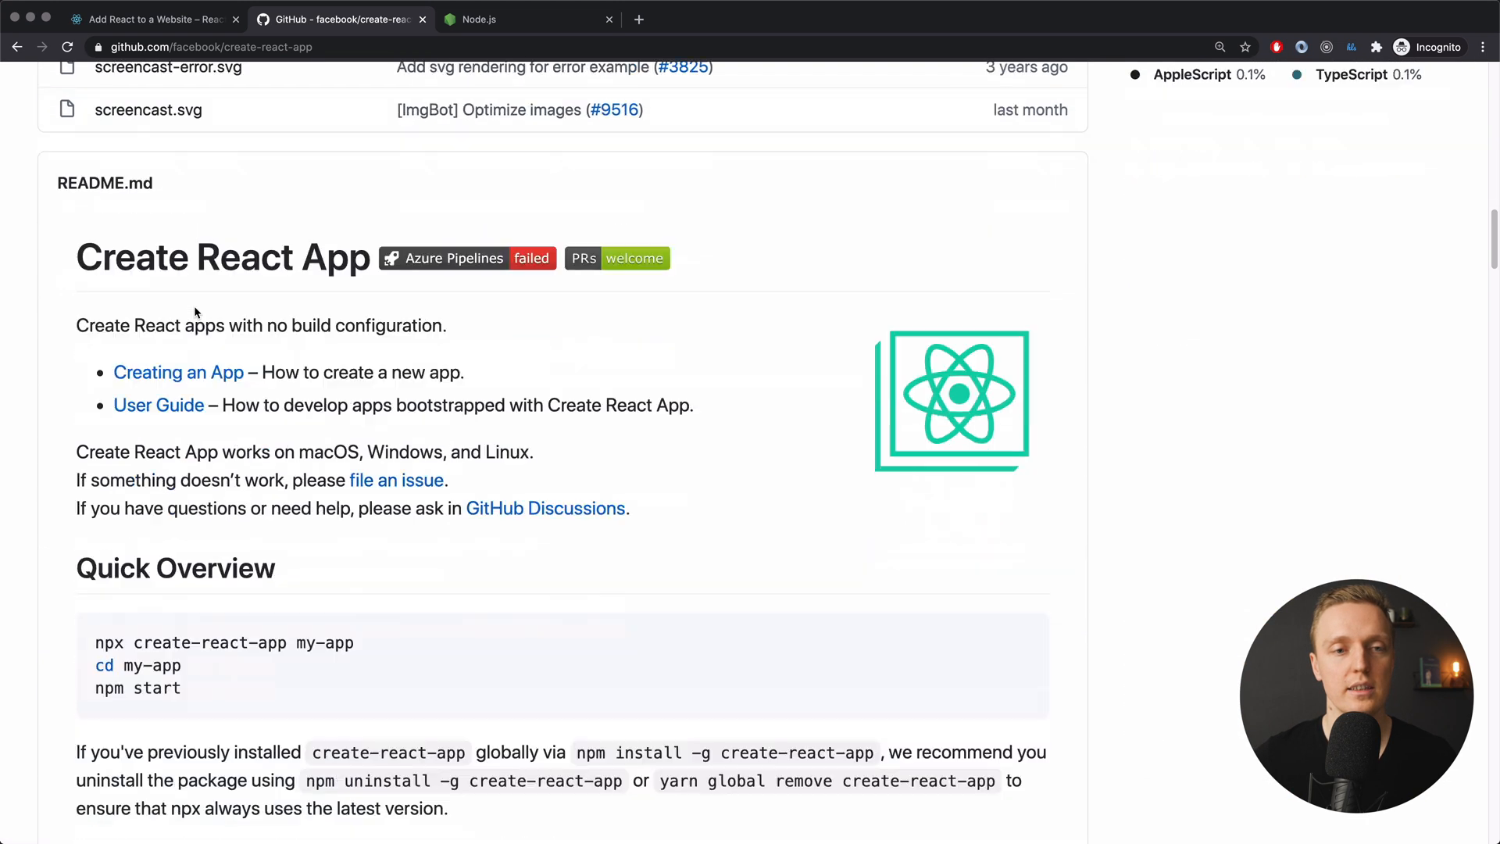
{"action": "scroll", "scroll_direction": "down", "scroll_amount": 3}
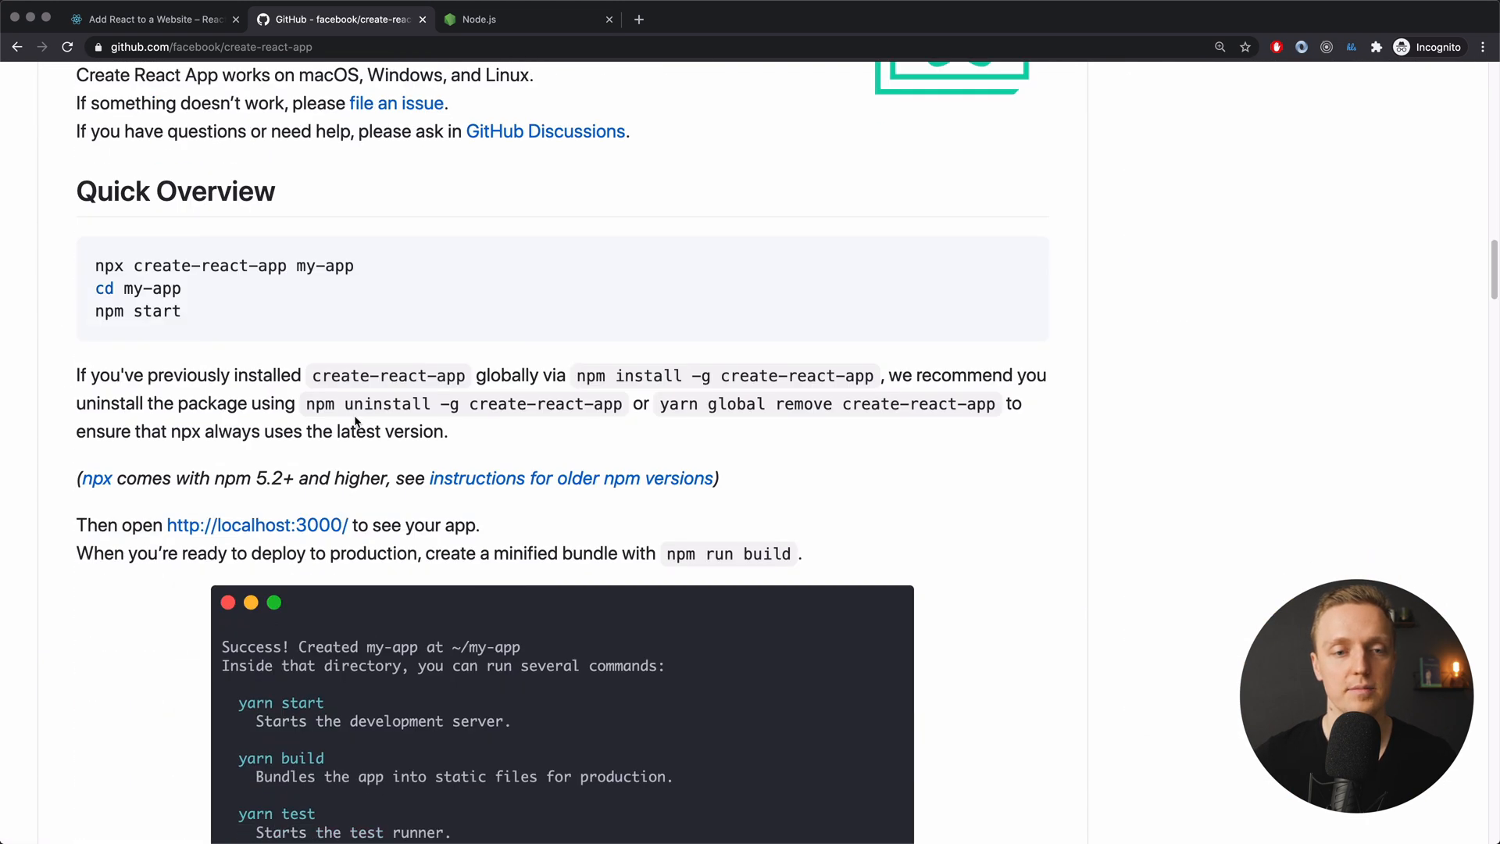
{"action": "scroll", "scroll_direction": "down", "scroll_amount": 3}
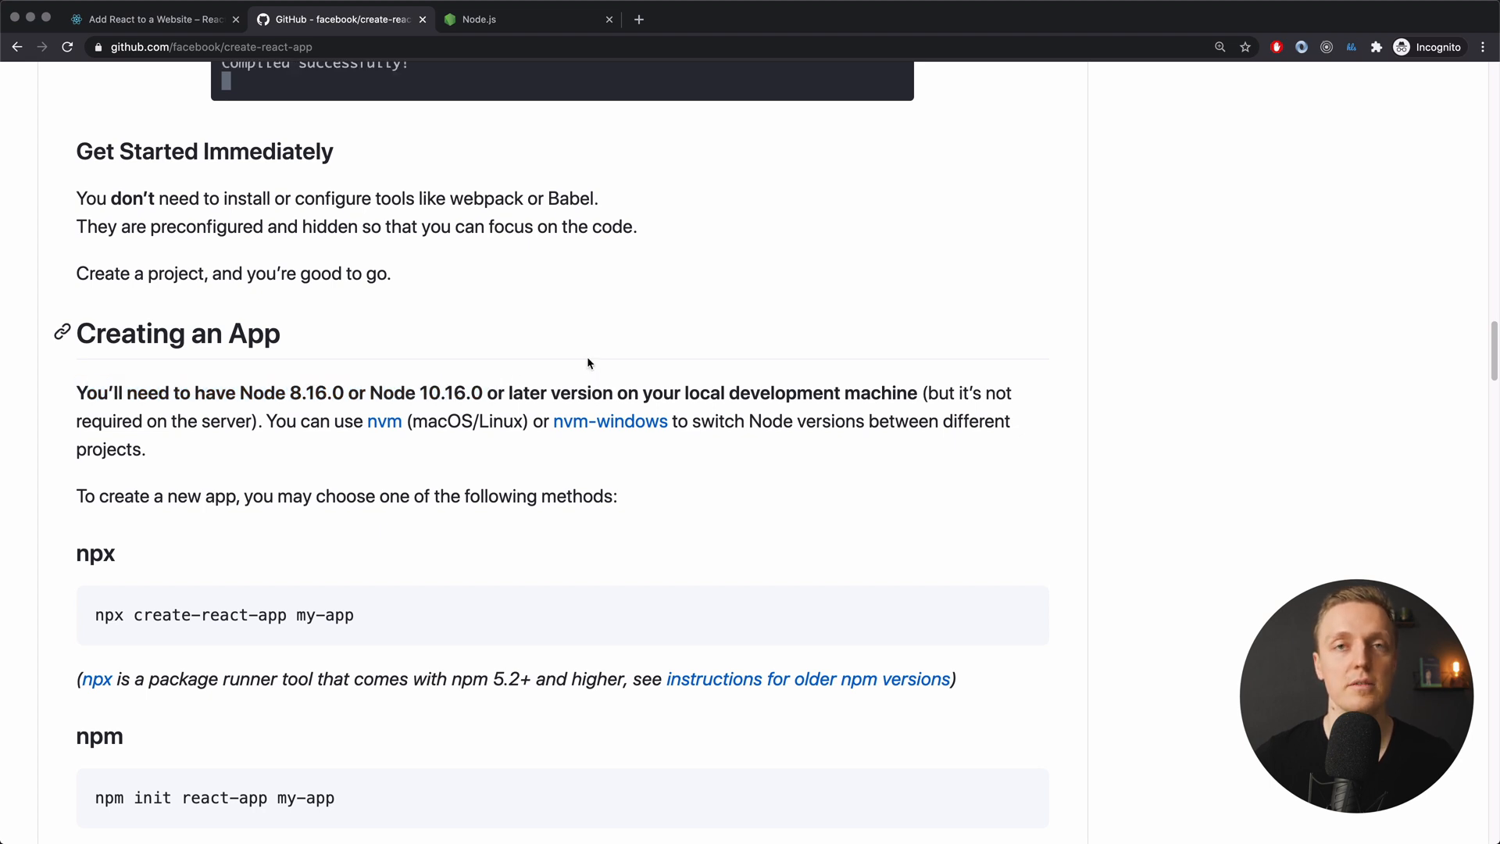
{"action": "mouse_move", "coordinate": [478, 18]}
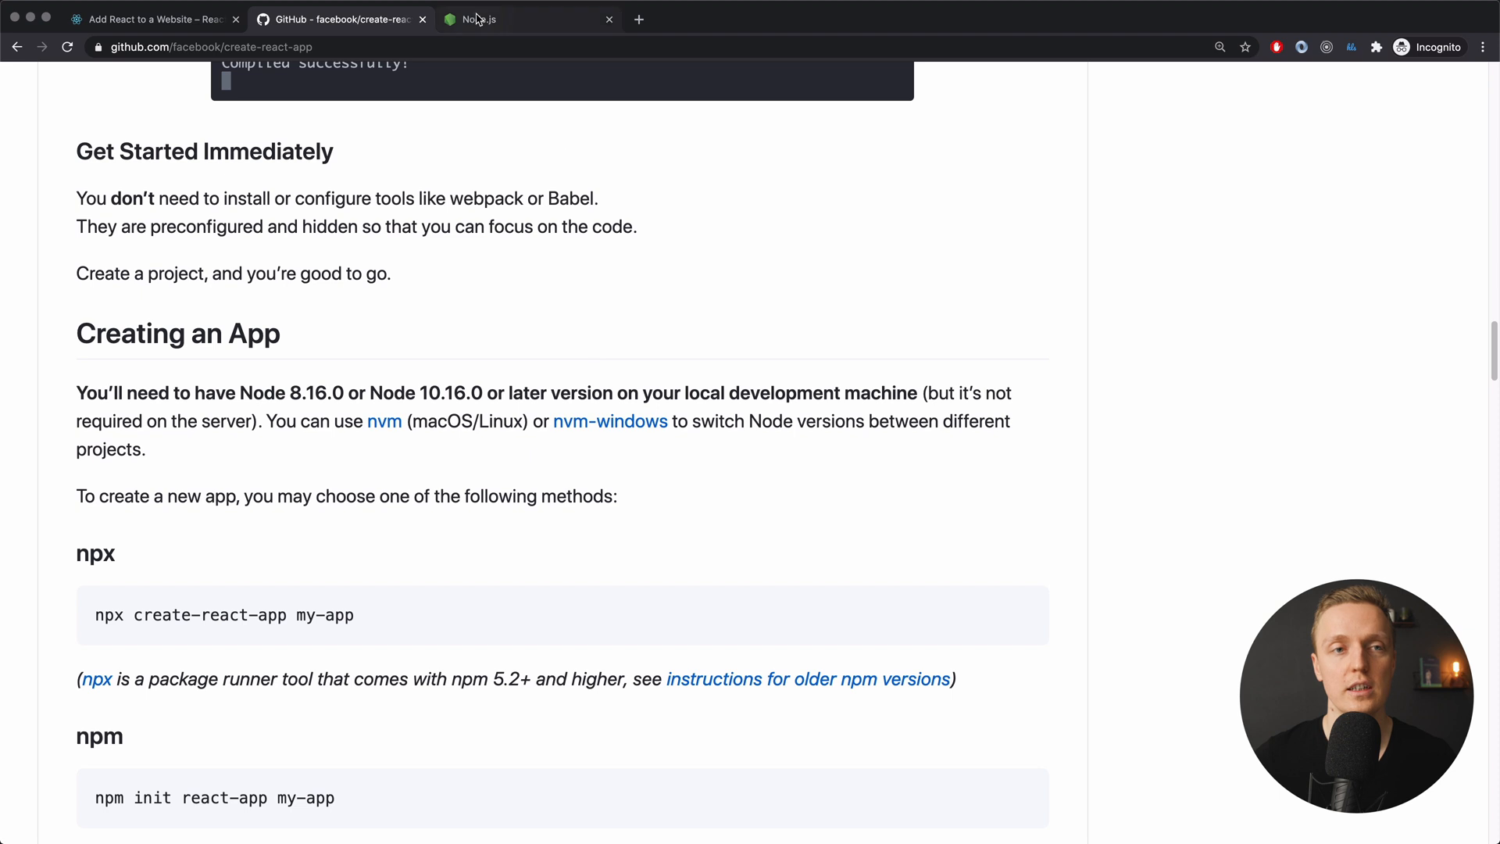
- Show nodejs.org with its 14.15.1 LTS and 15.3.0 Current macOS downloads
{"action": "left_click", "coordinate": [487, 18]}
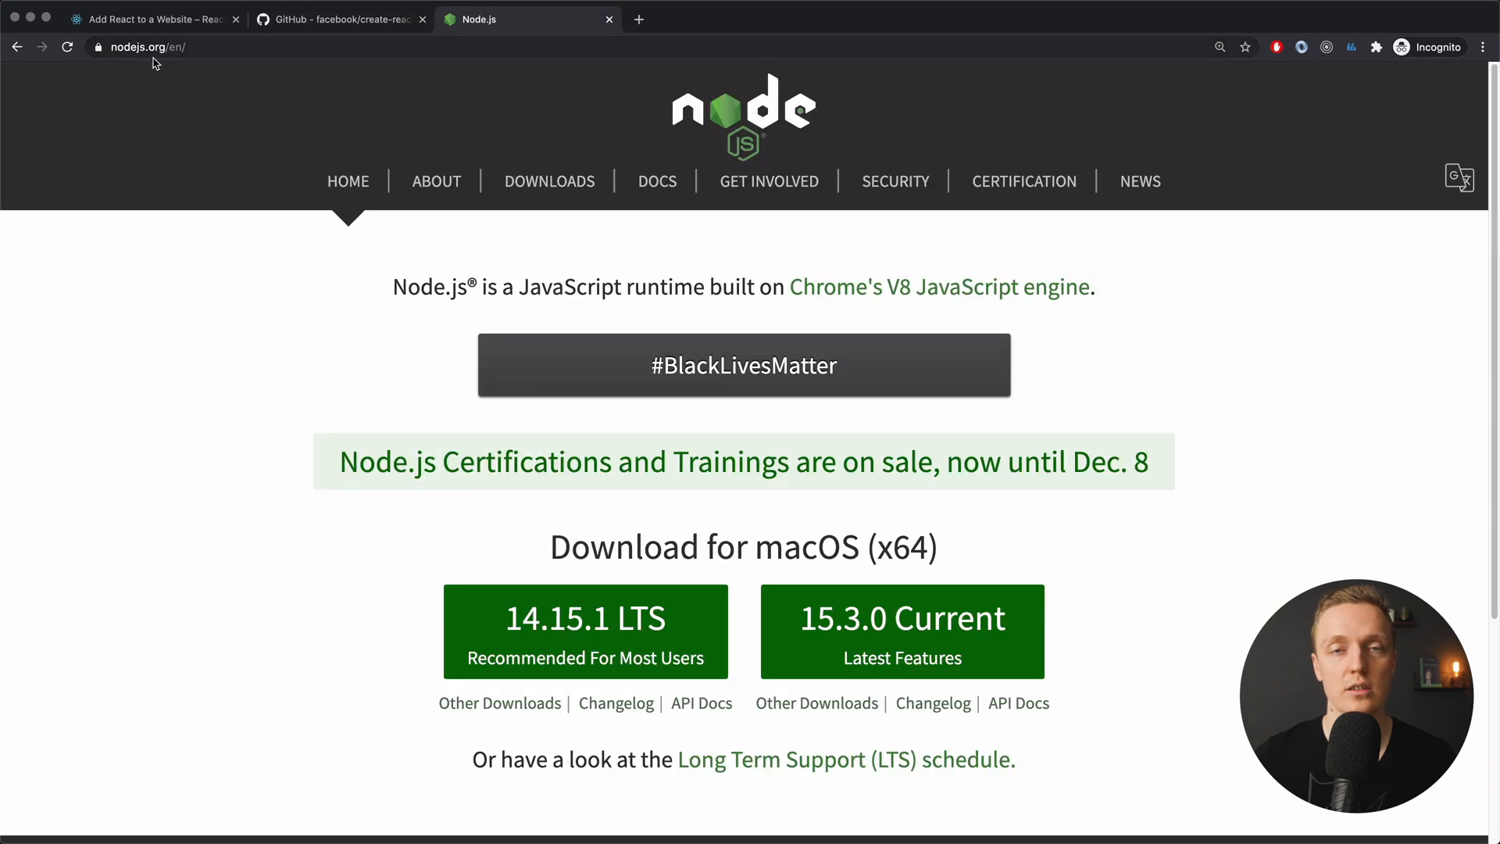
{"action": "mouse_move", "coordinate": [147, 299]}
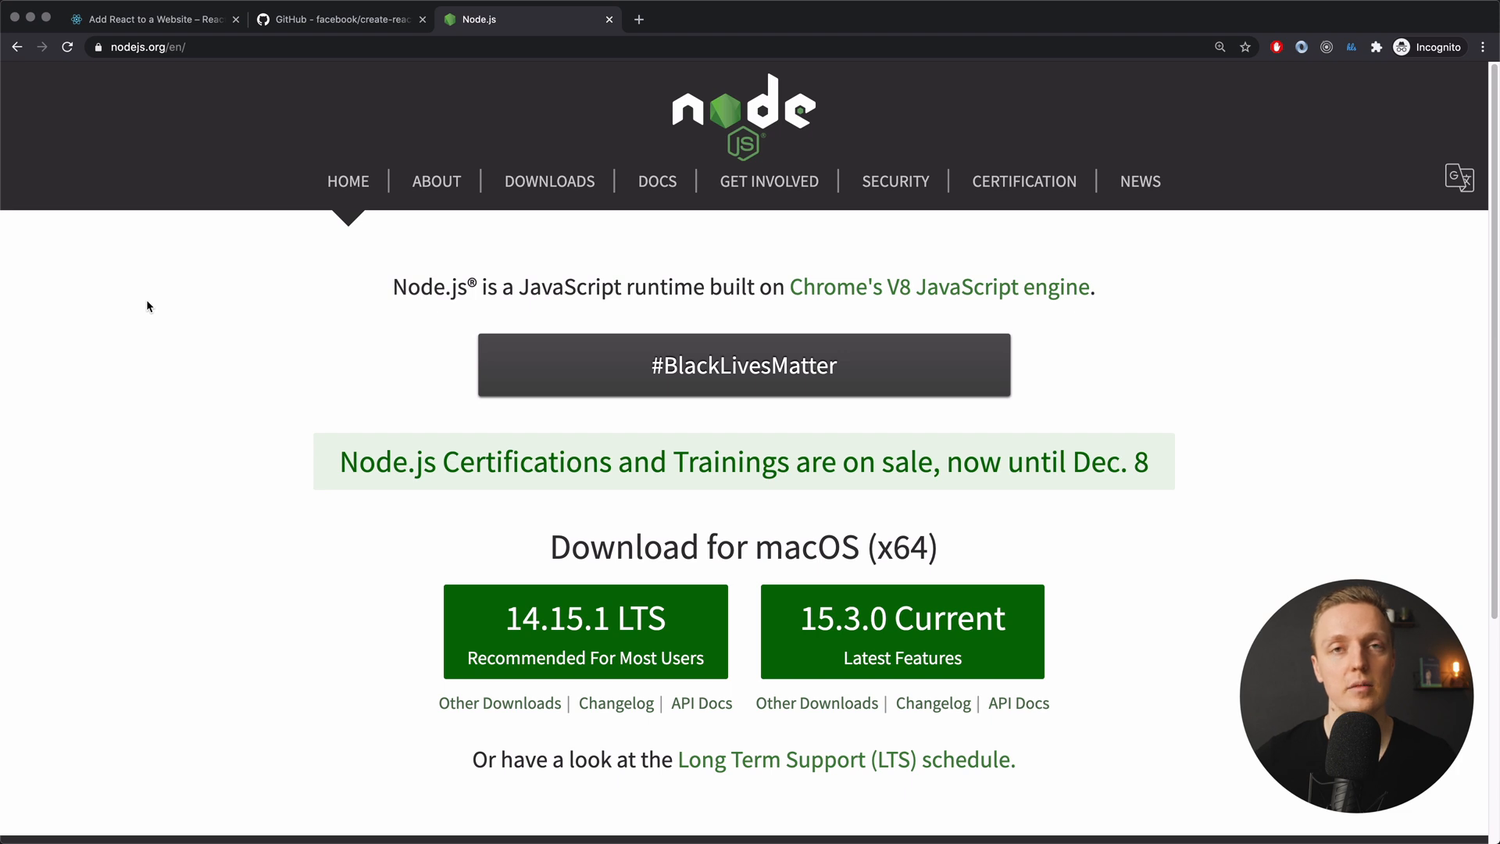
{"action": "mouse_move", "coordinate": [231, 495]}
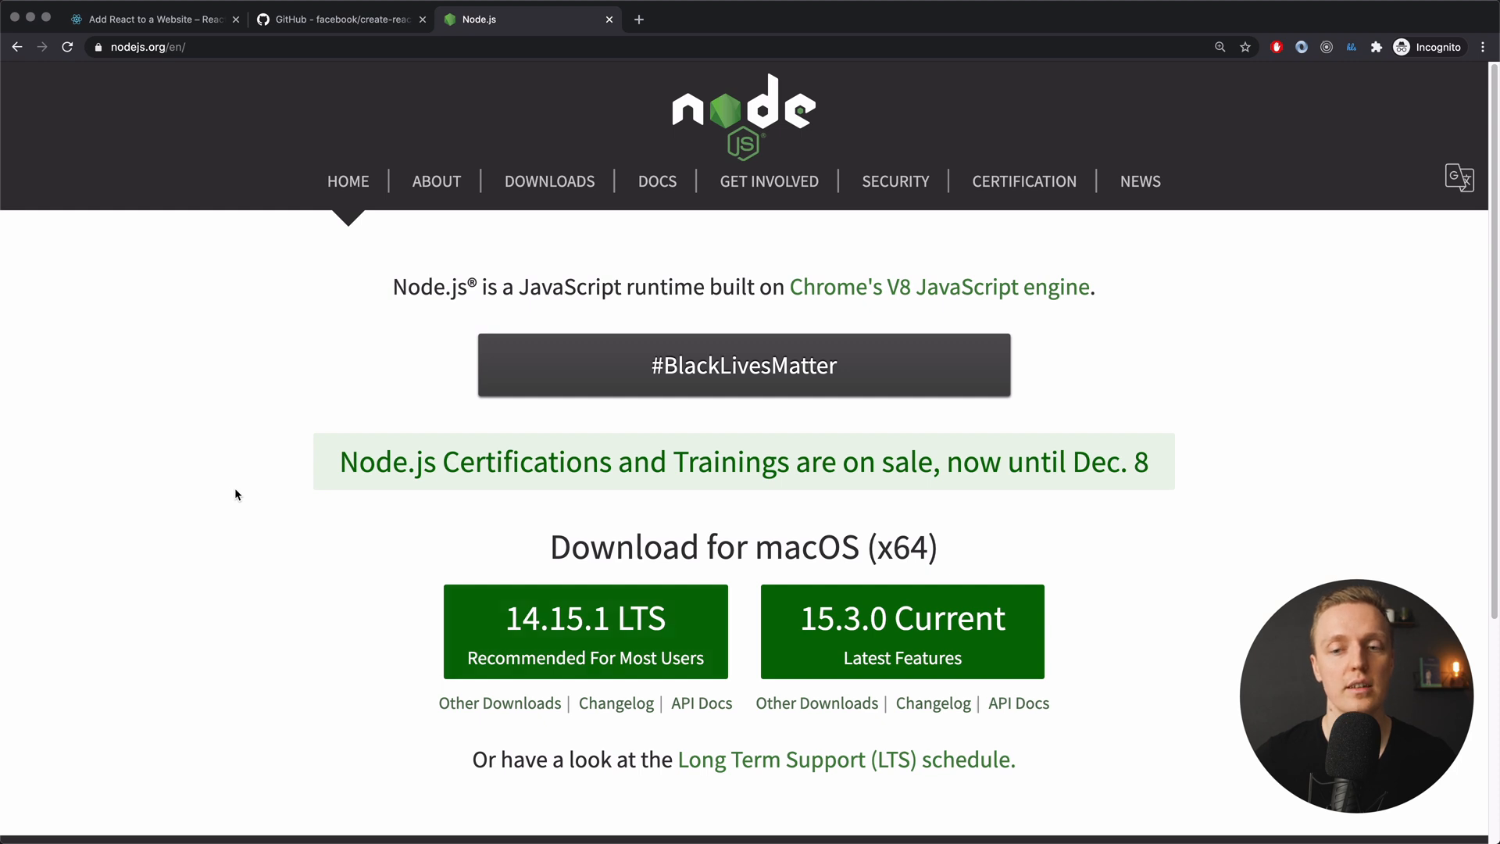
{"action": "mouse_move", "coordinate": [340, 46]}
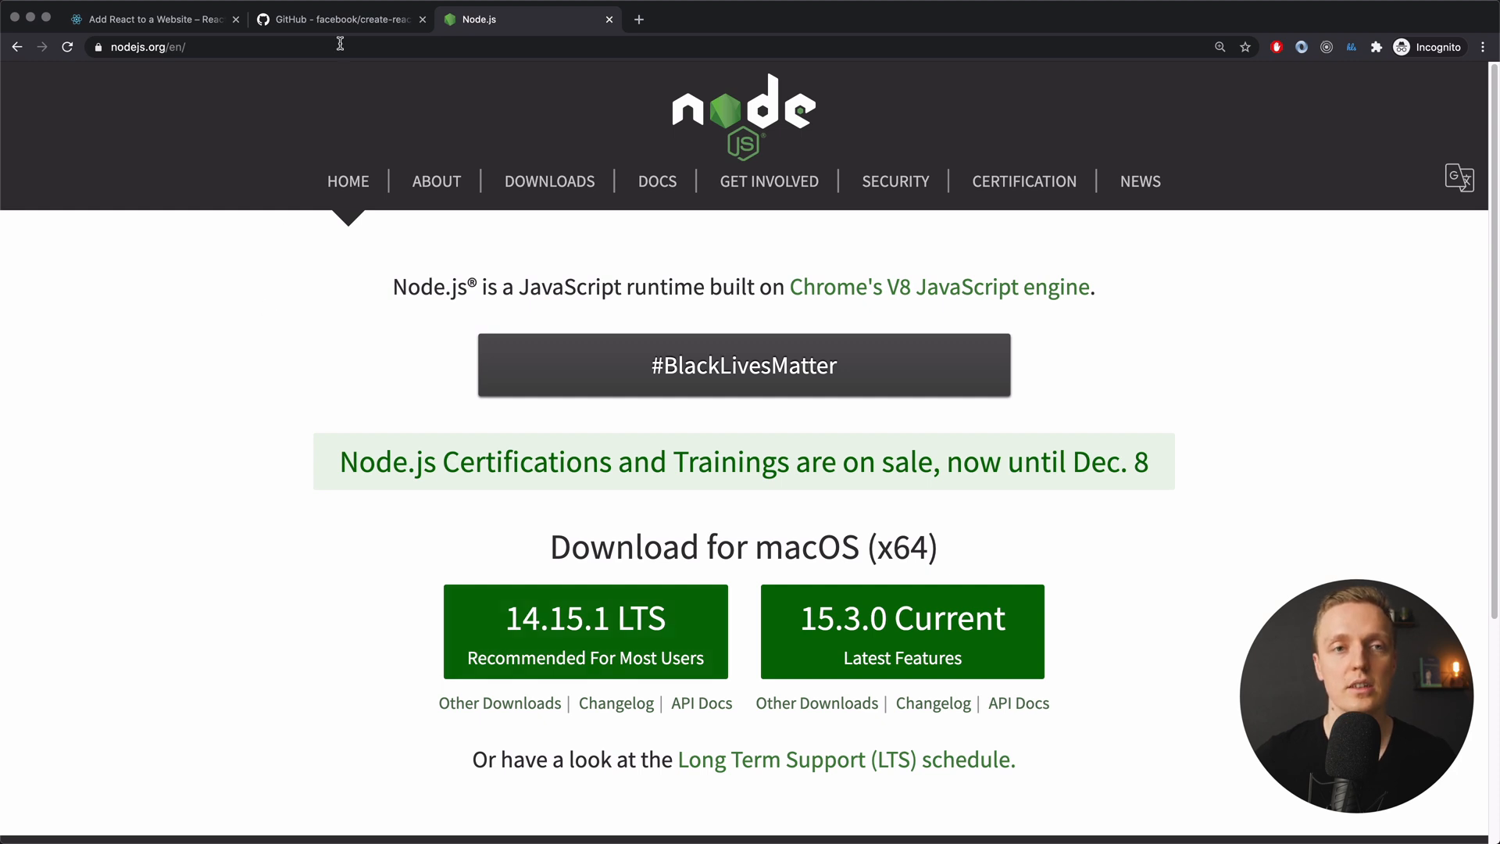
- Confirm Node v14.15.0 is installed with node -v, then return to the README
{"action": "left_click", "coordinate": [335, 18]}
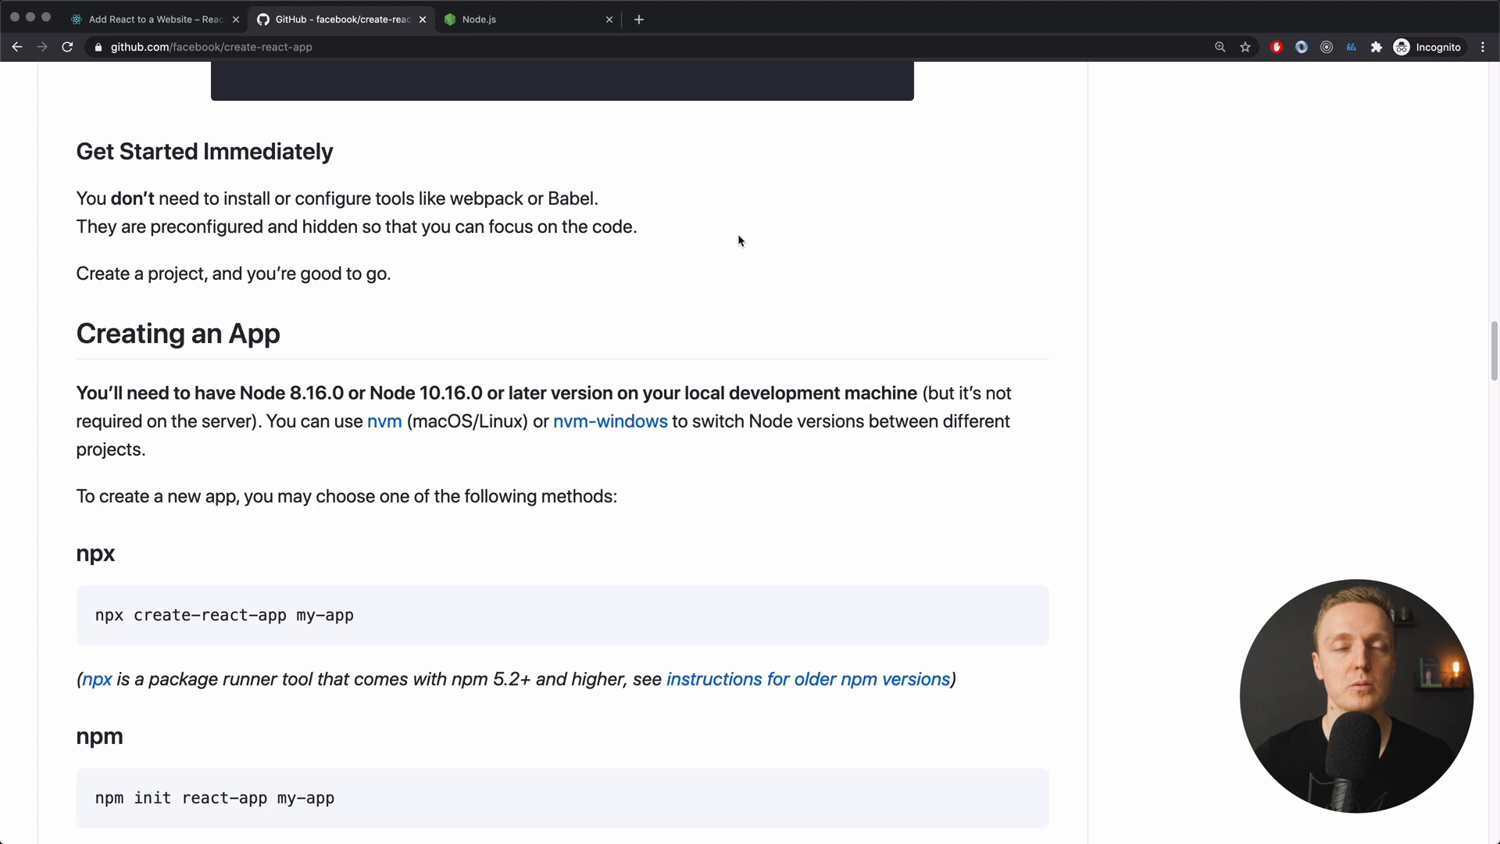
{"action": "mouse_move", "coordinate": [584, 75]}
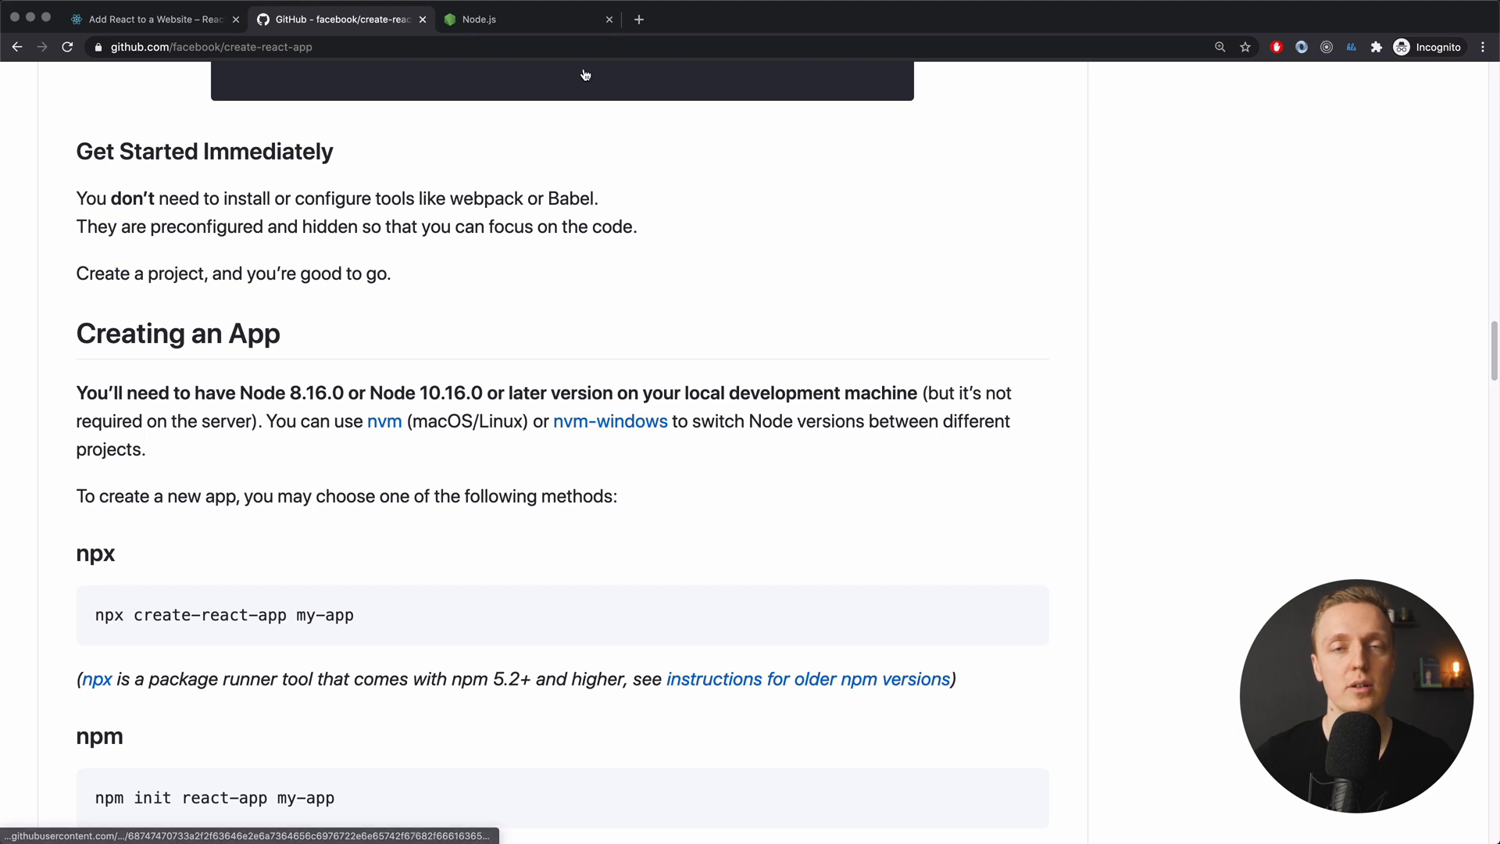
{"action": "mouse_move", "coordinate": [531, 19]}
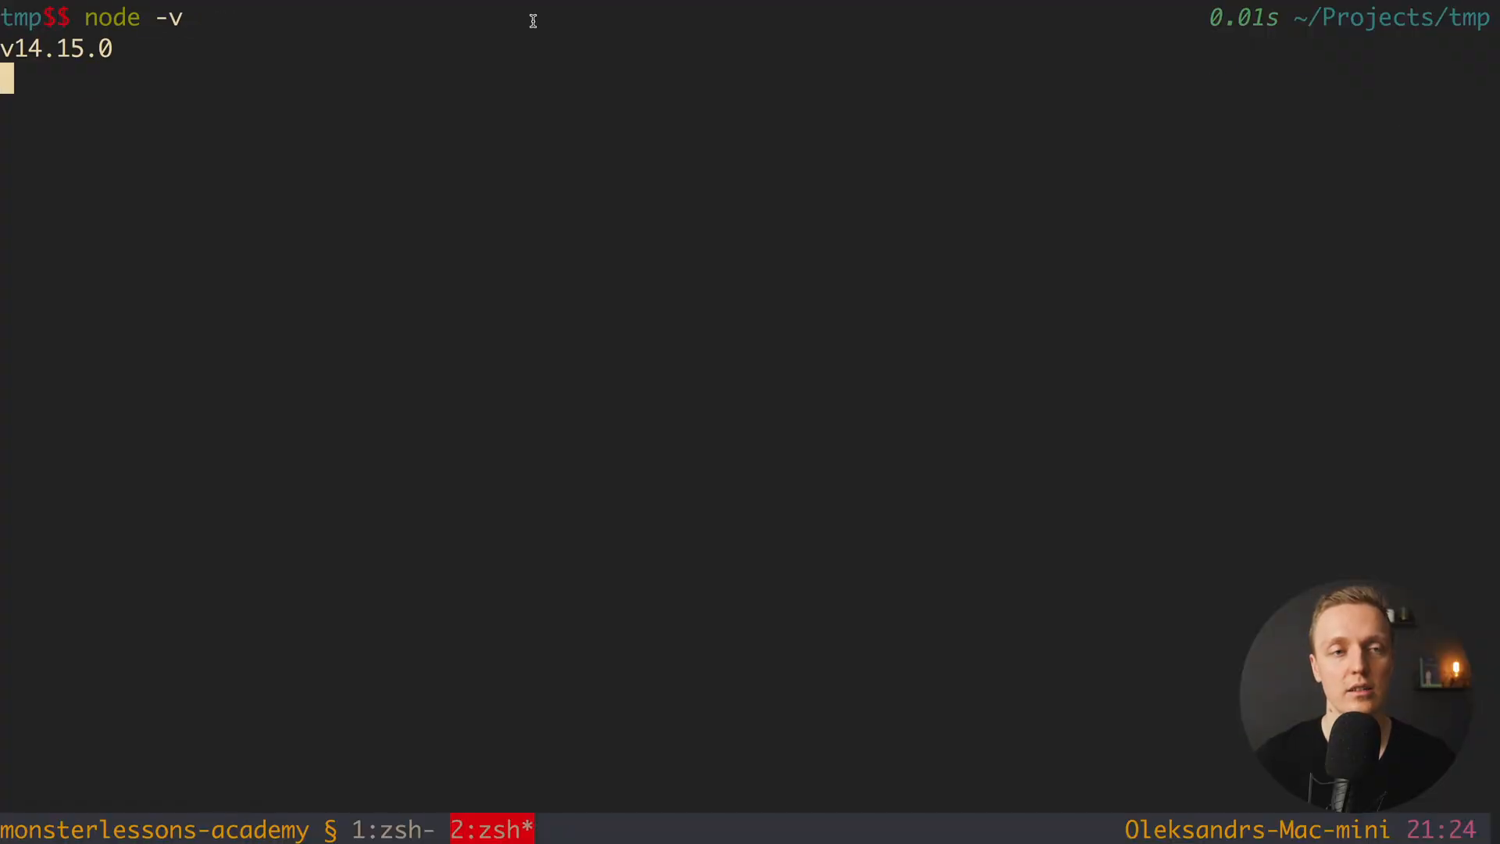
{"action": "key", "text": "Return"}
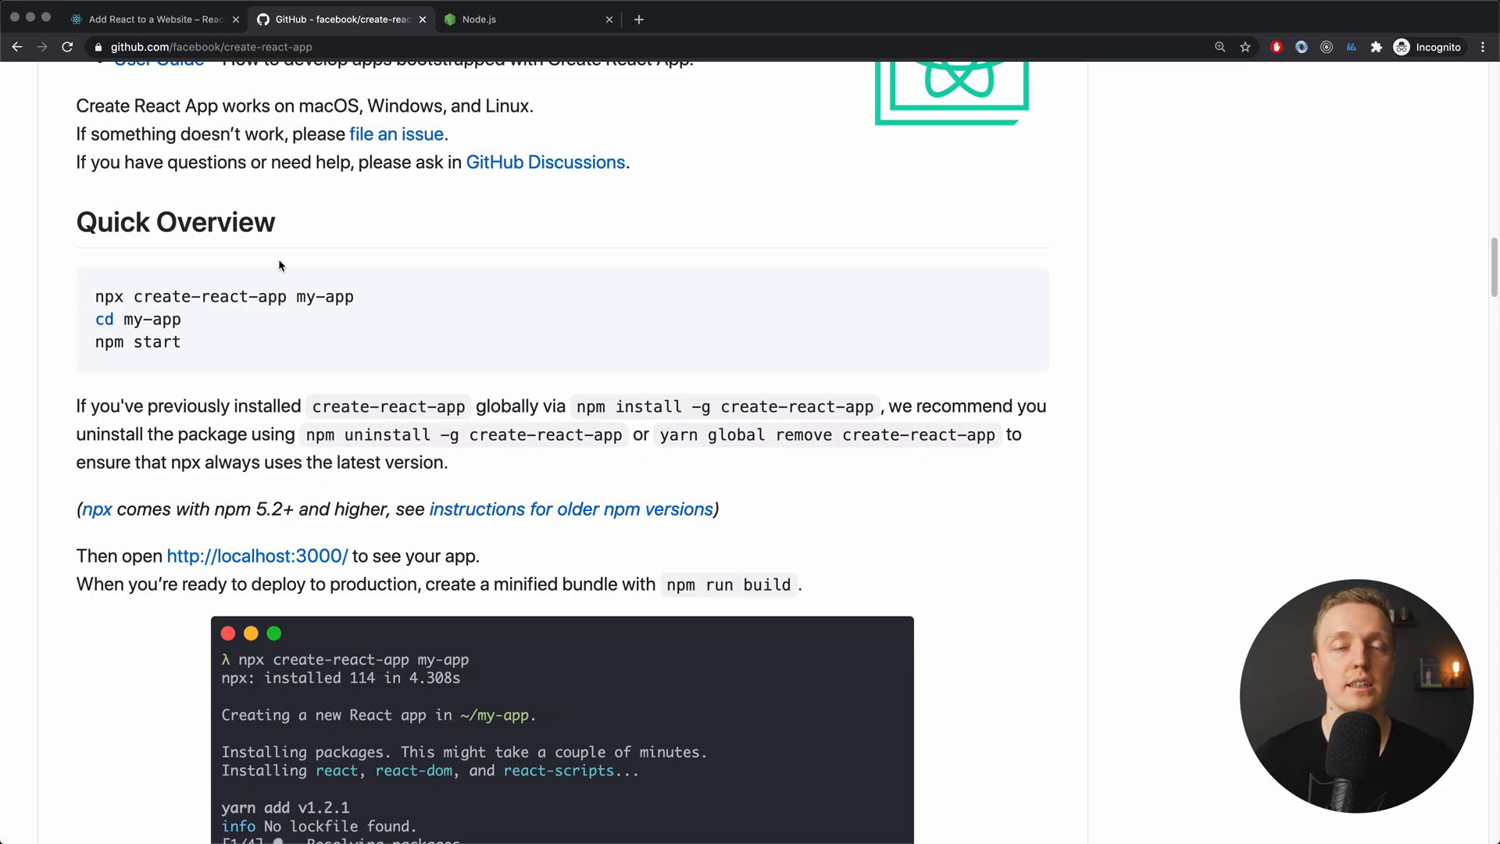
{"action": "mouse_move", "coordinate": [499, 335]}
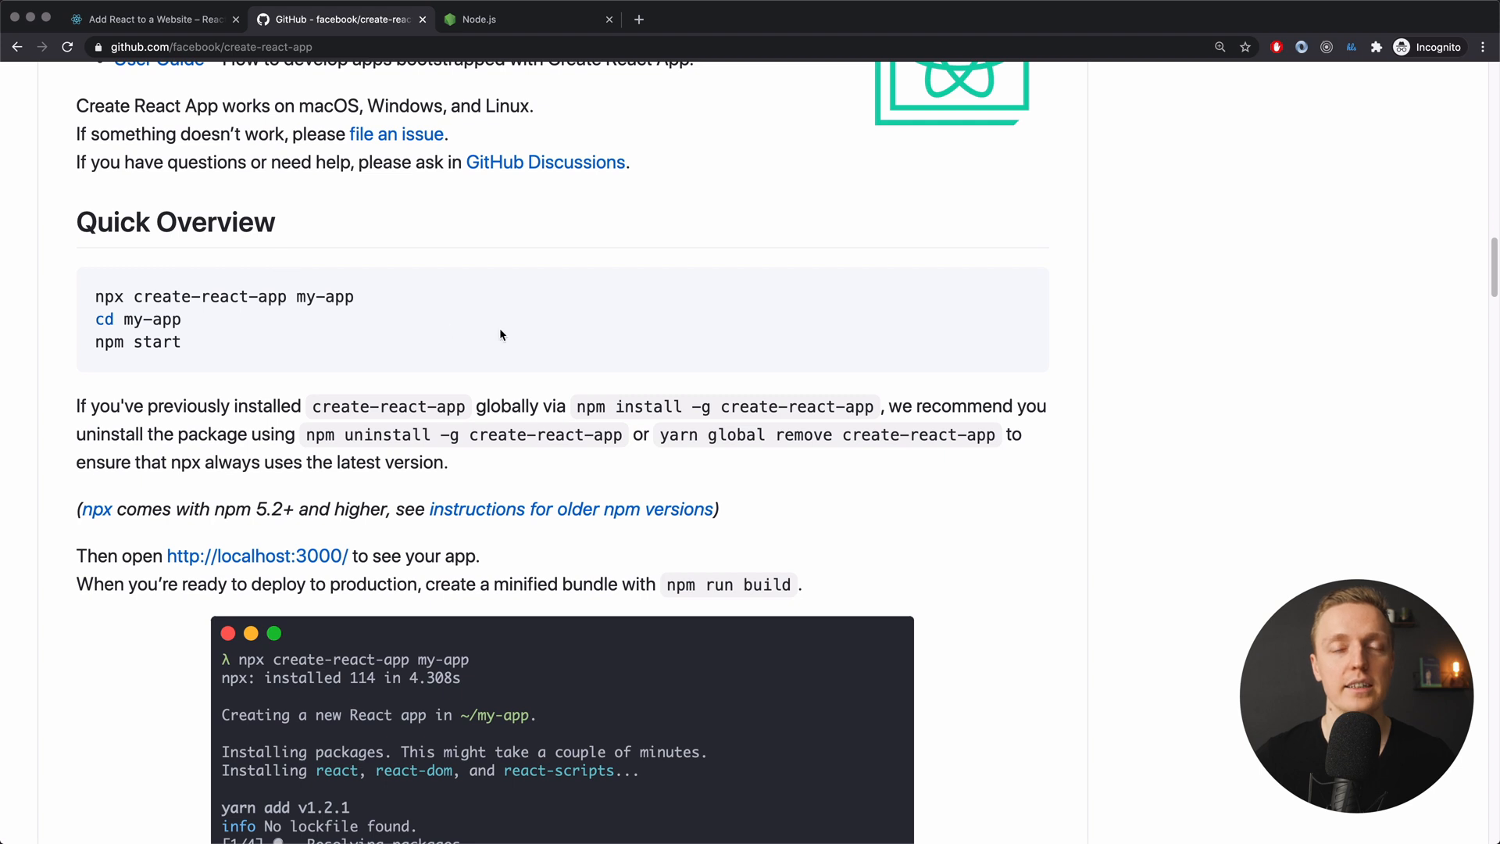
{"action": "mouse_move", "coordinate": [523, 334]}
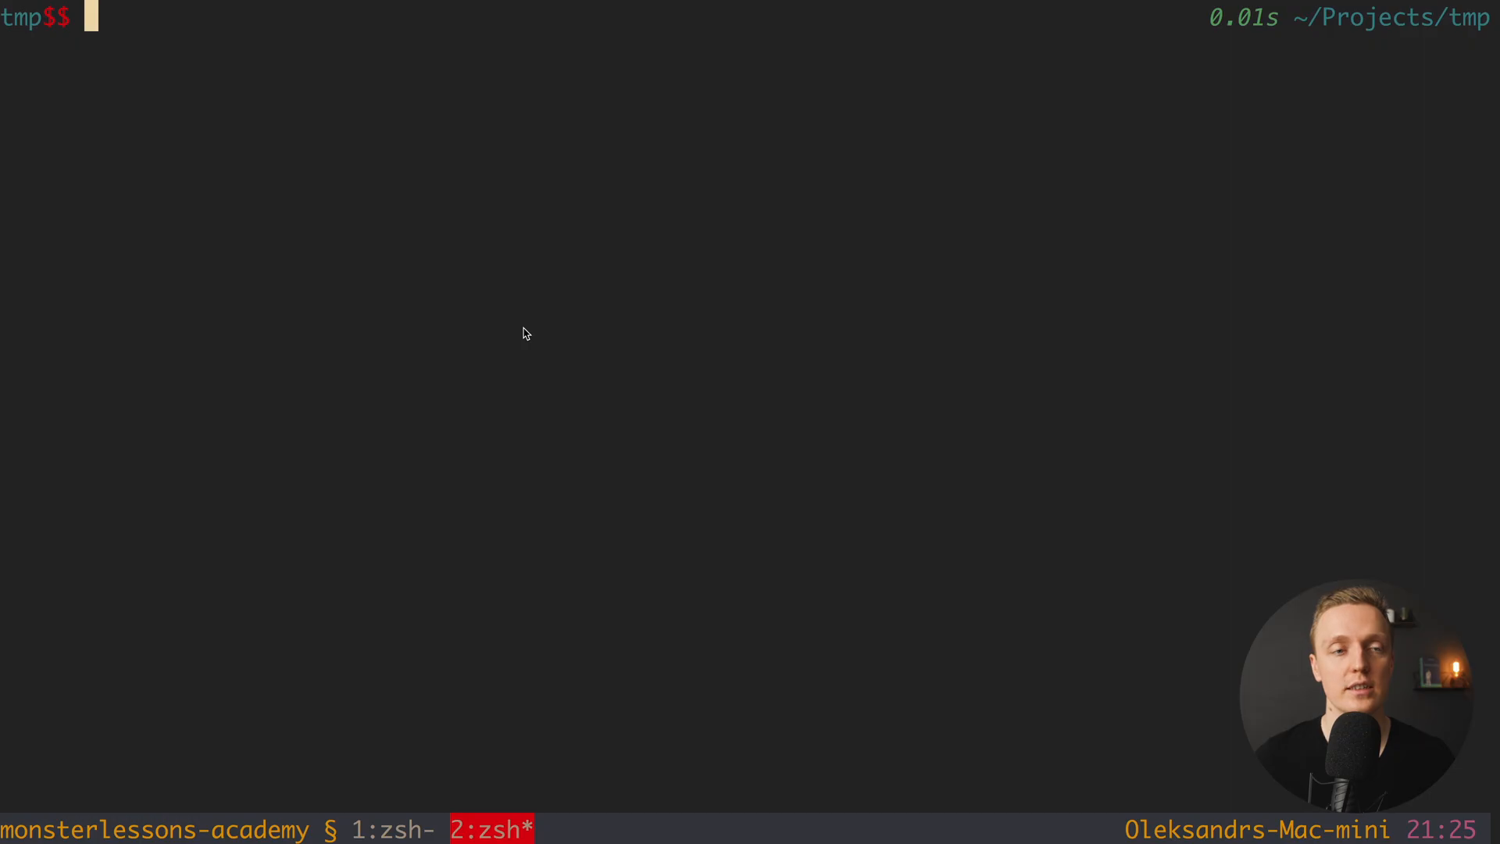
- Check the installed npm version with npm -v, confirming 6.14.8
{"action": "type", "text": "npm -v"}
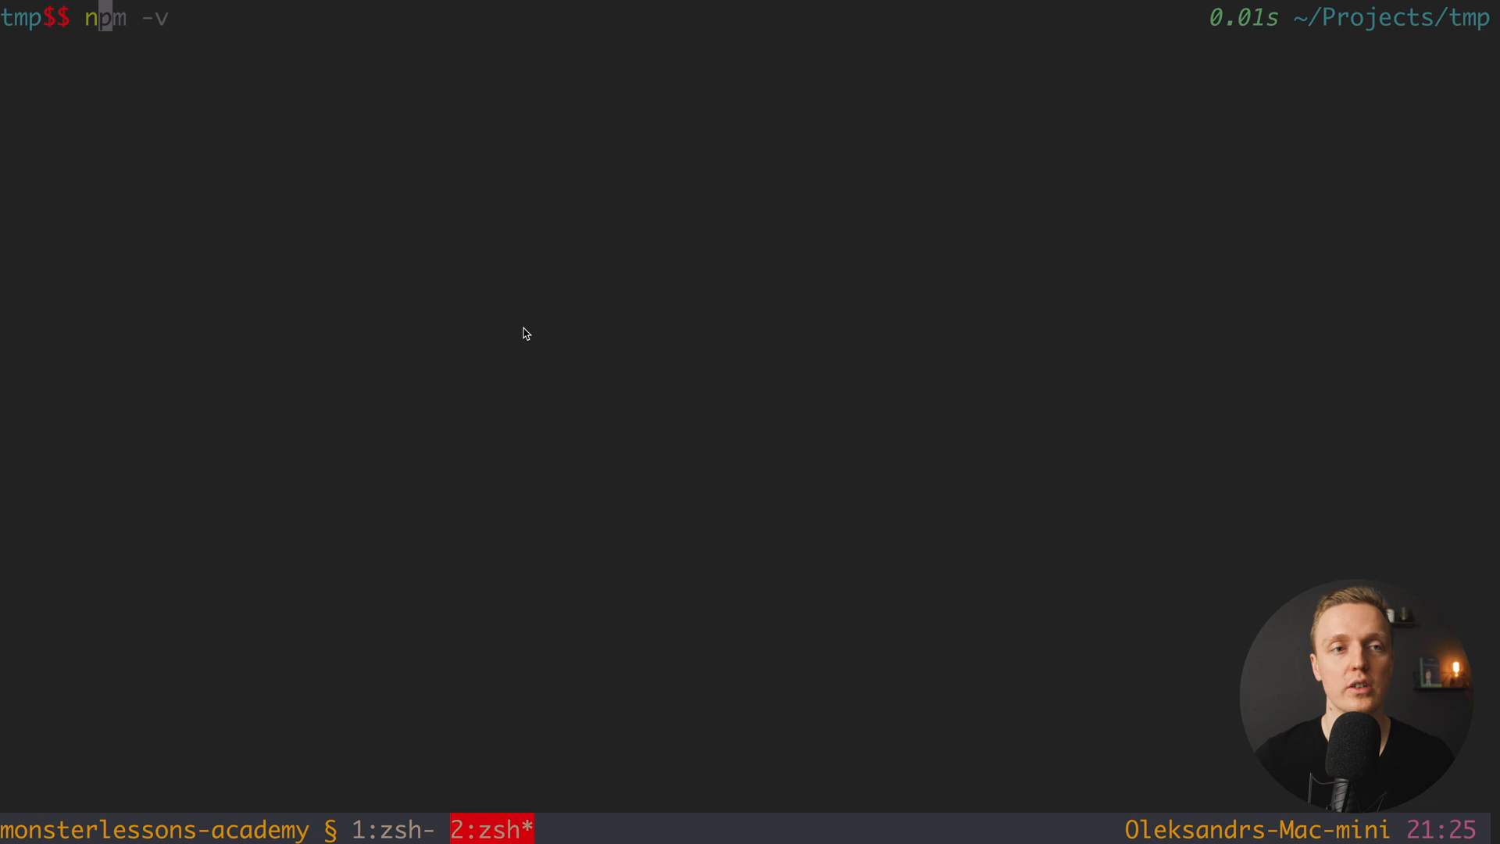
{"action": "key", "text": "Return"}
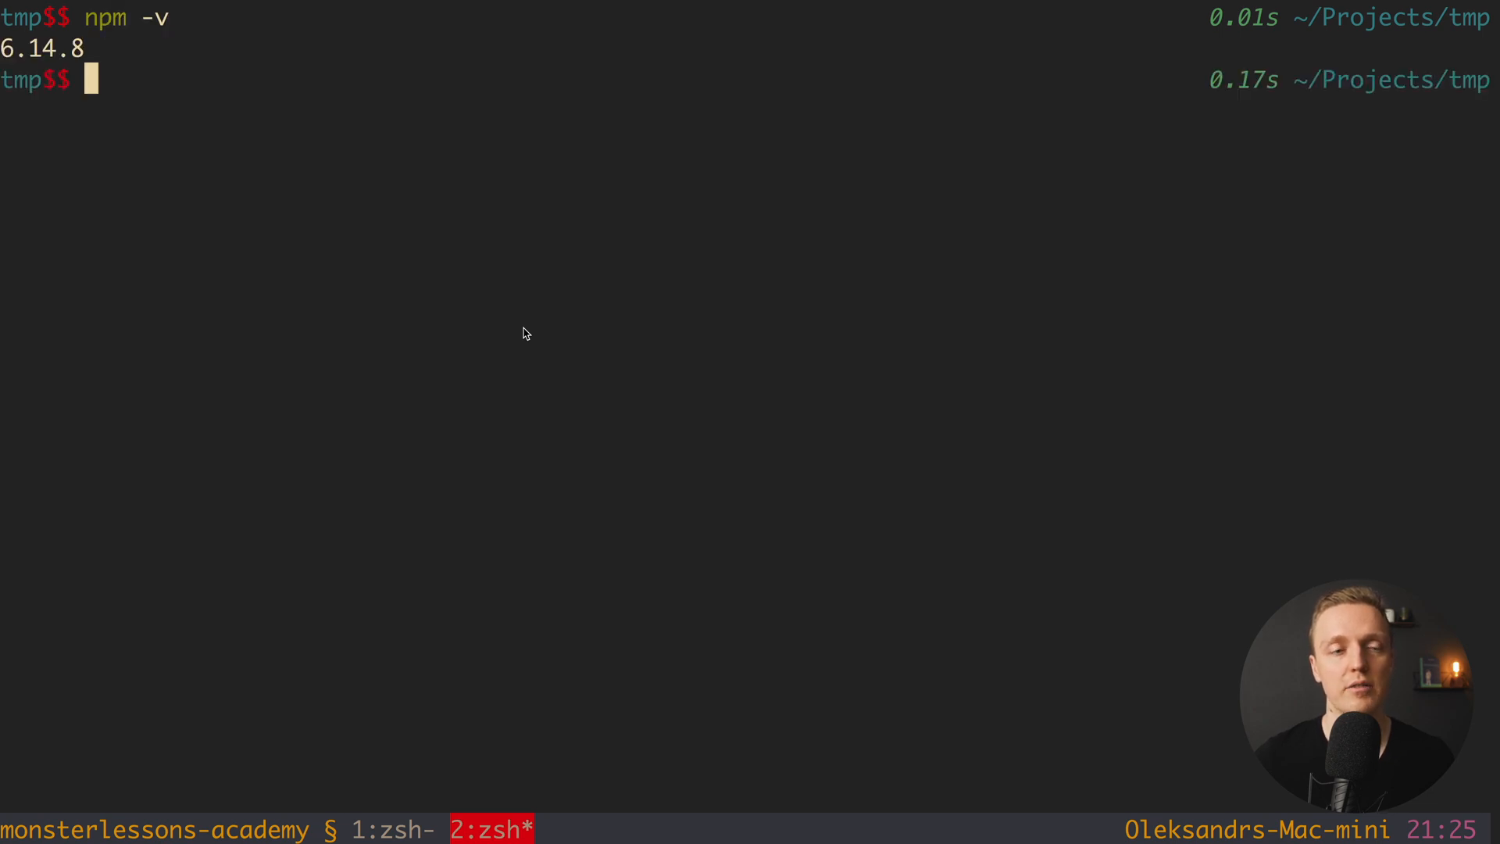
{"action": "mouse_move", "coordinate": [183, 82]}
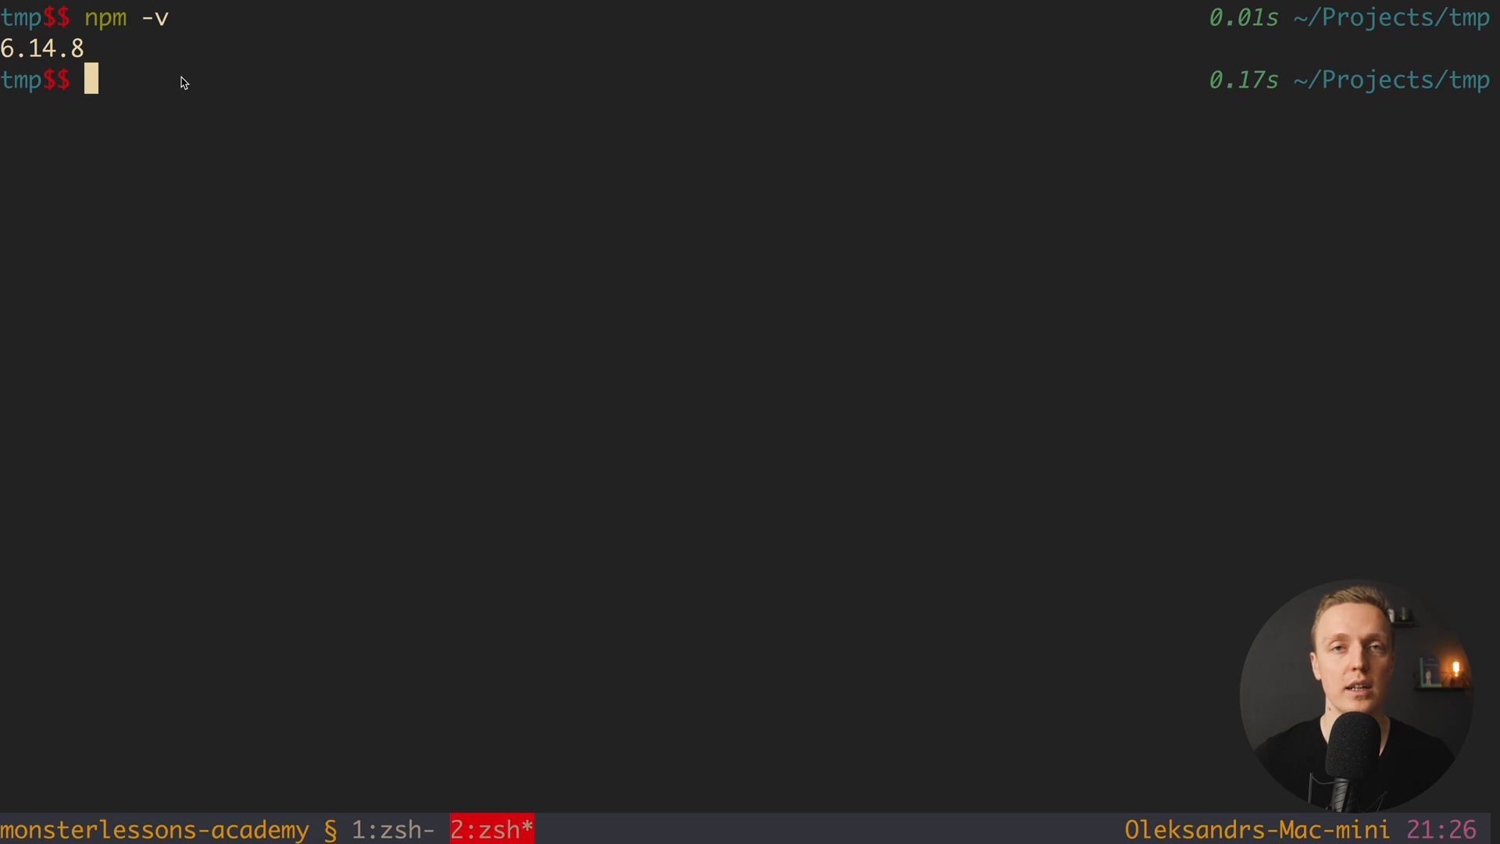
{"action": "mouse_move", "coordinate": [186, 80]}
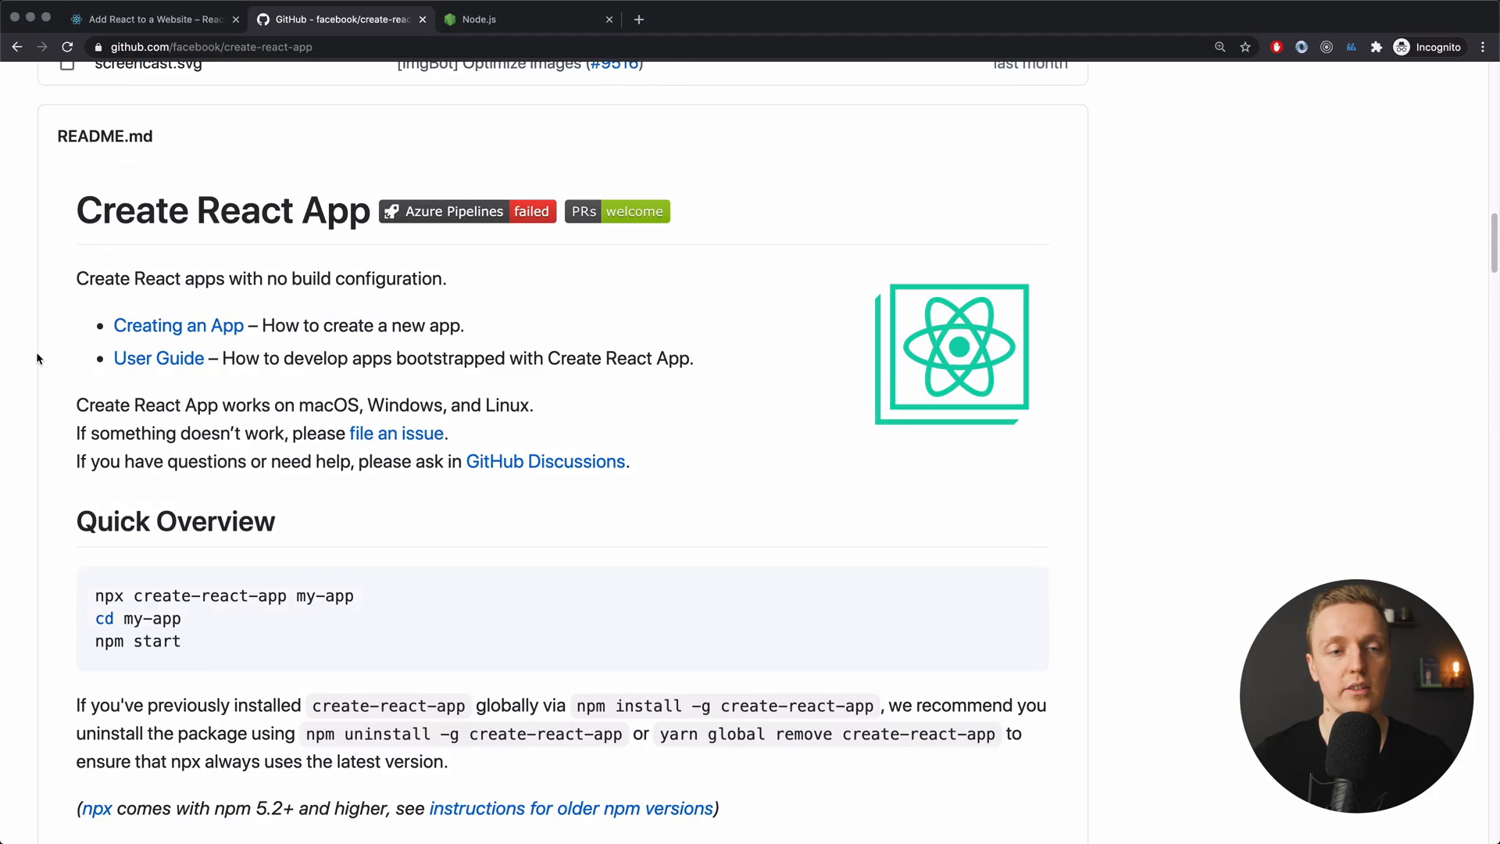
- Scroll to 'Creating an App' and highlight 'npm init react-app' and the npm 6+ requirement
{"action": "scroll", "scroll_direction": "down", "scroll_amount": 3}
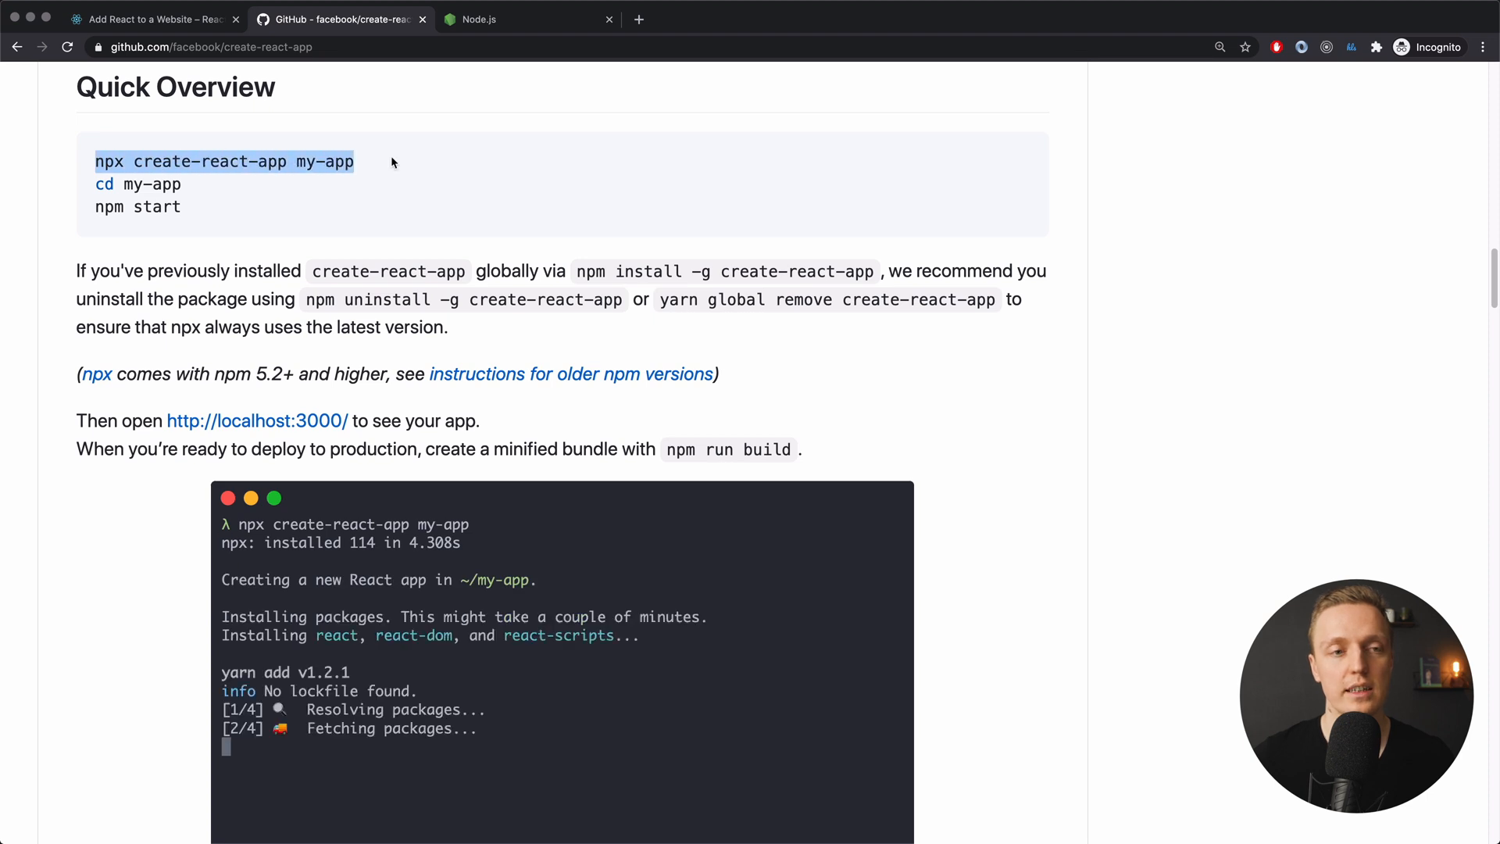
{"action": "scroll", "scroll_direction": "down", "scroll_amount": 3}
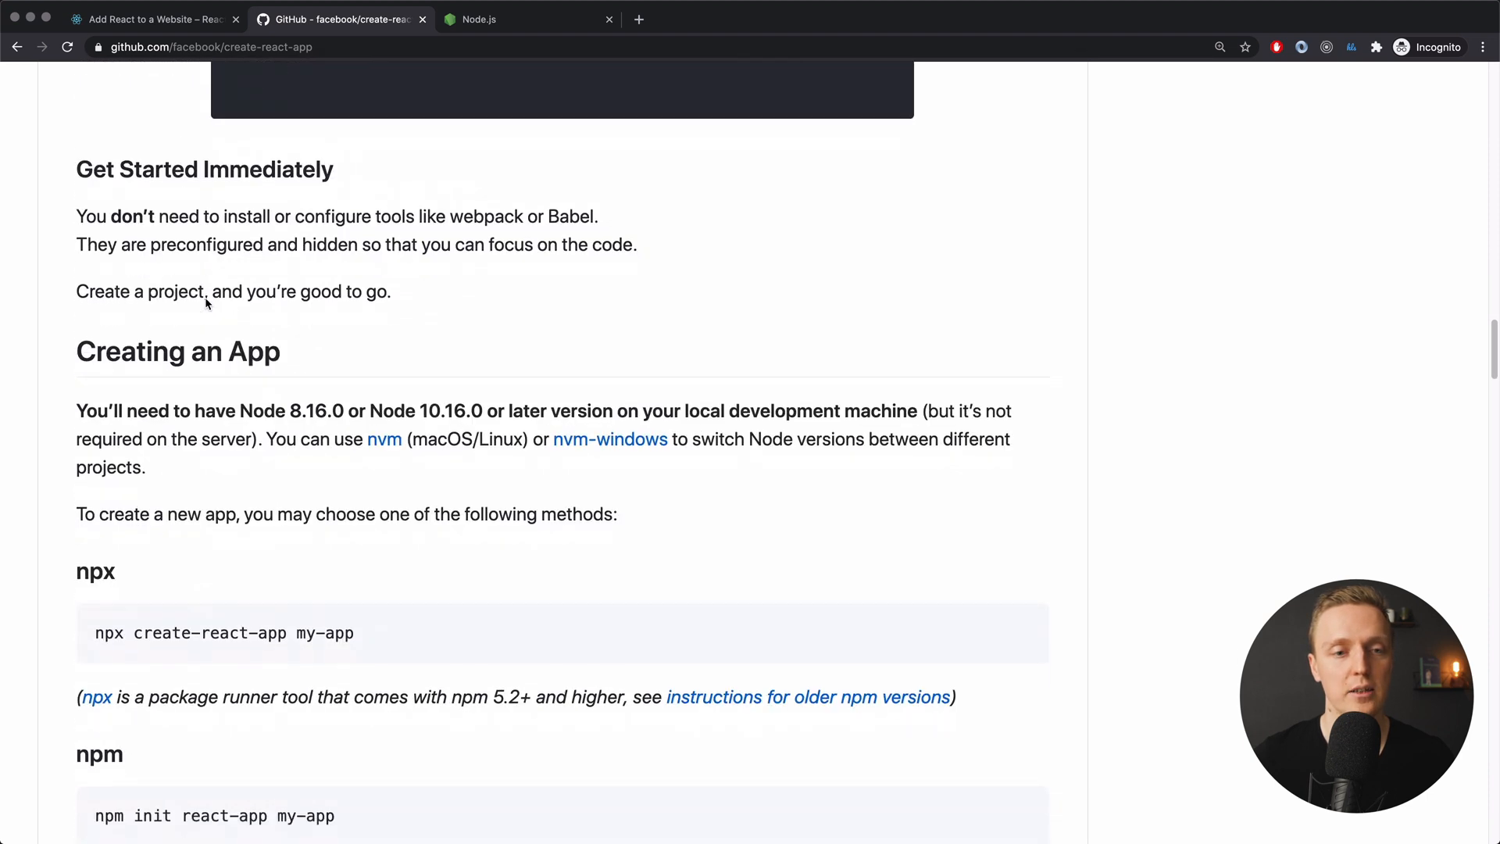
{"action": "scroll", "scroll_direction": "down", "scroll_amount": 3}
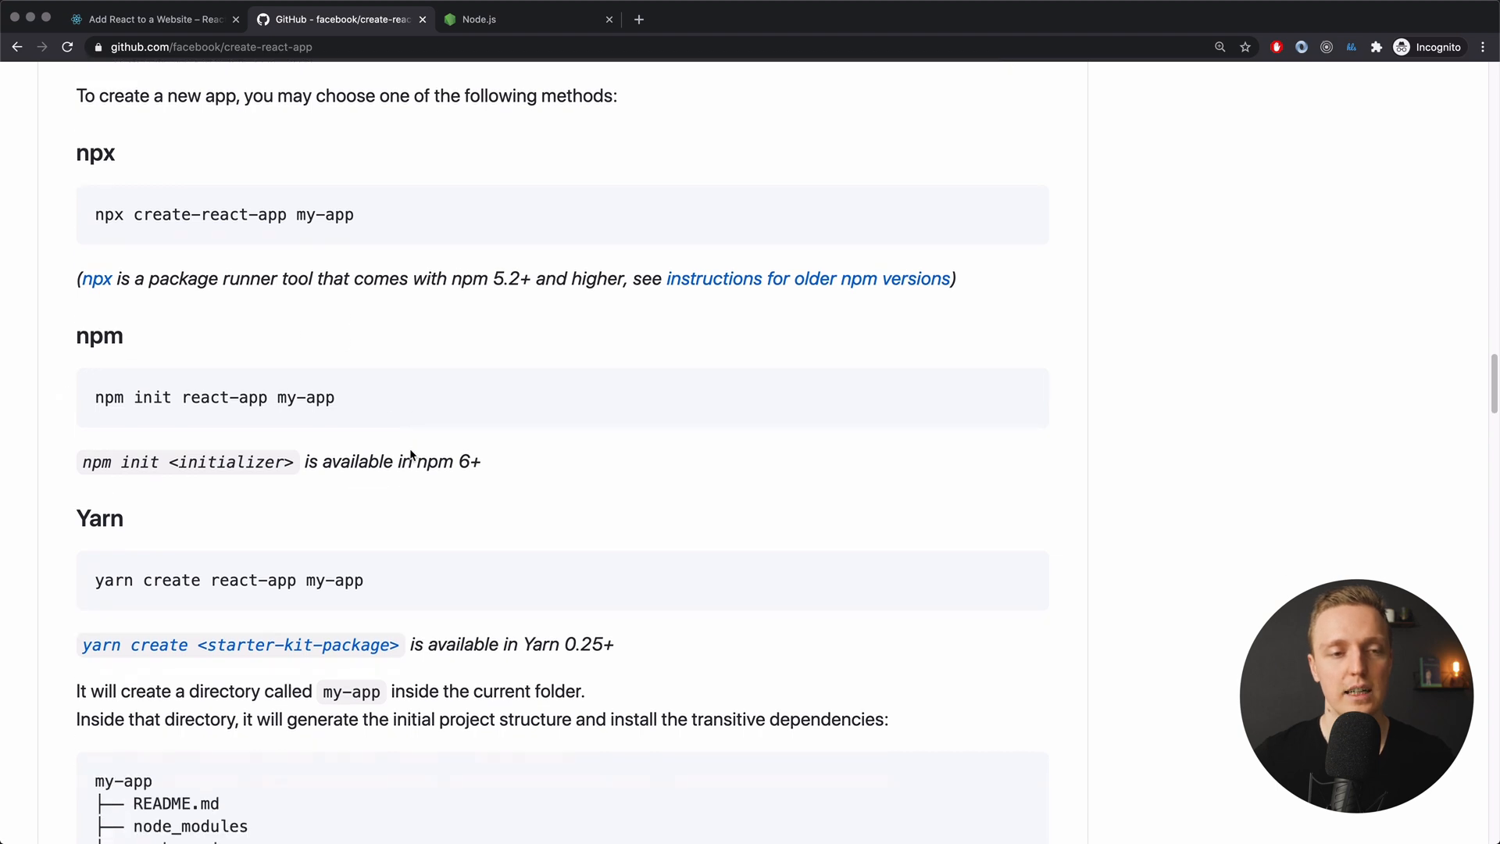
{"action": "mouse_move", "coordinate": [95, 506]}
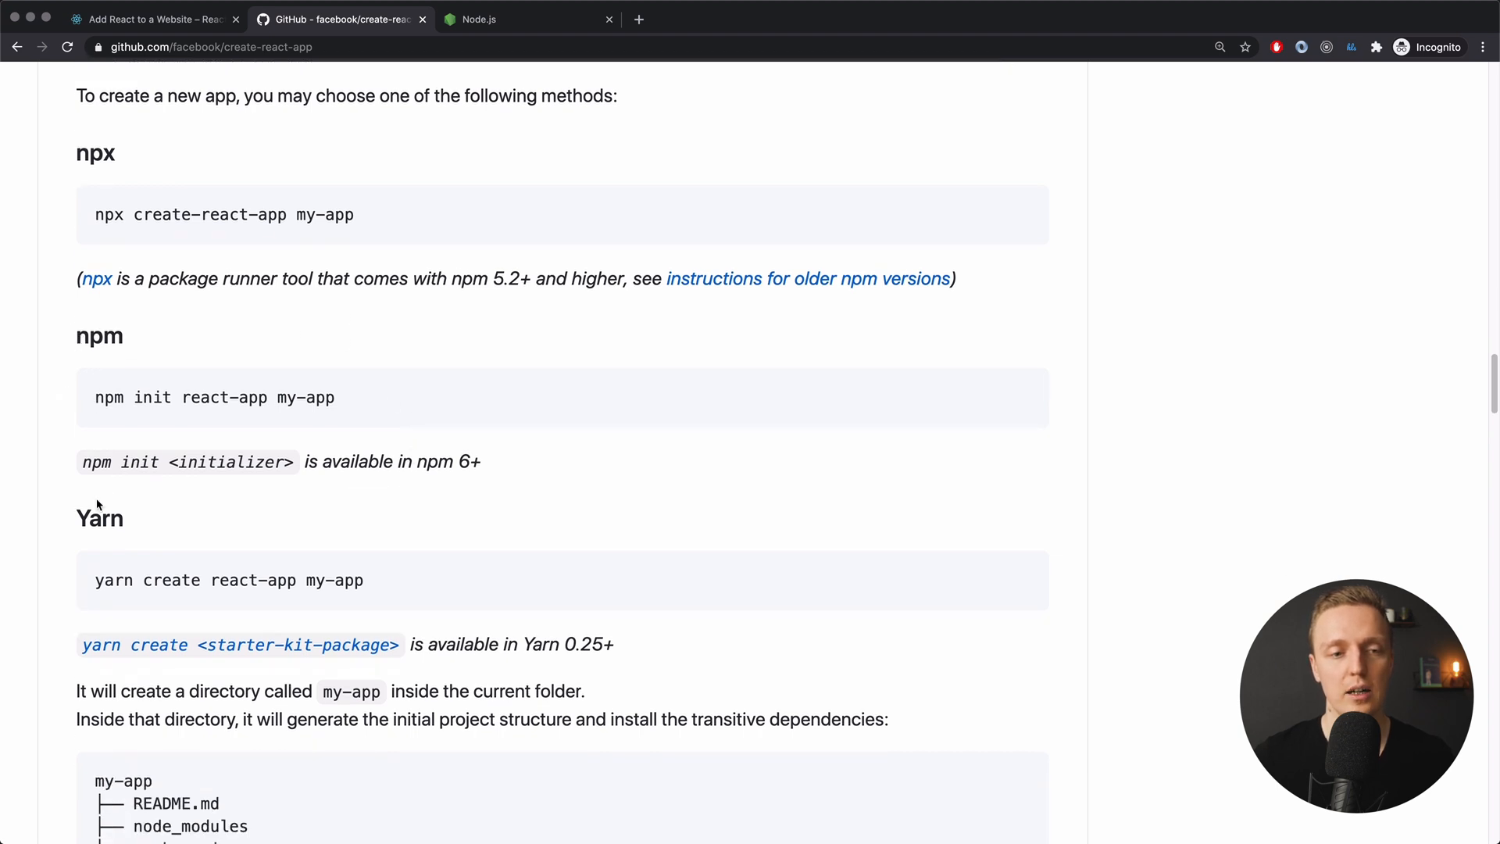
{"action": "mouse_move", "coordinate": [122, 413]}
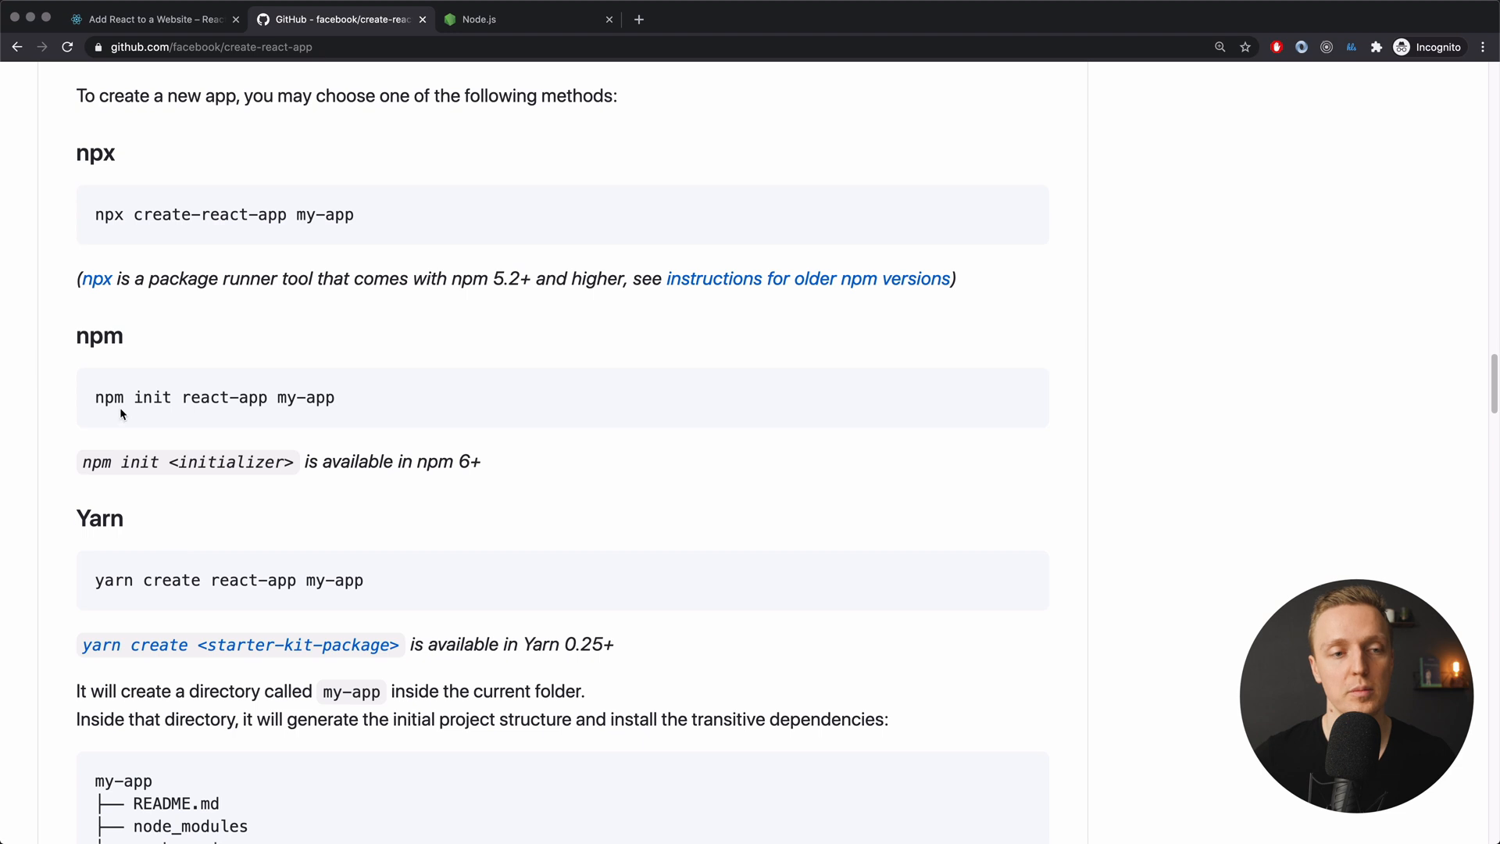
{"action": "double_click", "coordinate": [108, 397]}
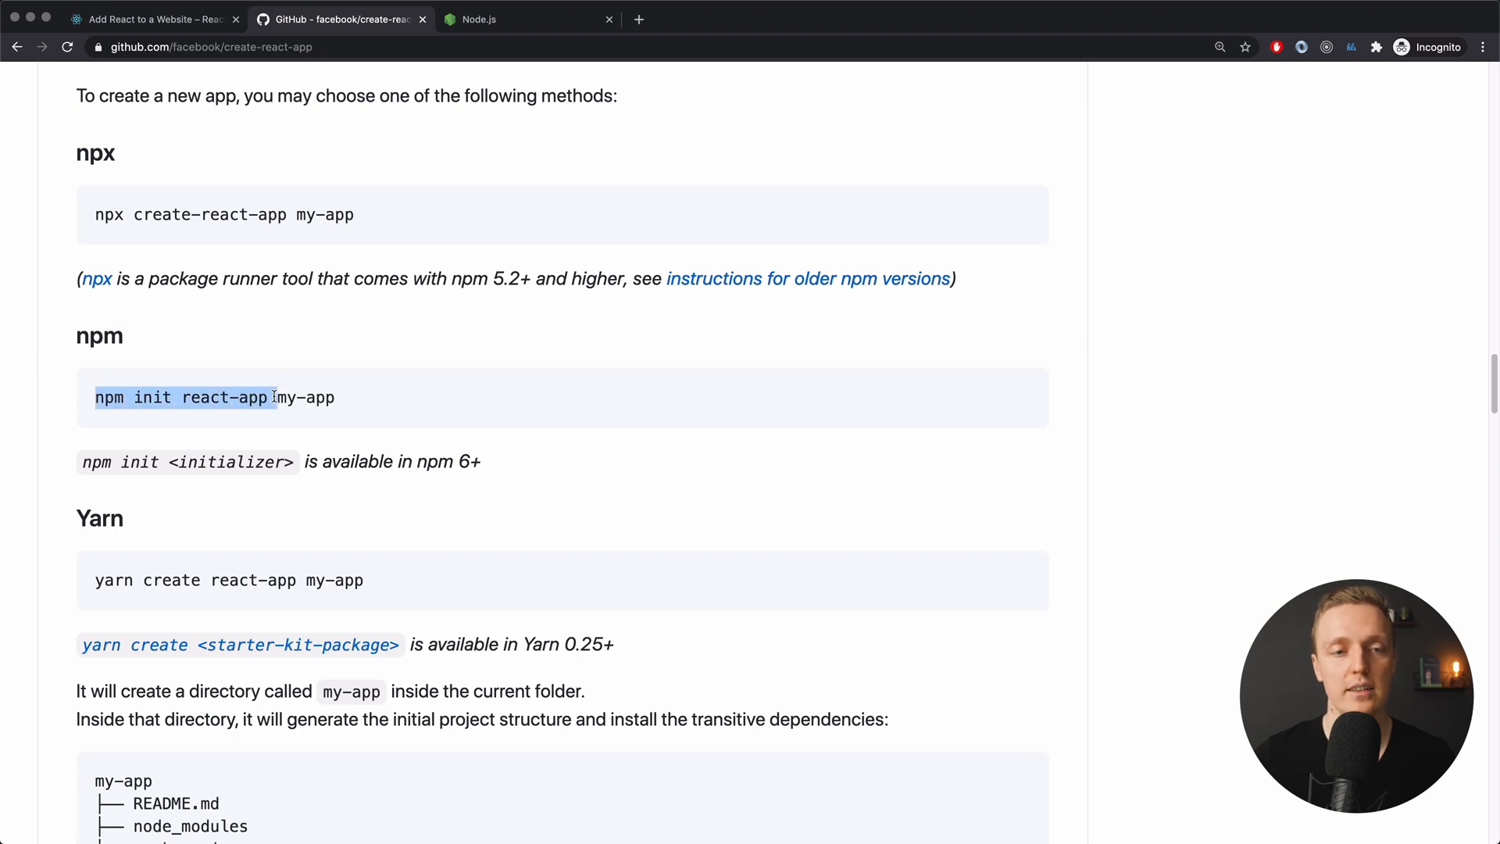
{"action": "double_click", "coordinate": [226, 397]}
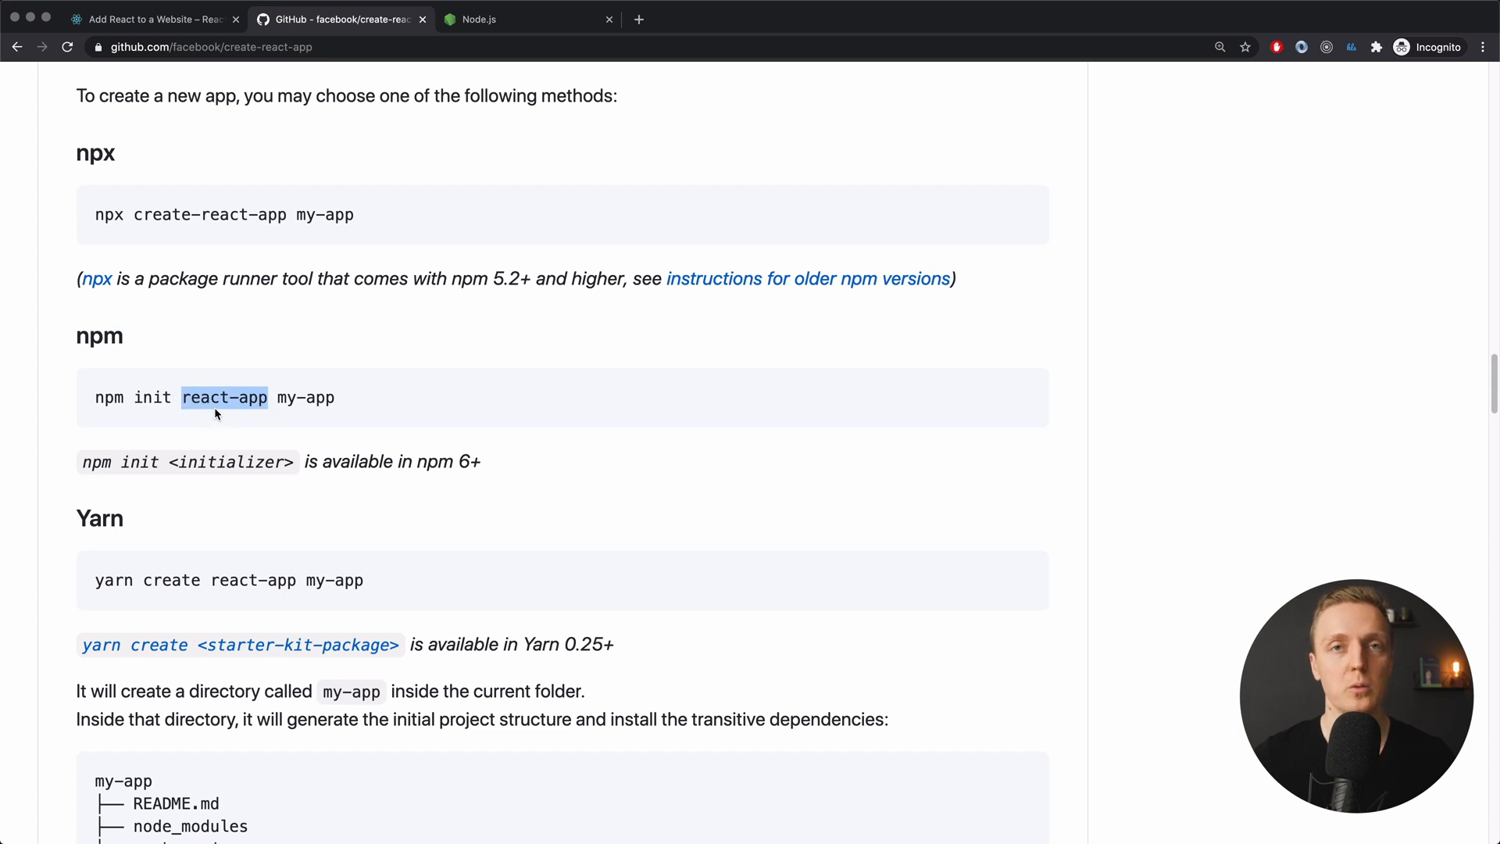
{"action": "mouse_move", "coordinate": [271, 391]}
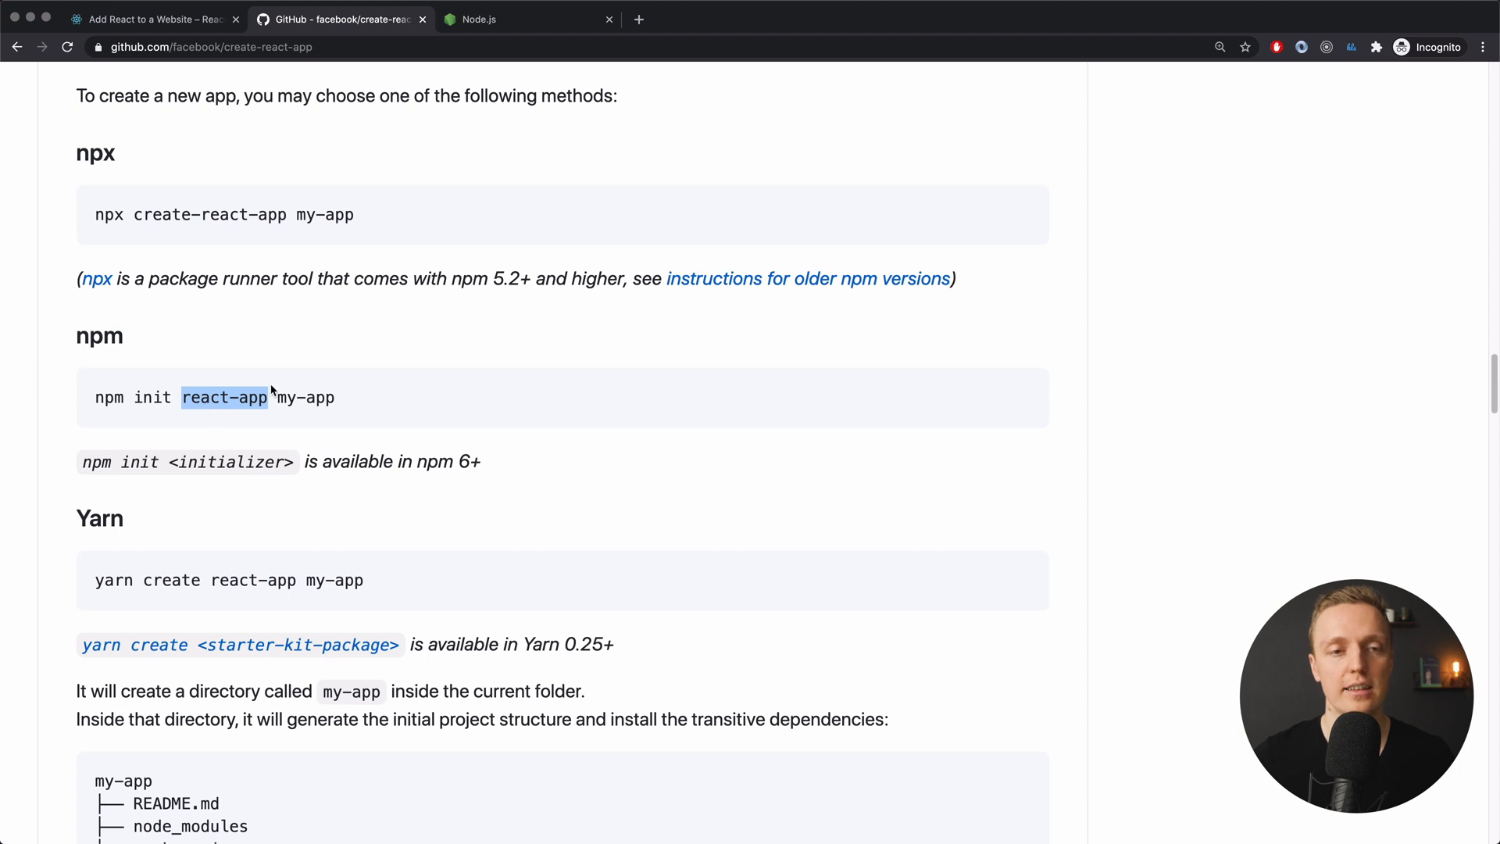
{"action": "mouse_move", "coordinate": [253, 388]}
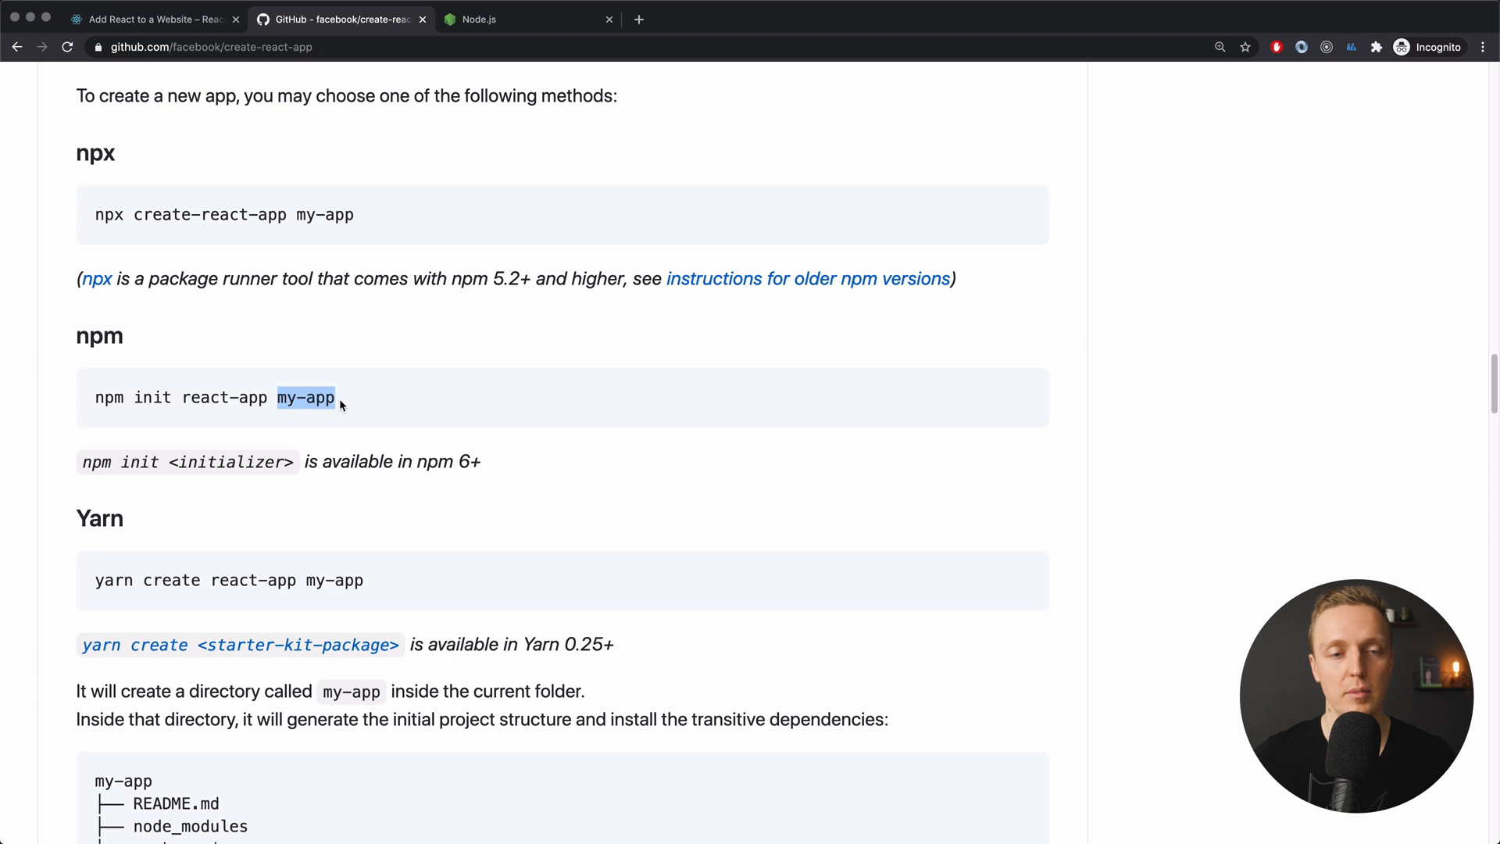
{"action": "mouse_move", "coordinate": [363, 399]}
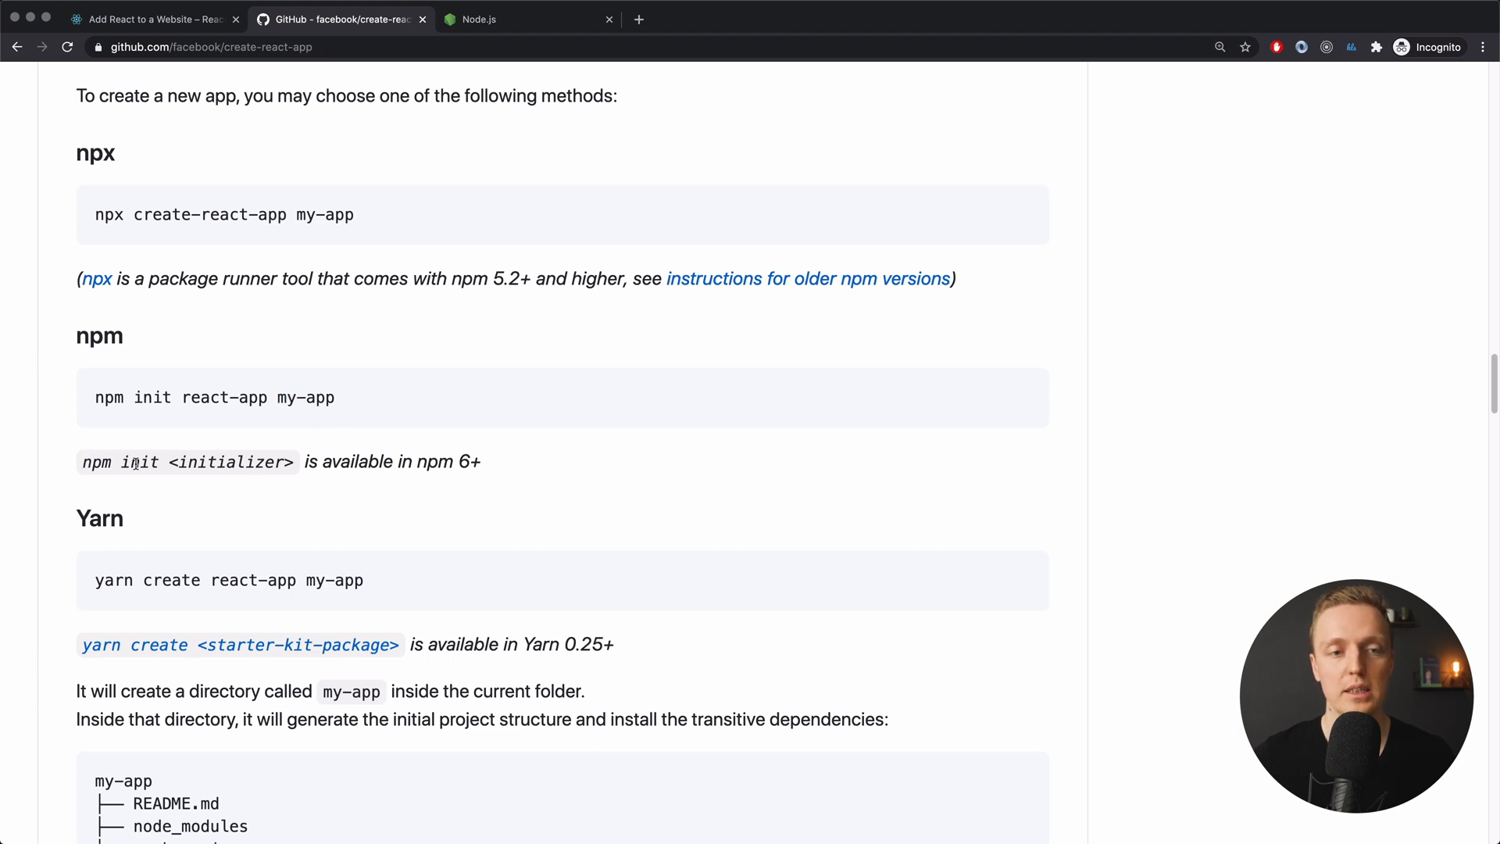
{"action": "double_click", "coordinate": [229, 462]}
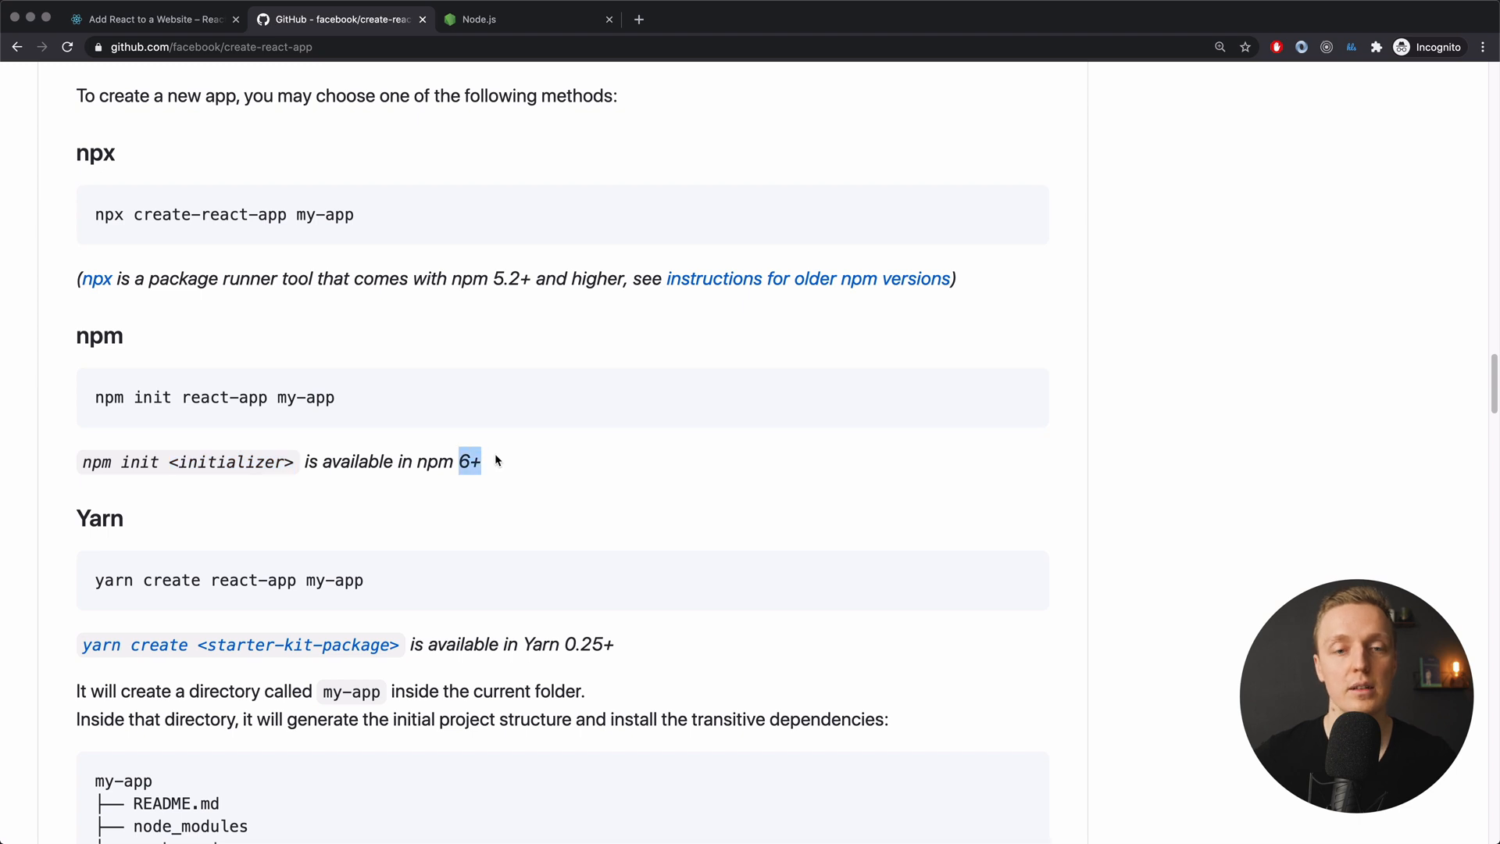
{"action": "mouse_move", "coordinate": [496, 450]}
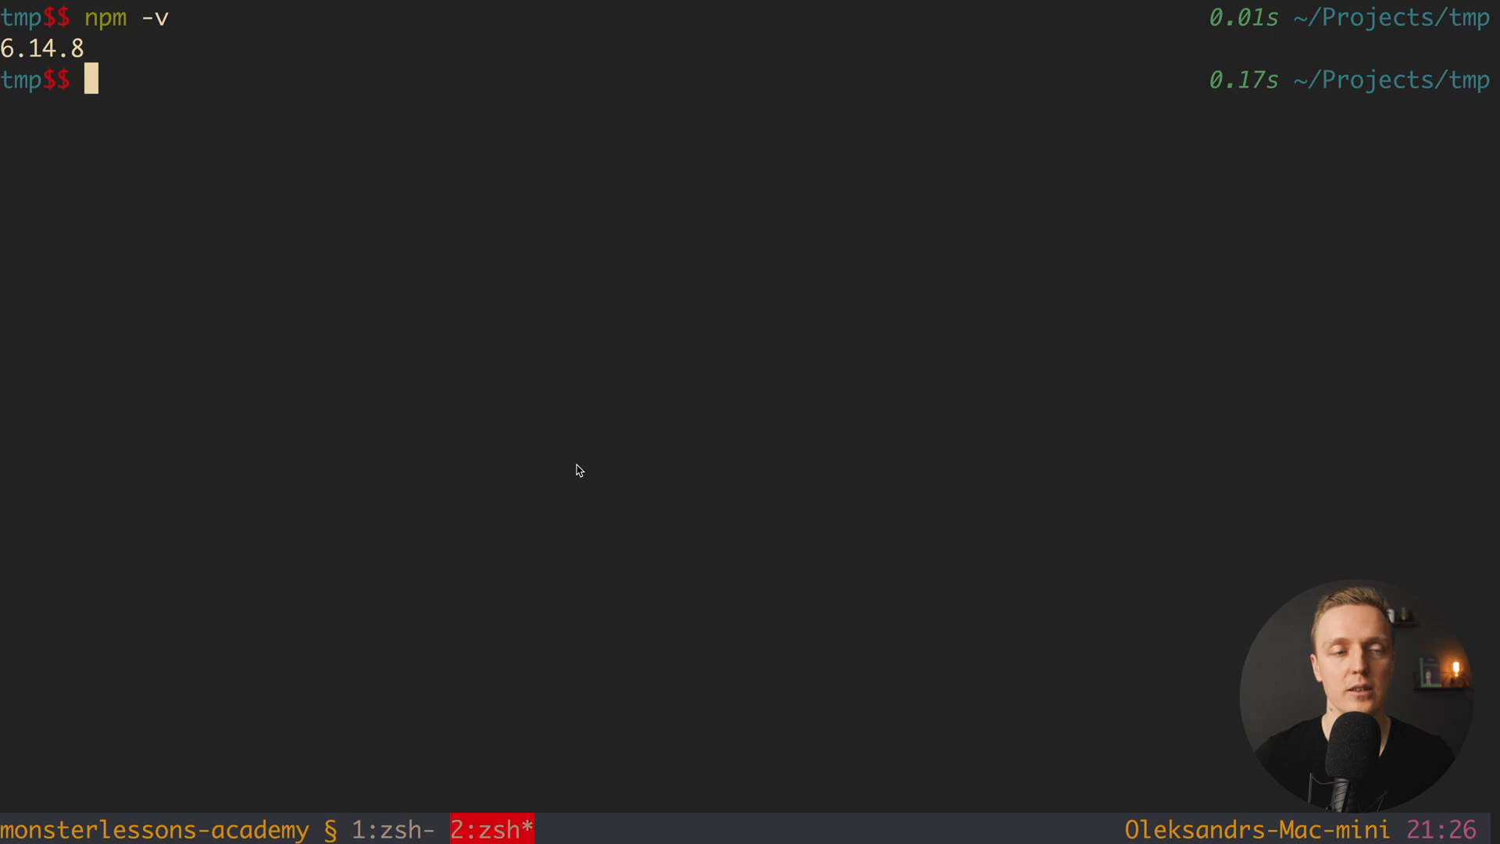
{"action": "mouse_move", "coordinate": [114, 42]}
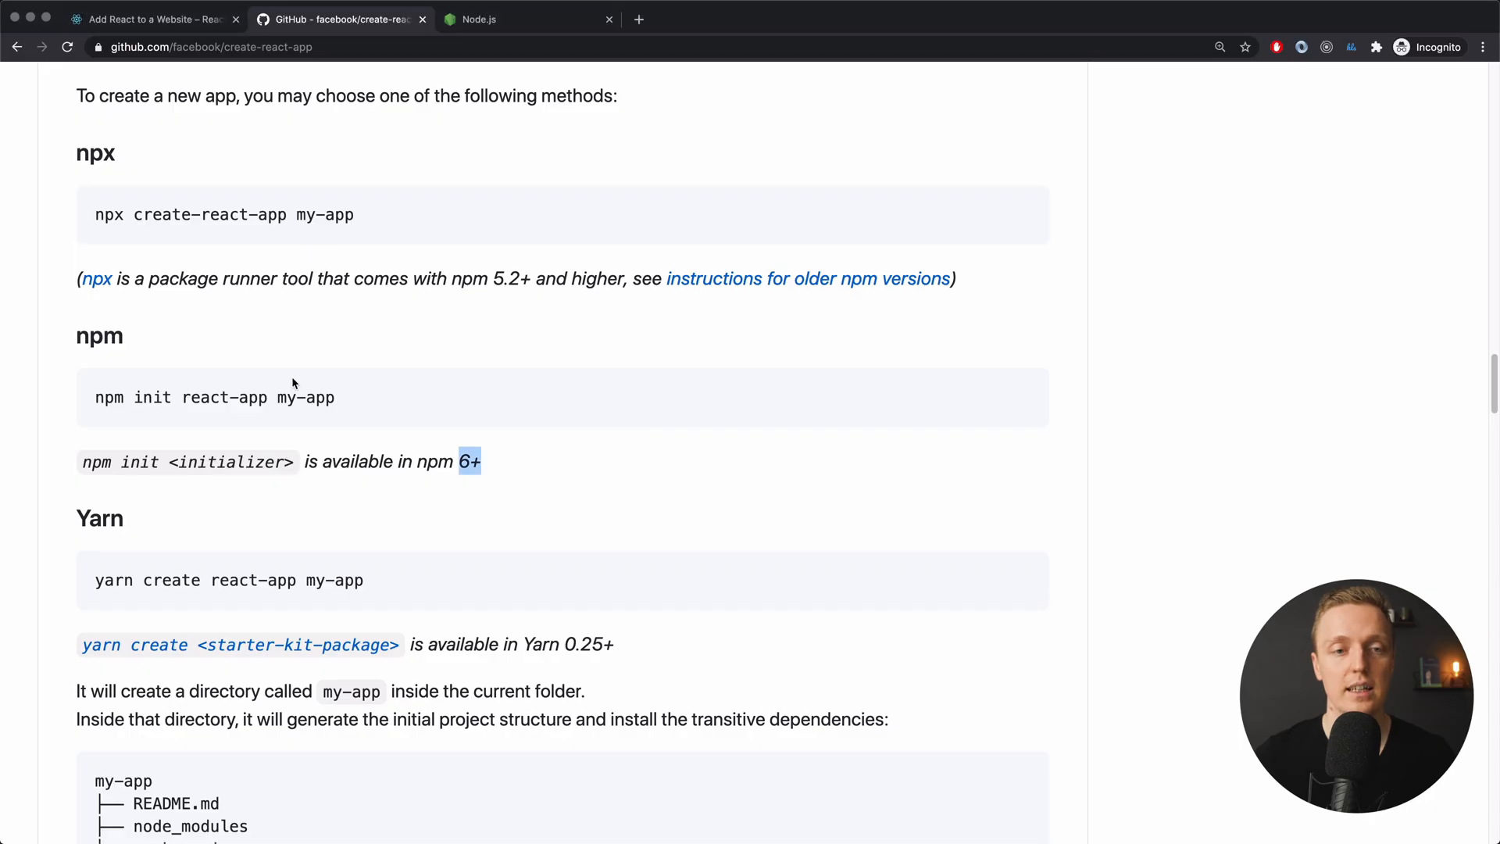
{"action": "mouse_move", "coordinate": [110, 376]}
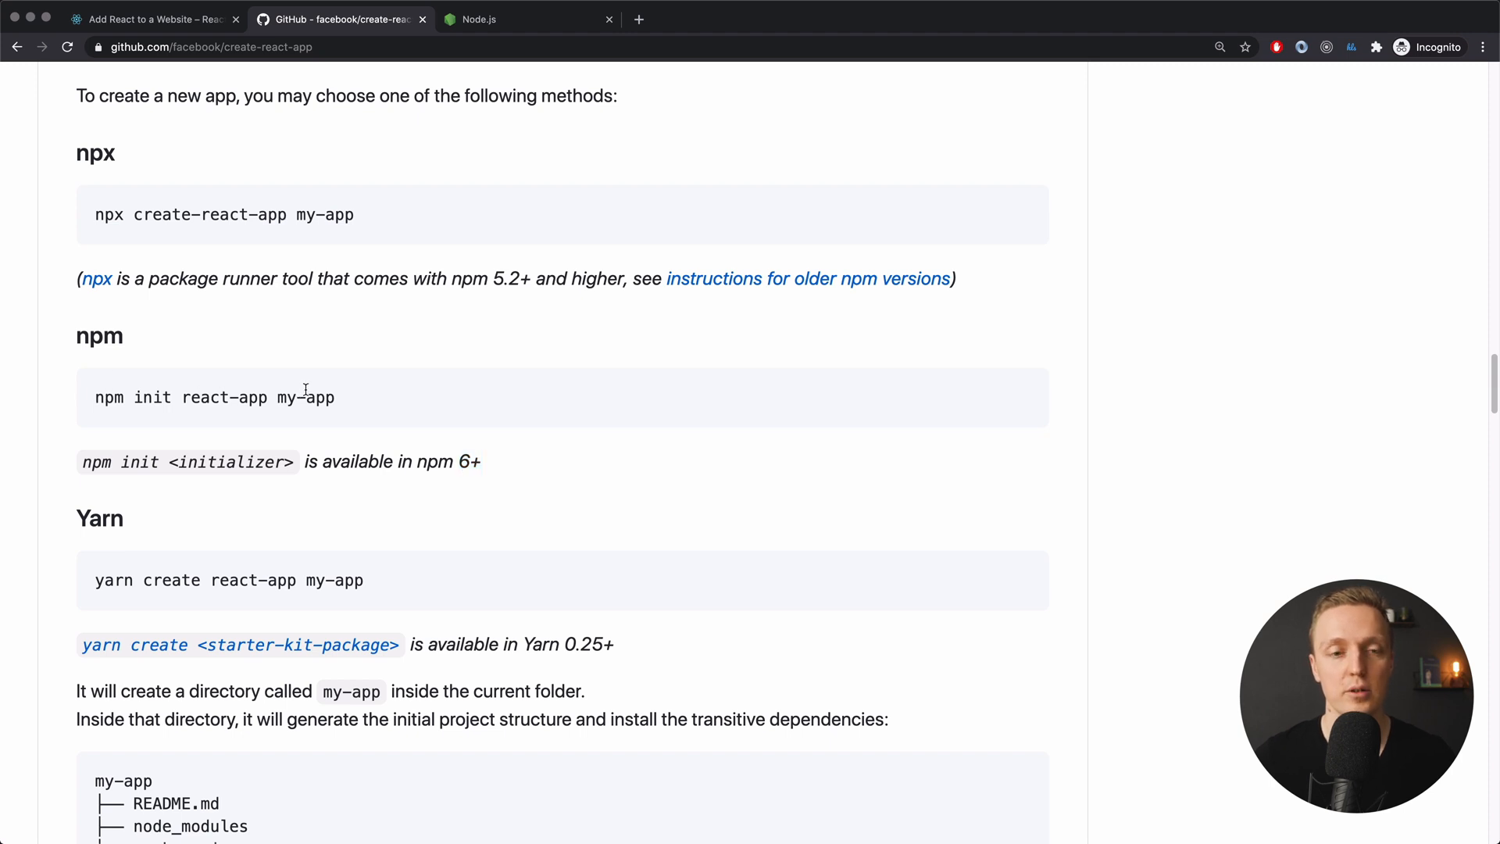
- Select the full npm init command, then the 'yarn create react-app my-app' command
{"action": "triple_click", "coordinate": [215, 397]}
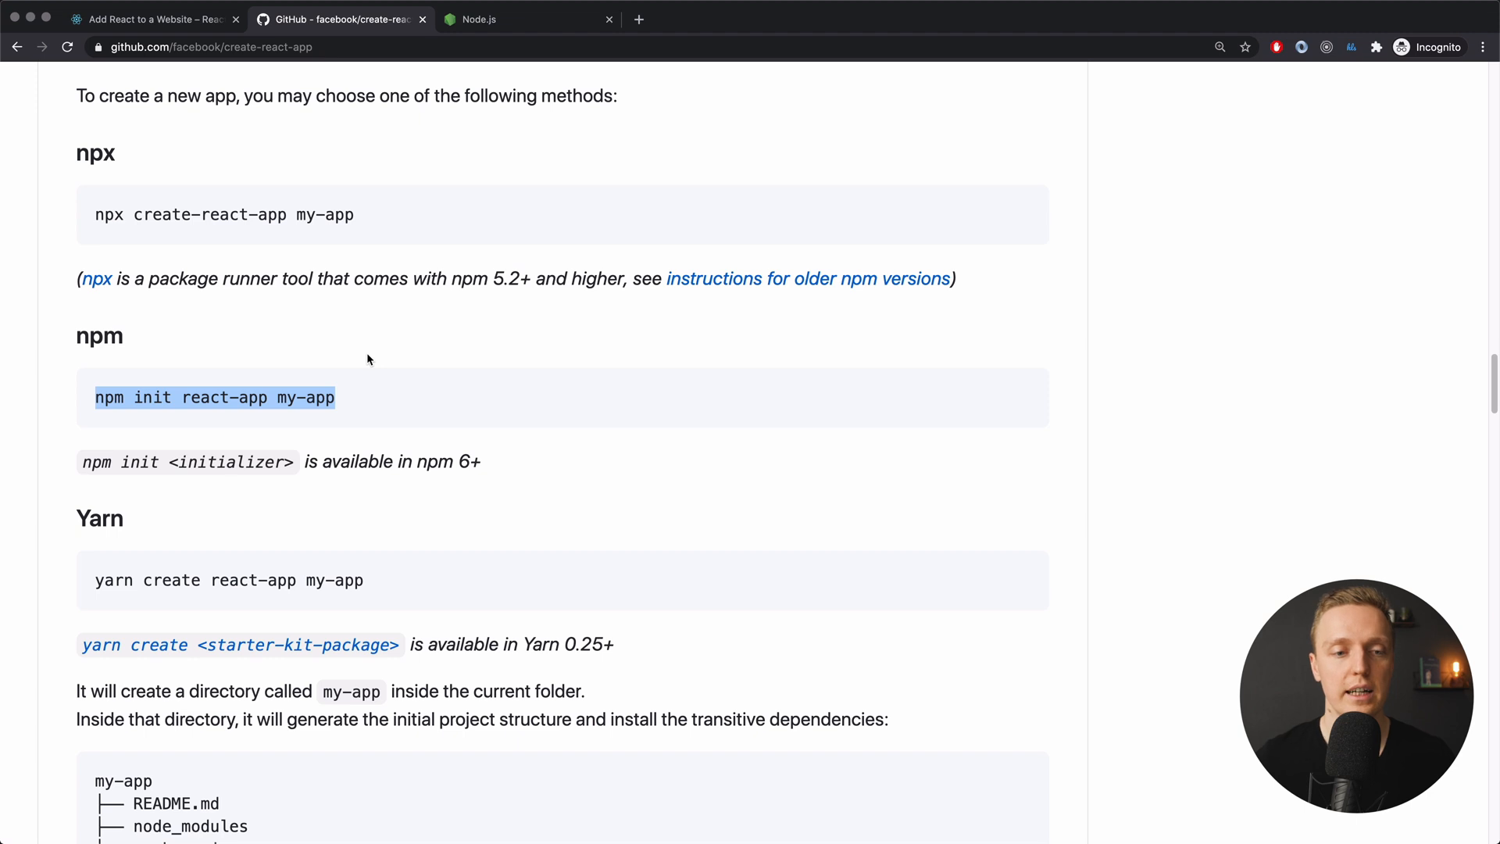
{"action": "scroll", "scroll_direction": "down", "scroll_amount": 3}
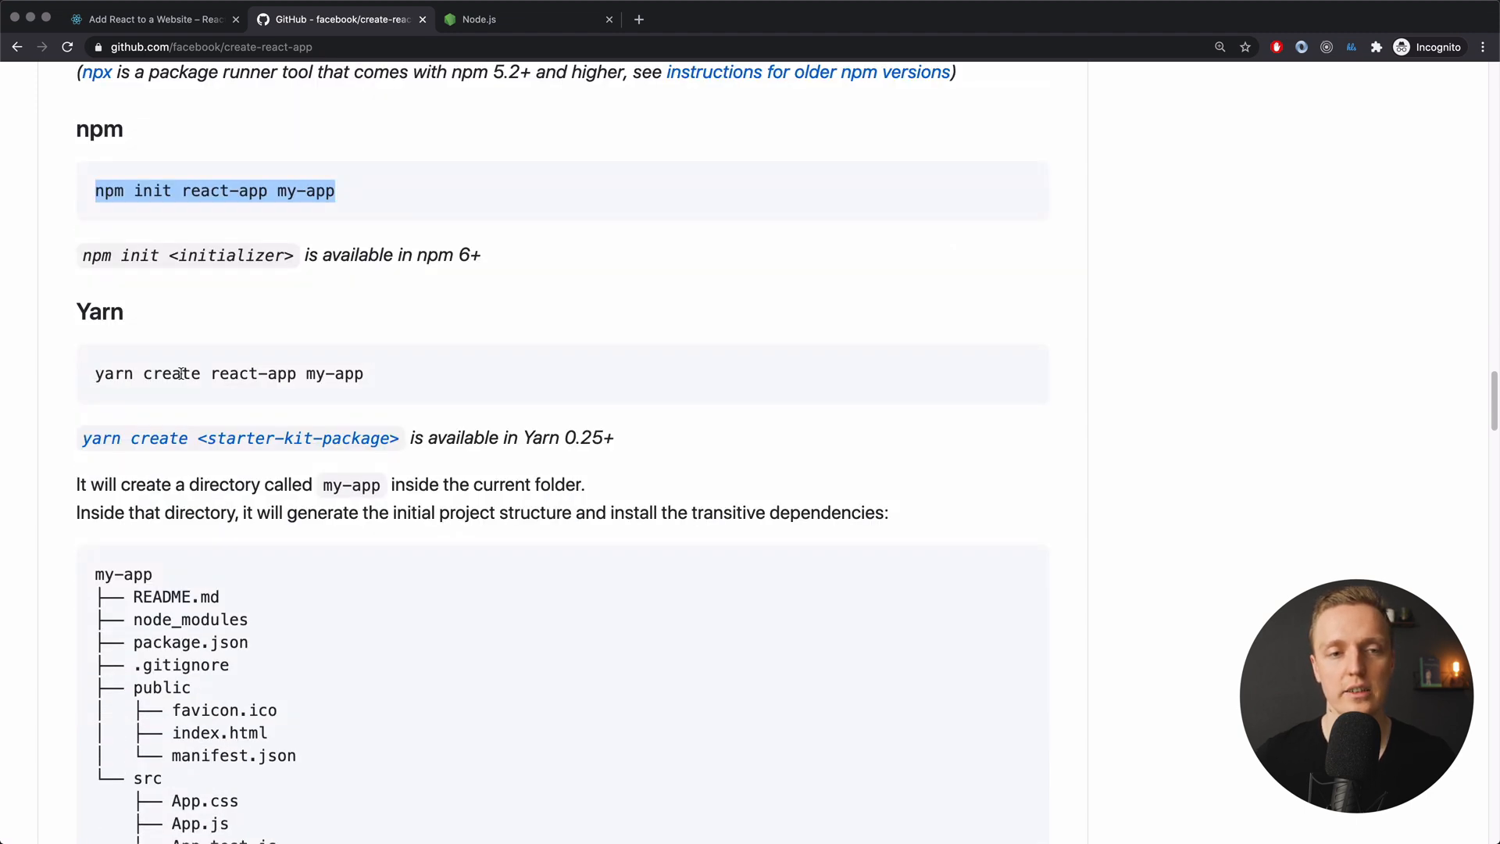
{"action": "double_click", "coordinate": [253, 374]}
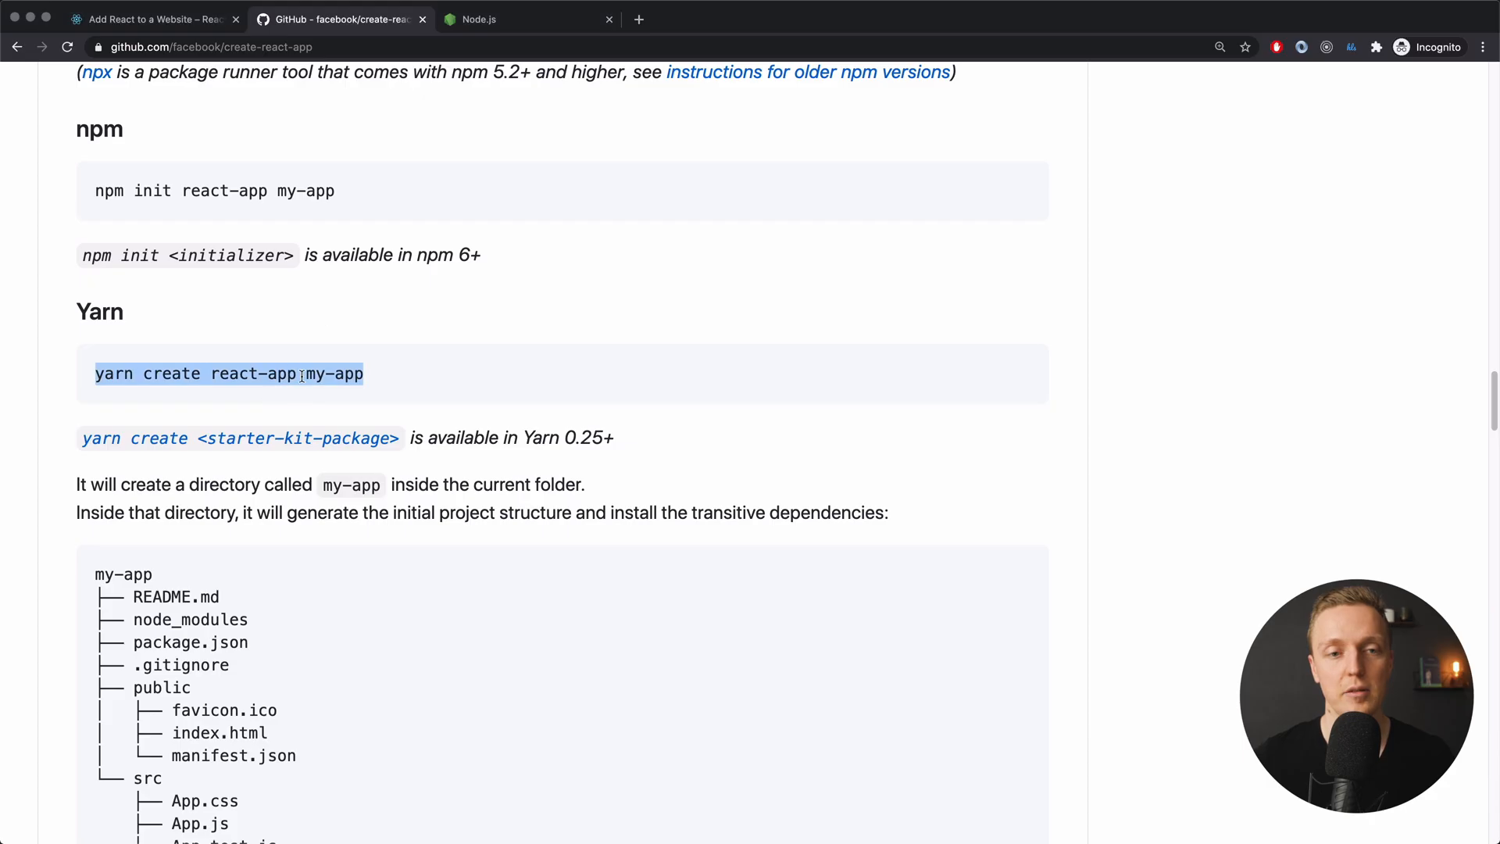
{"action": "double_click", "coordinate": [333, 373]}
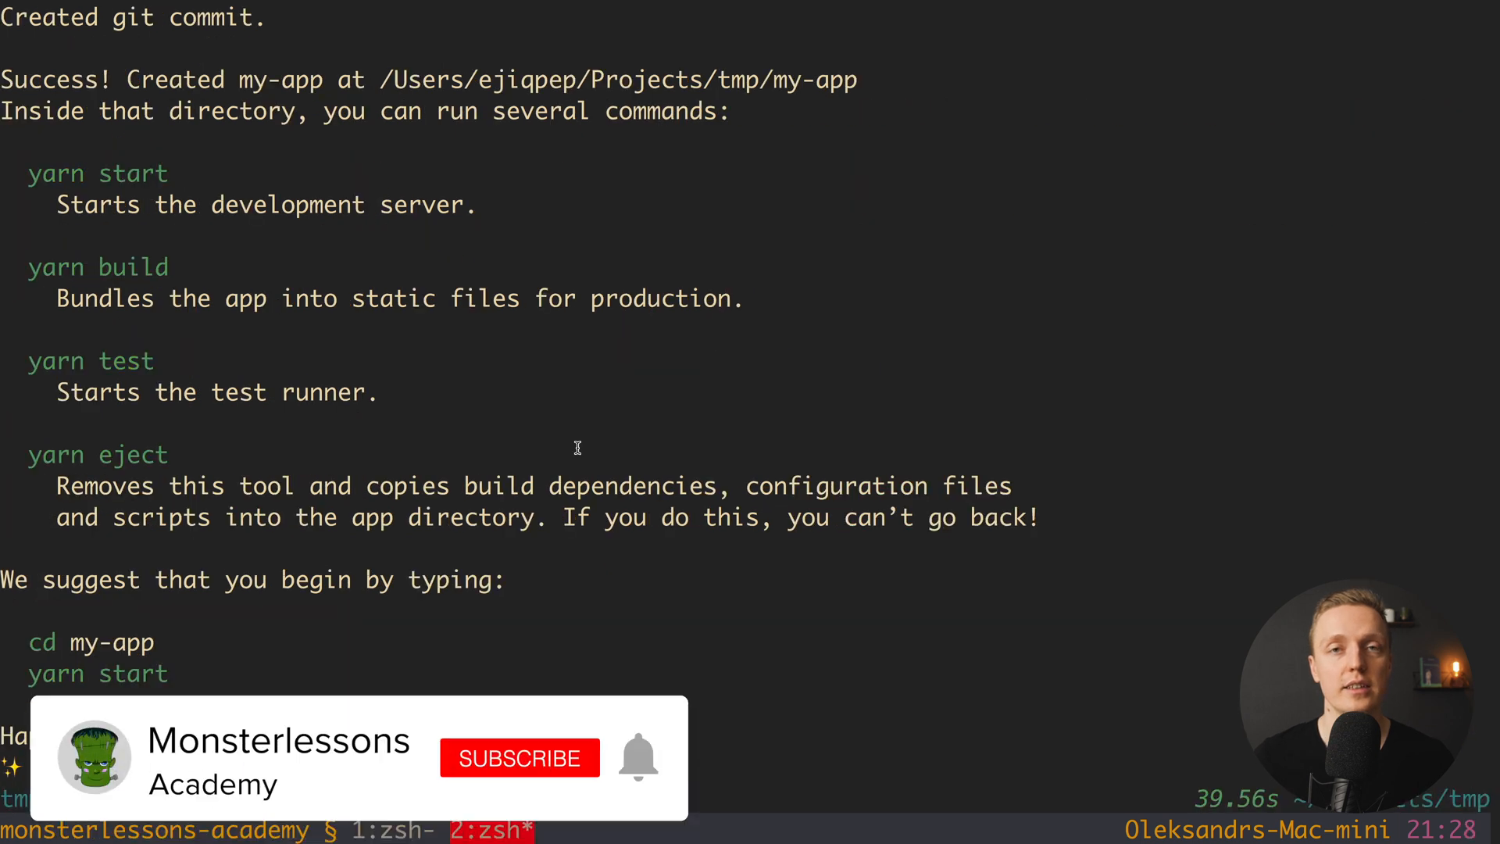
- Review the Yarn output, highlight the yarn start command, and type a cd command at the prompt
{"action": "left_click", "coordinate": [519, 758]}
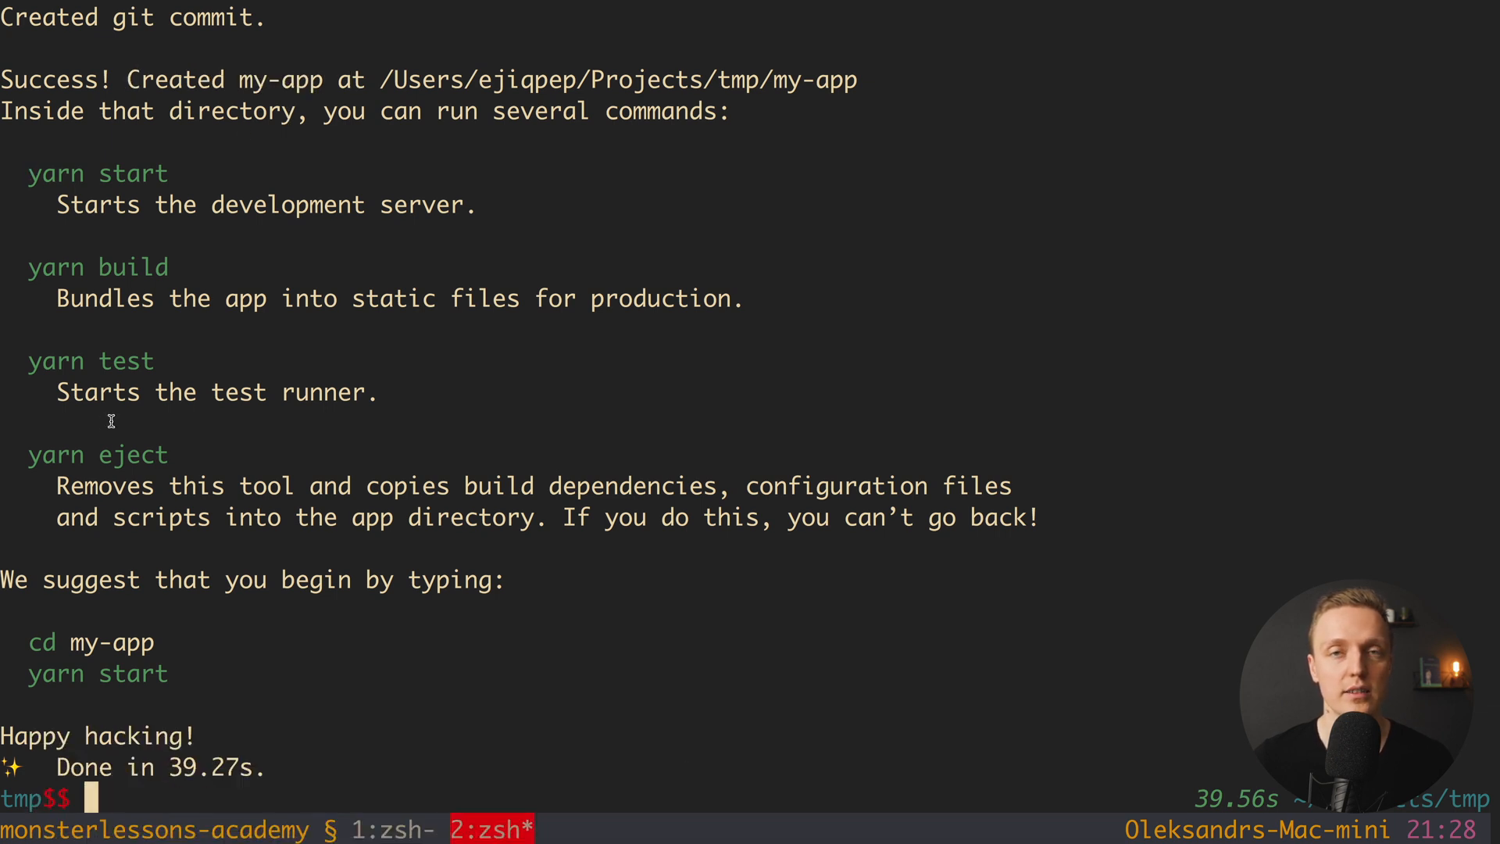
{"action": "mouse_move", "coordinate": [145, 392]}
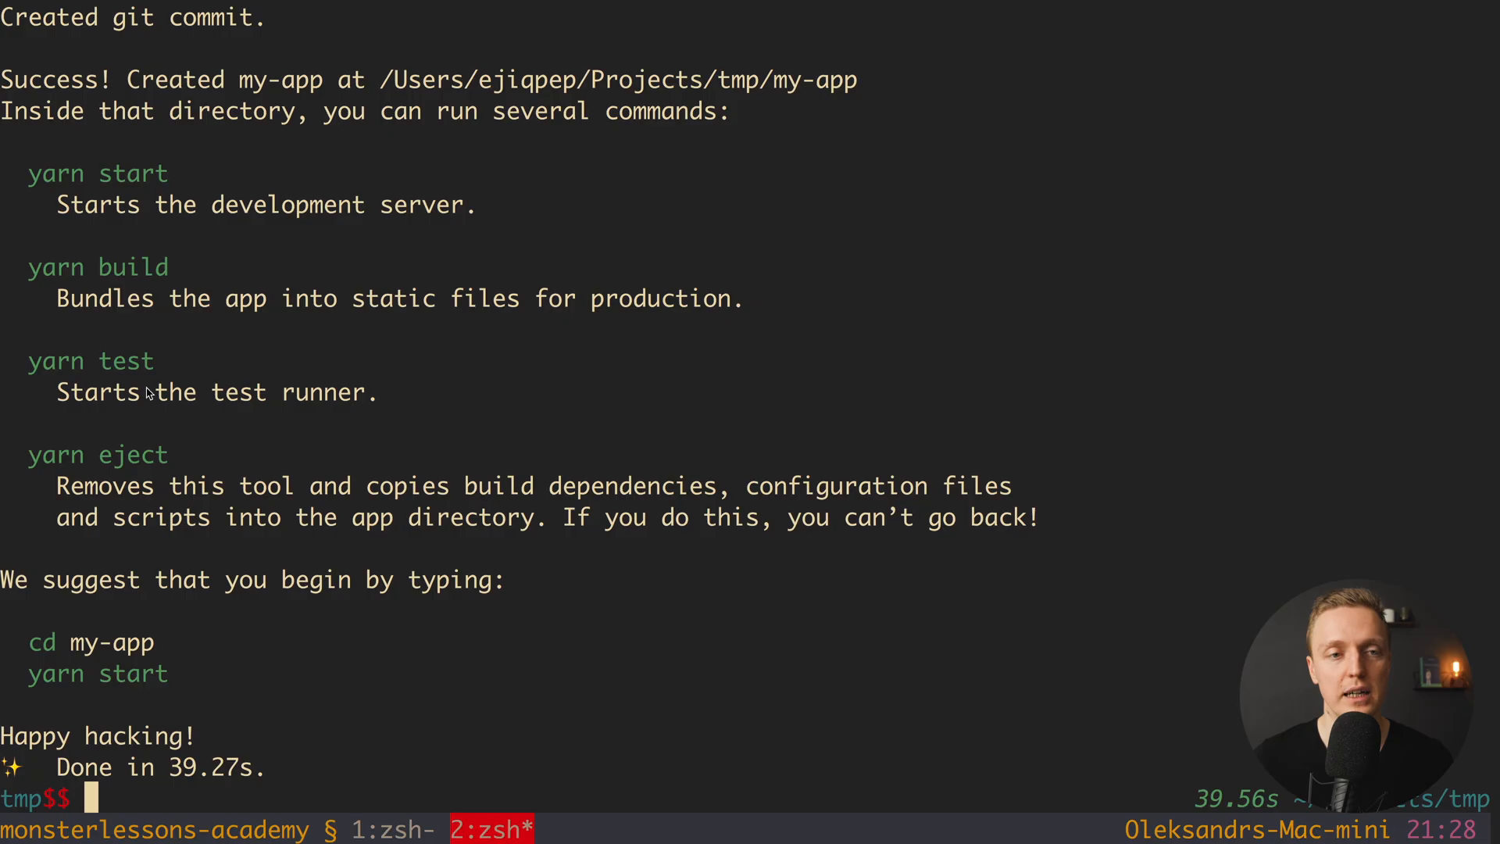
{"action": "mouse_move", "coordinate": [31, 178]}
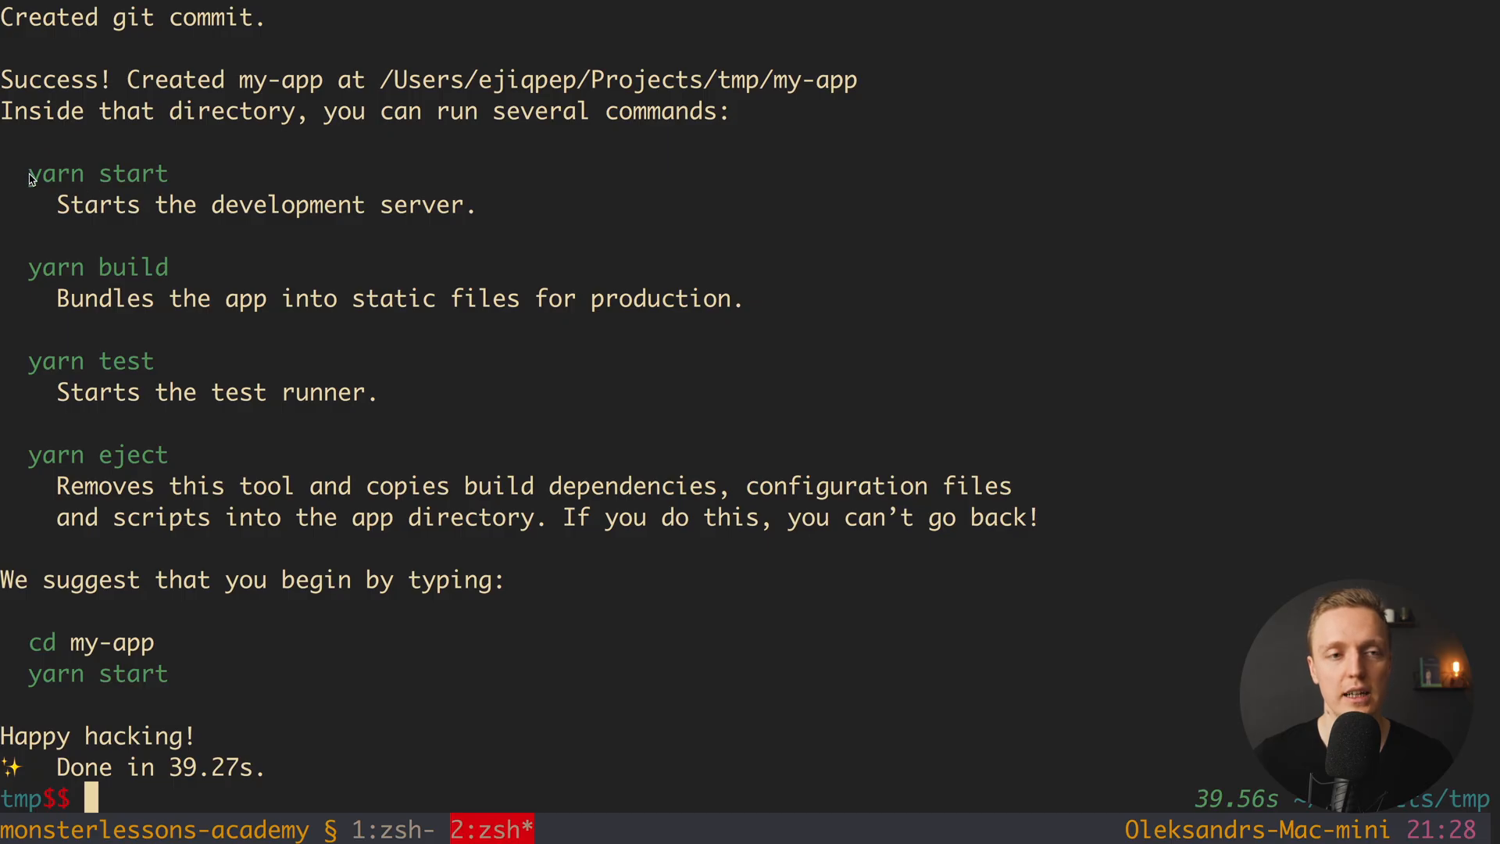
{"action": "double_click", "coordinate": [96, 174]}
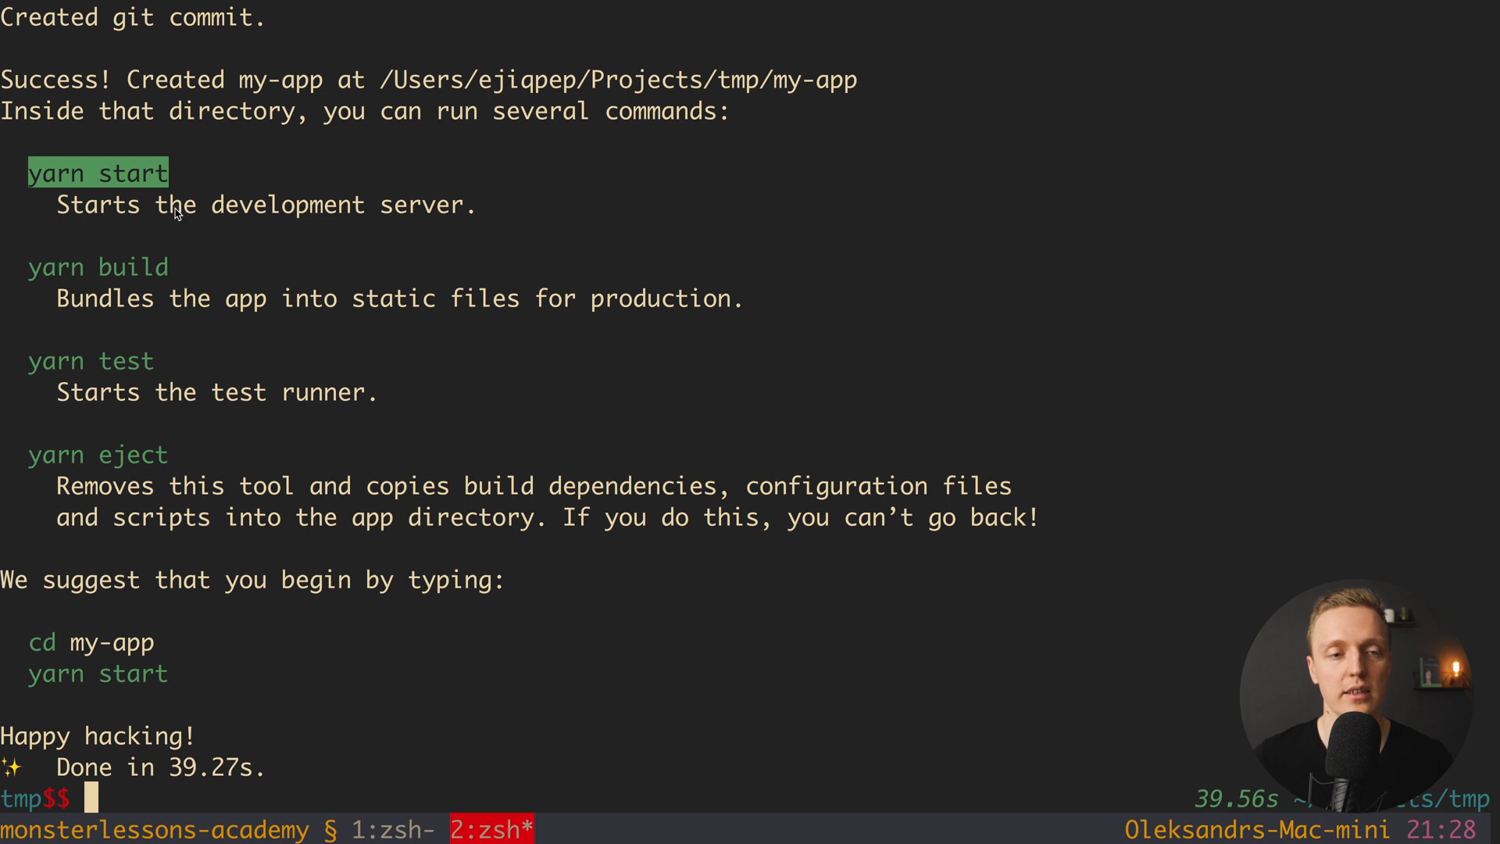
{"action": "mouse_move", "coordinate": [103, 294]}
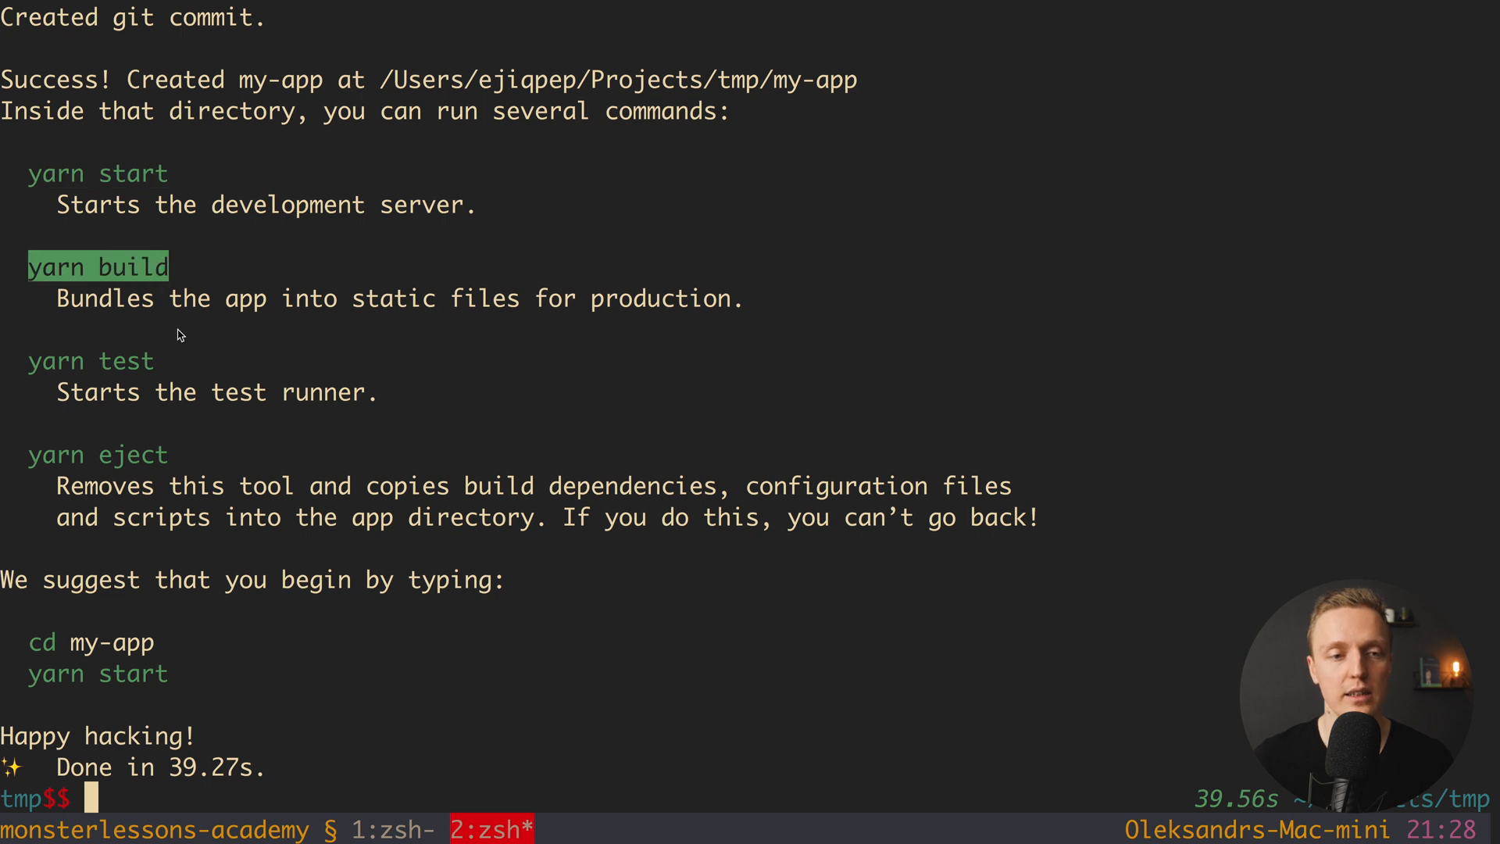
{"action": "type", "text": "cd tmp"}
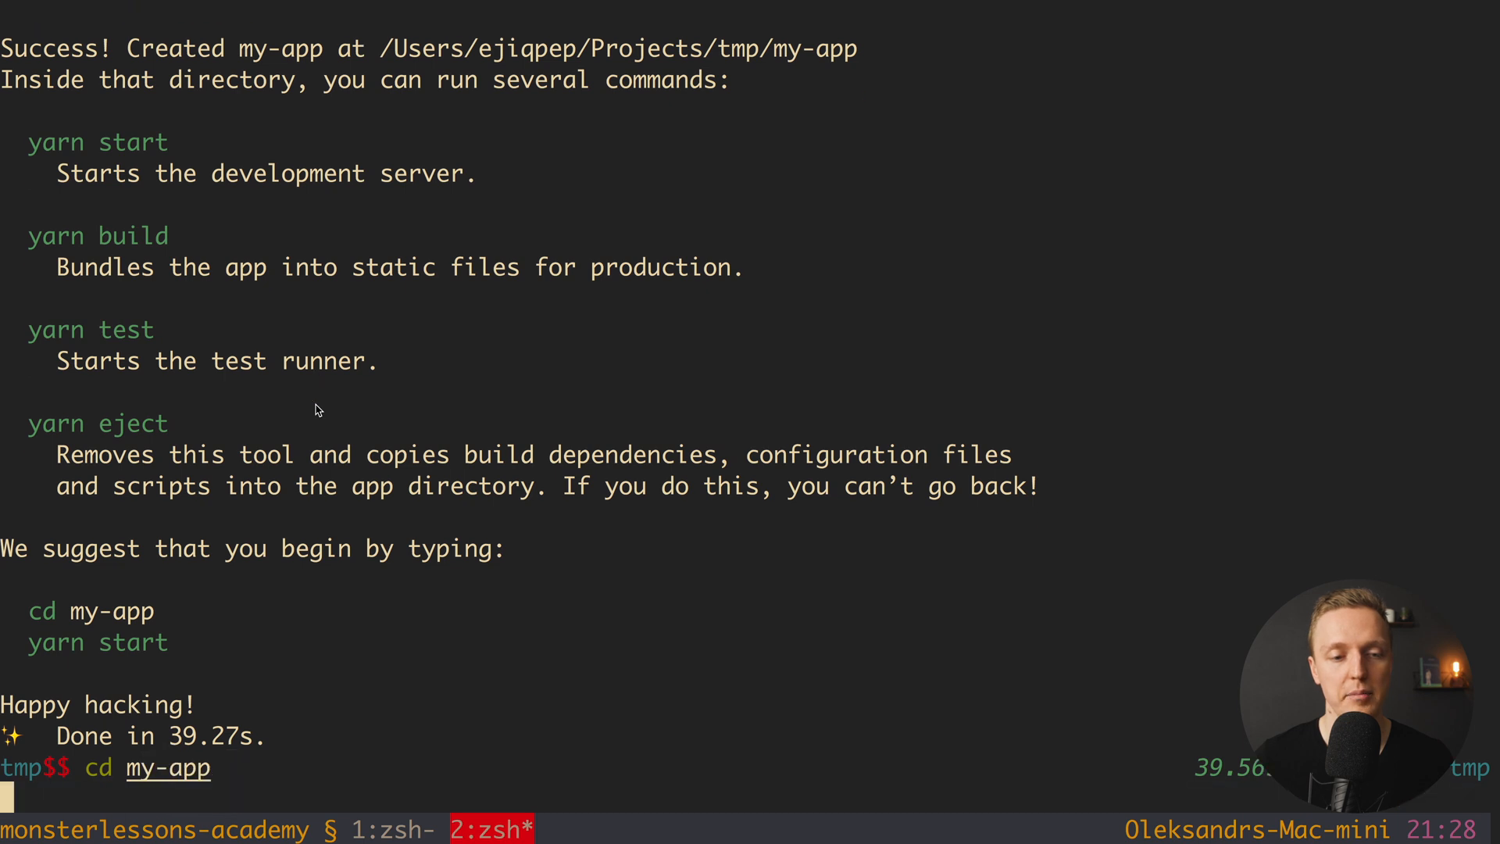
- Move into my-app and run yarn start to serve it at localhost:3000
{"action": "key", "text": "Return"}
{"action": "type", "text": "yarn st"}
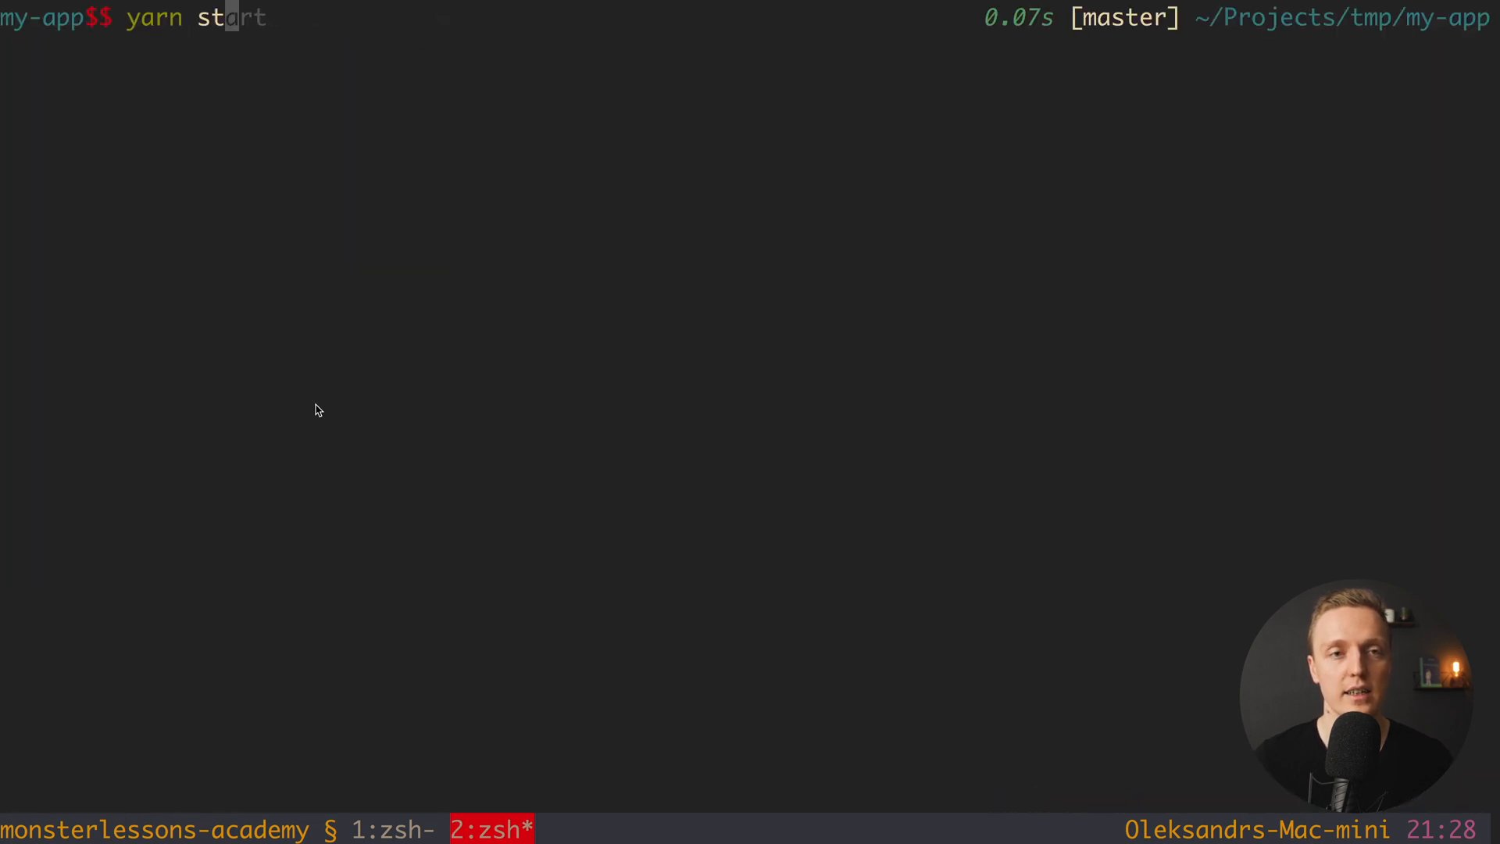
{"action": "key", "text": "Return"}
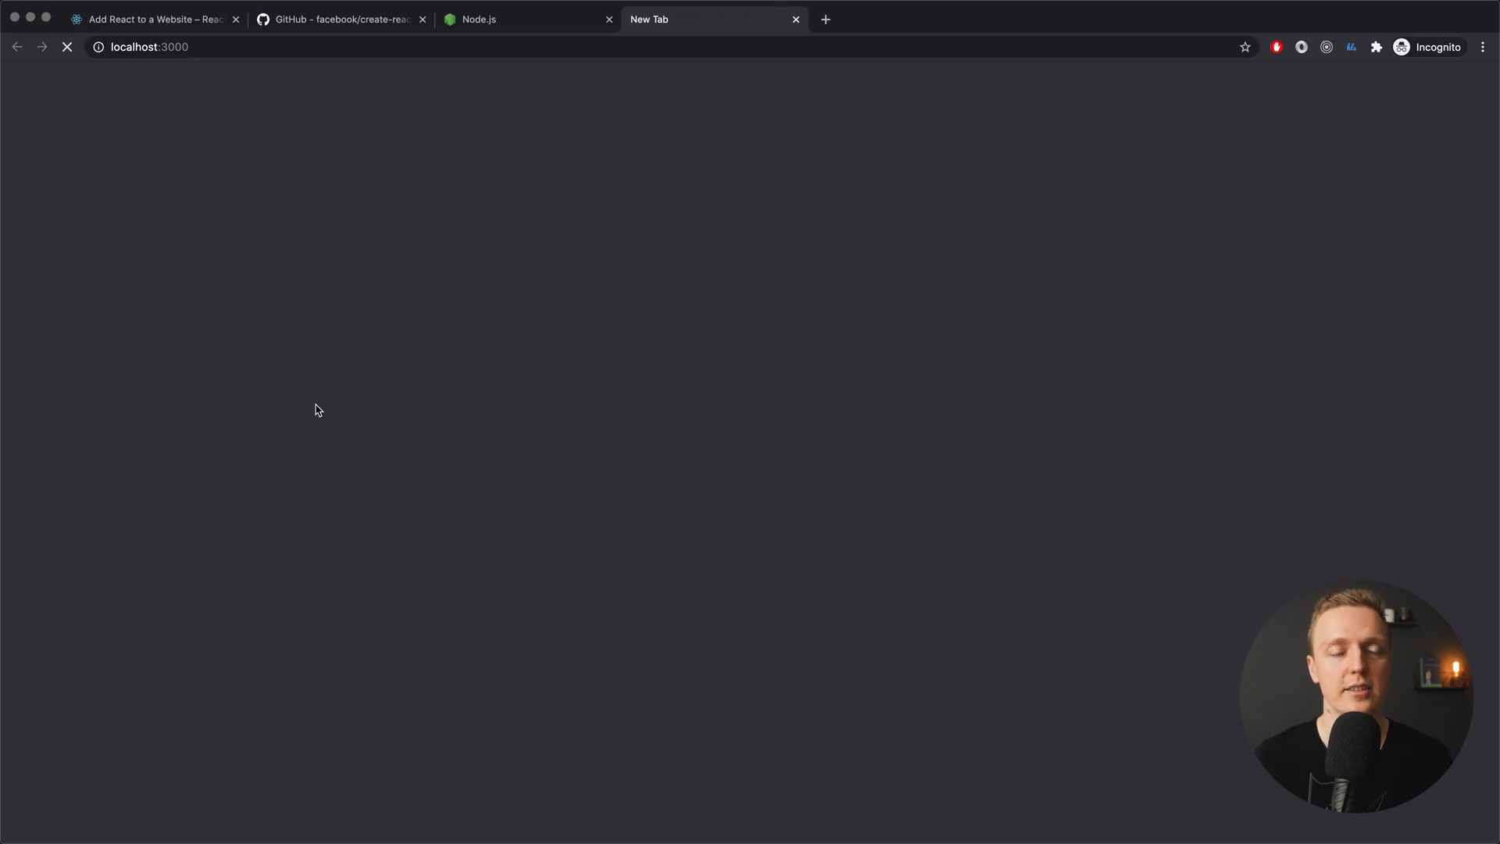
{"action": "mouse_move", "coordinate": [358, 201]}
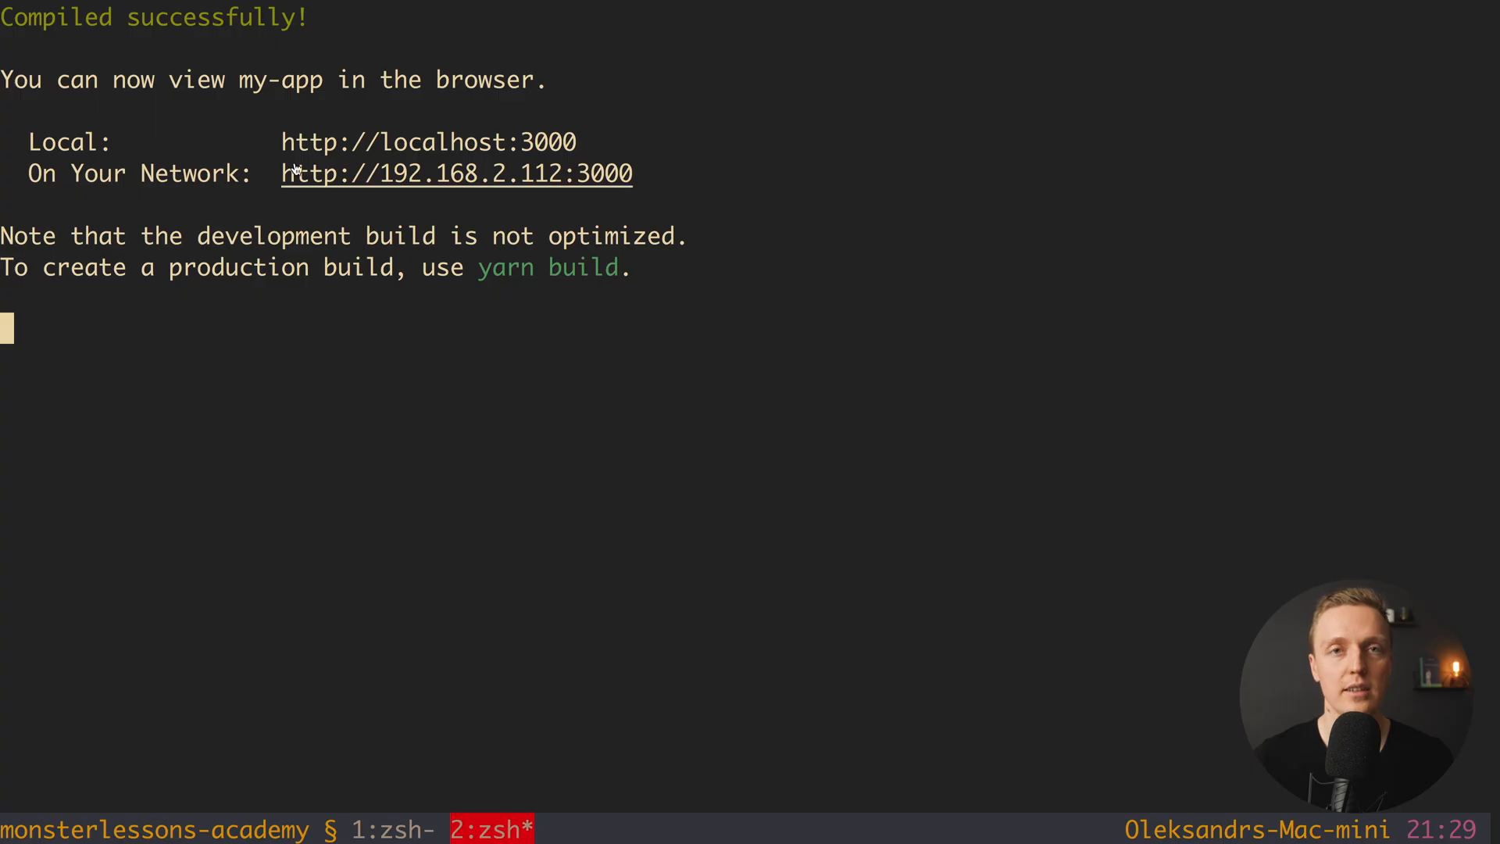
{"action": "mouse_move", "coordinate": [242, 95]}
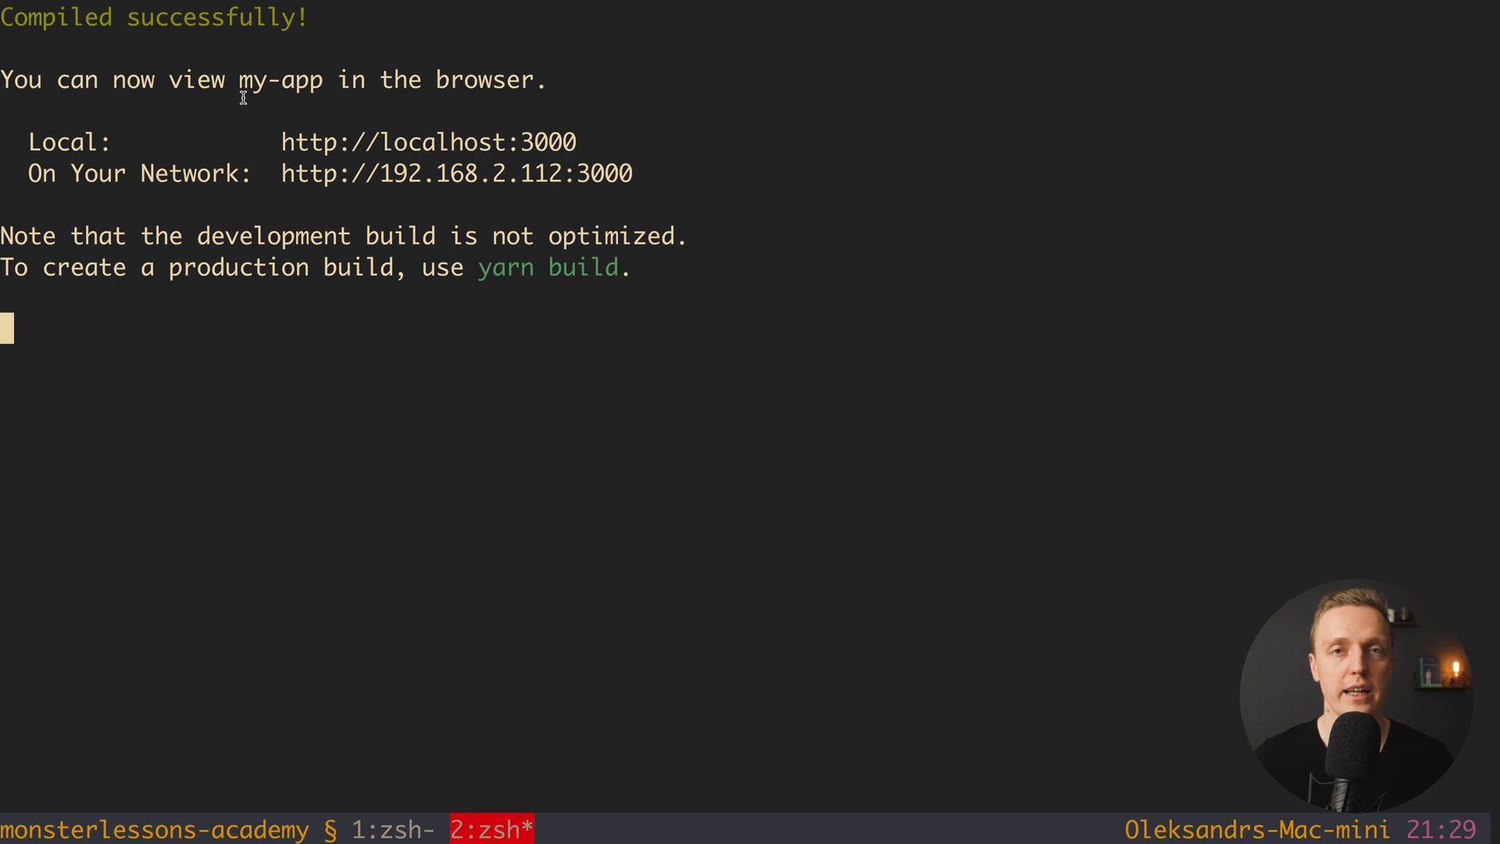
{"action": "mouse_move", "coordinate": [111, 82]}
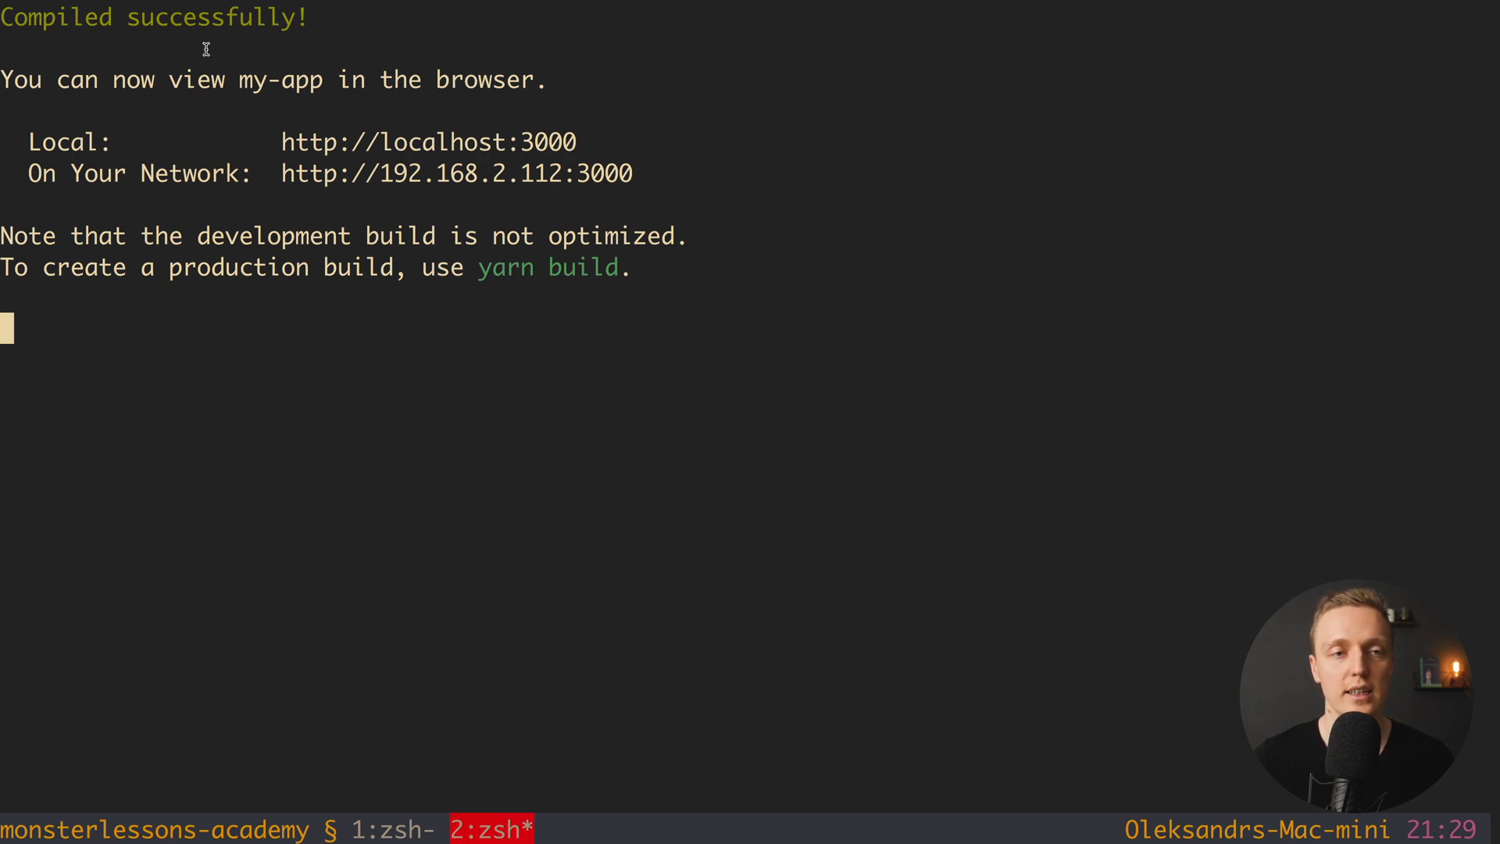
{"action": "mouse_move", "coordinate": [244, 133]}
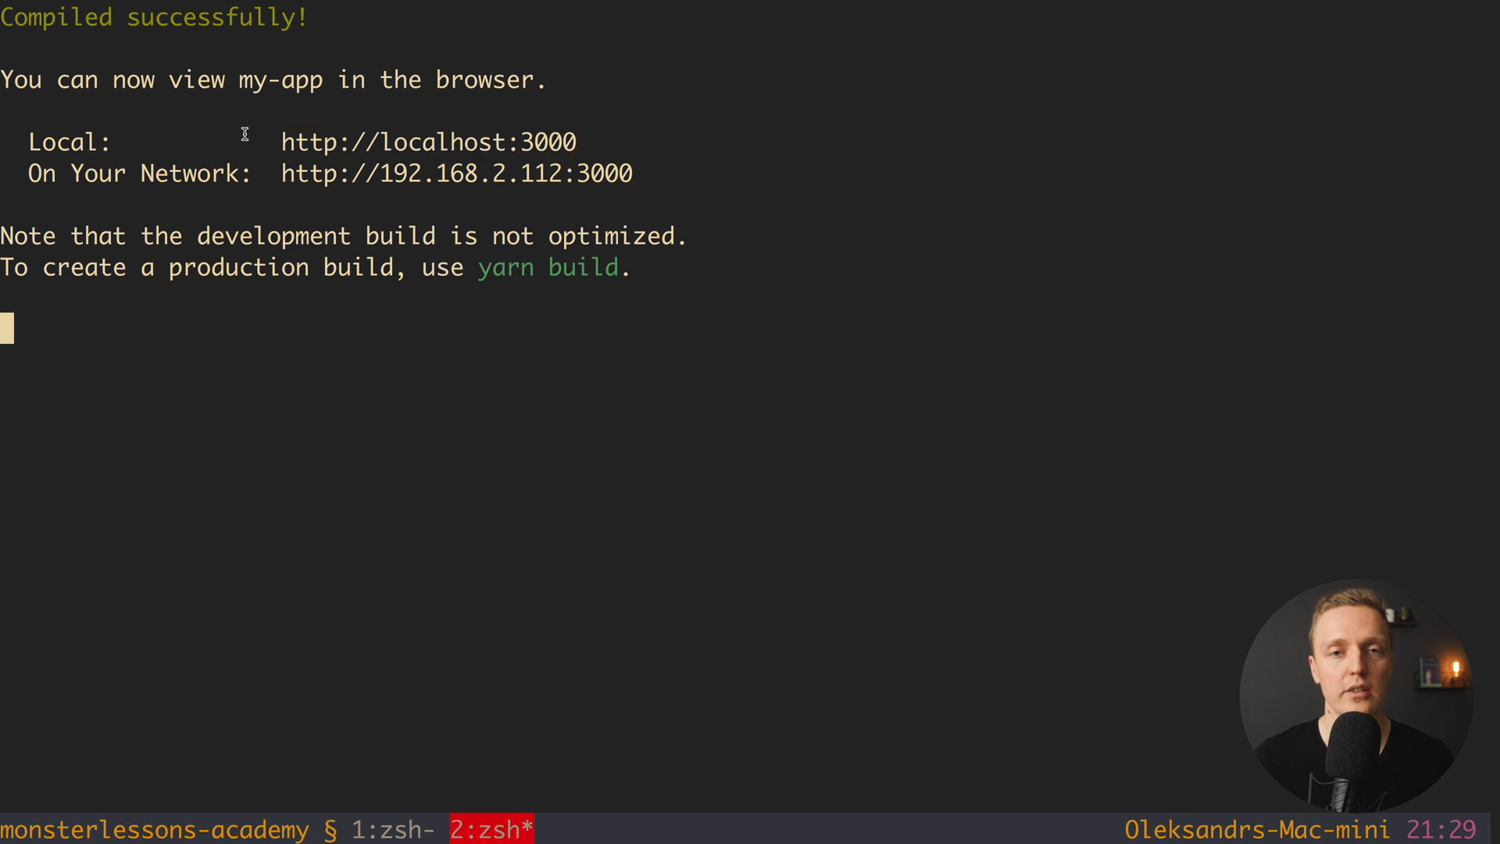
{"action": "mouse_move", "coordinate": [167, 179]}
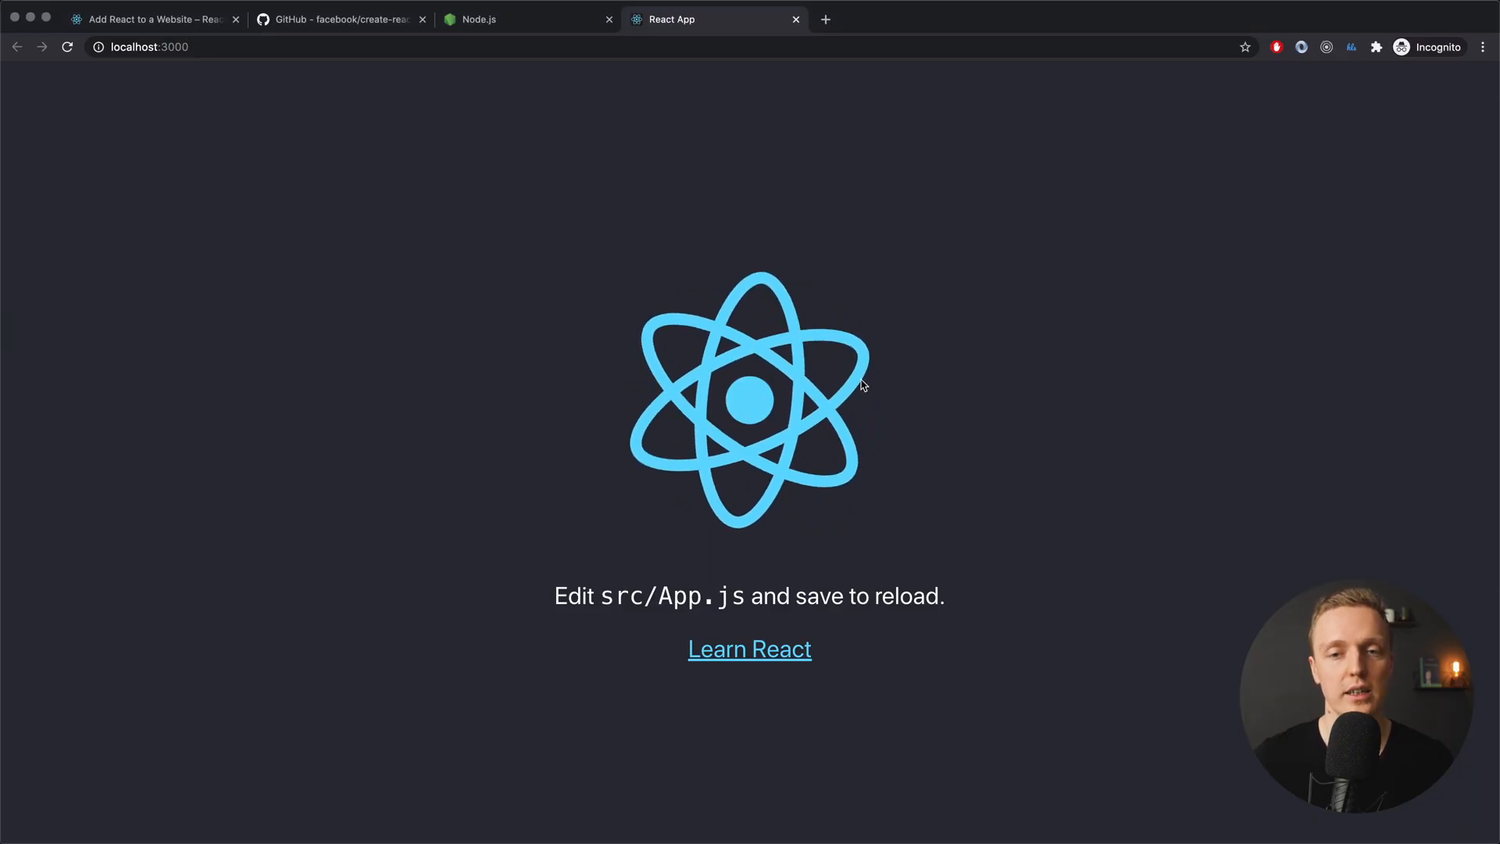
{"action": "mouse_move", "coordinate": [1005, 542]}
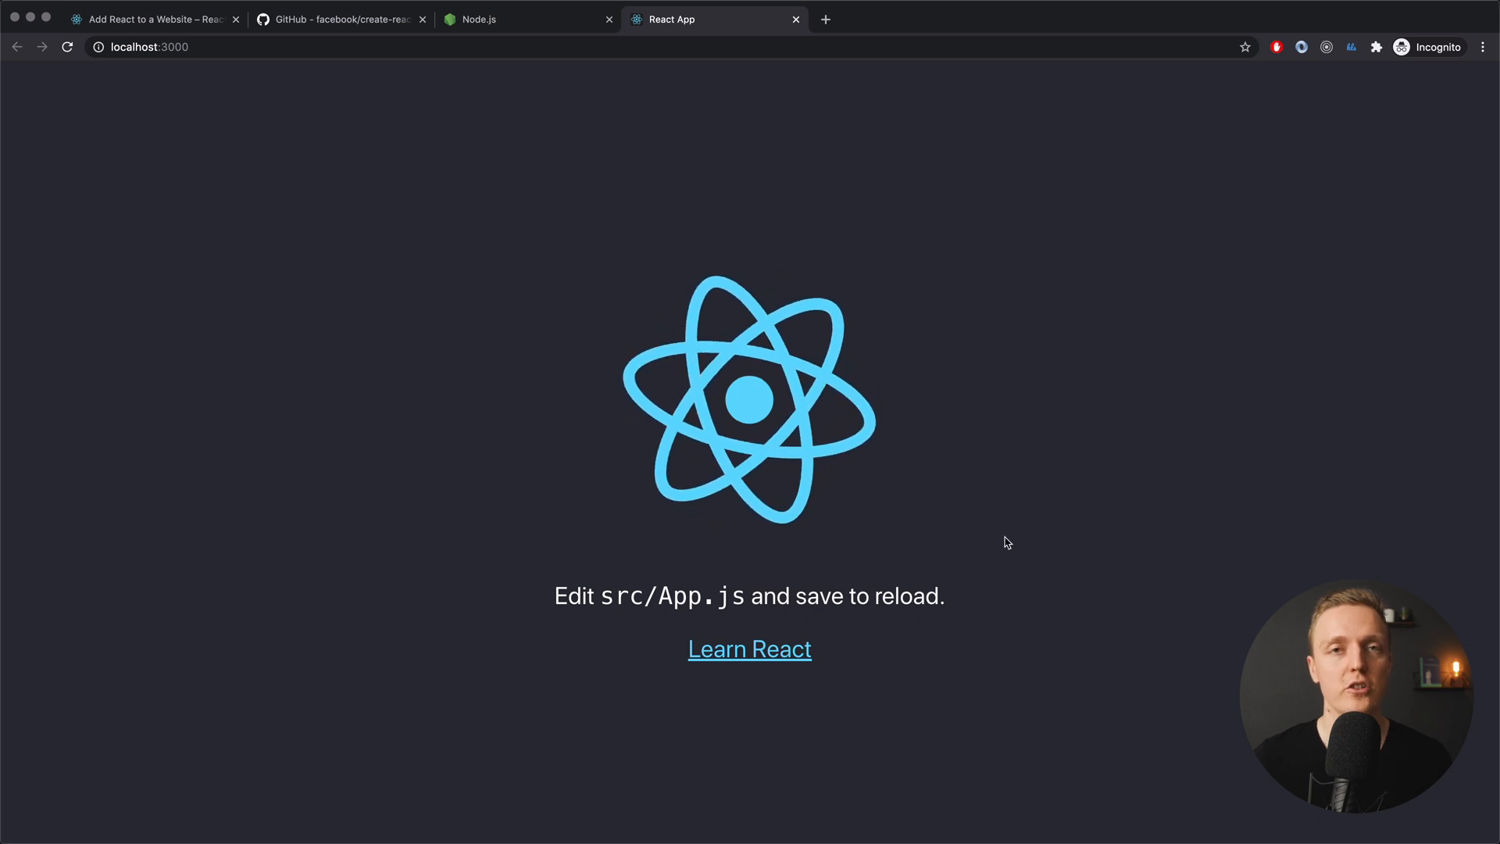
{"action": "mouse_move", "coordinate": [498, 336]}
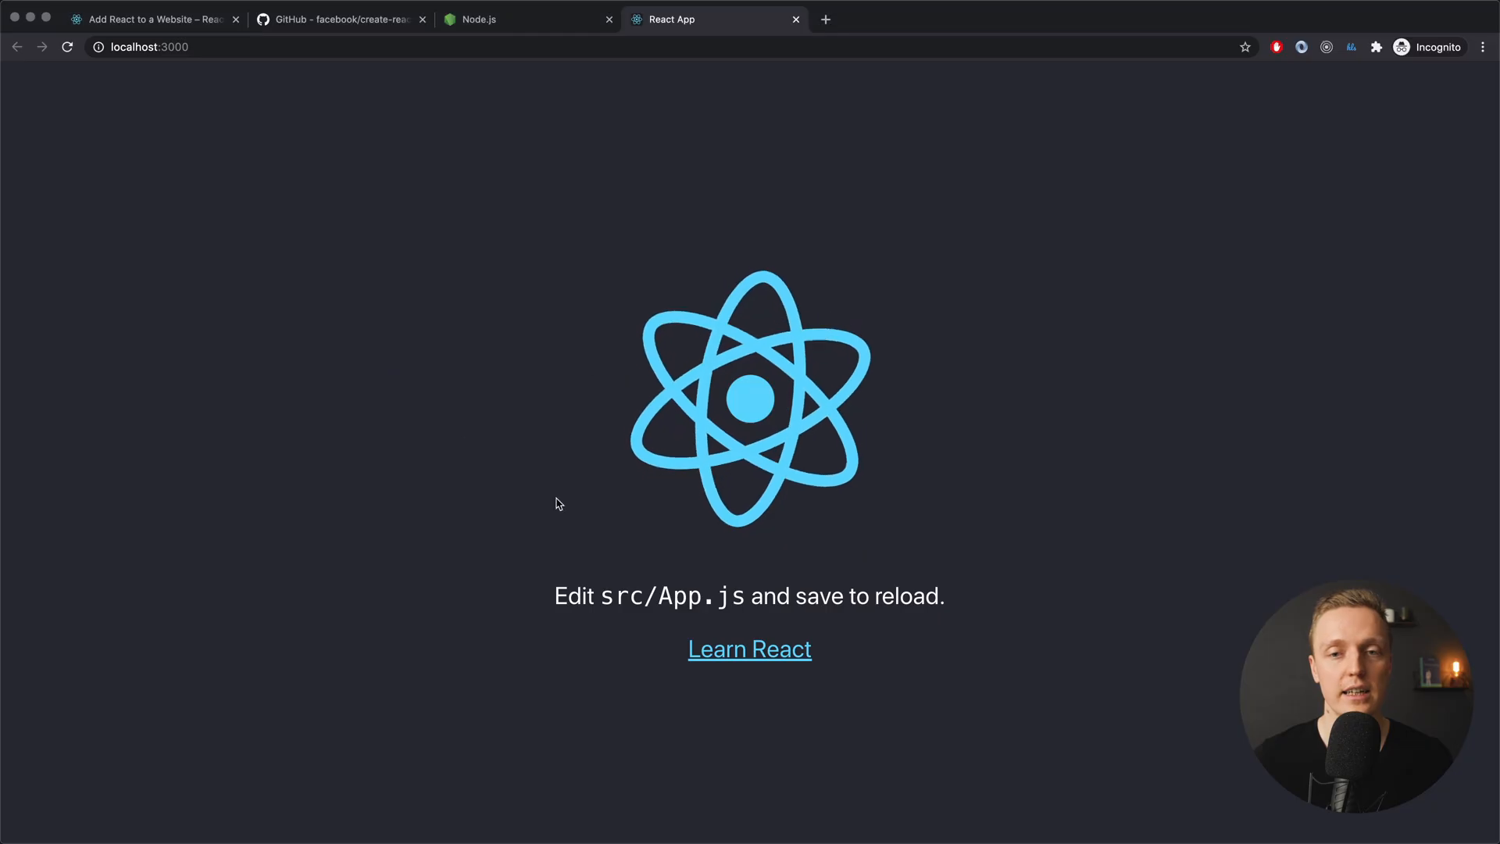
{"action": "mouse_move", "coordinate": [483, 259]}
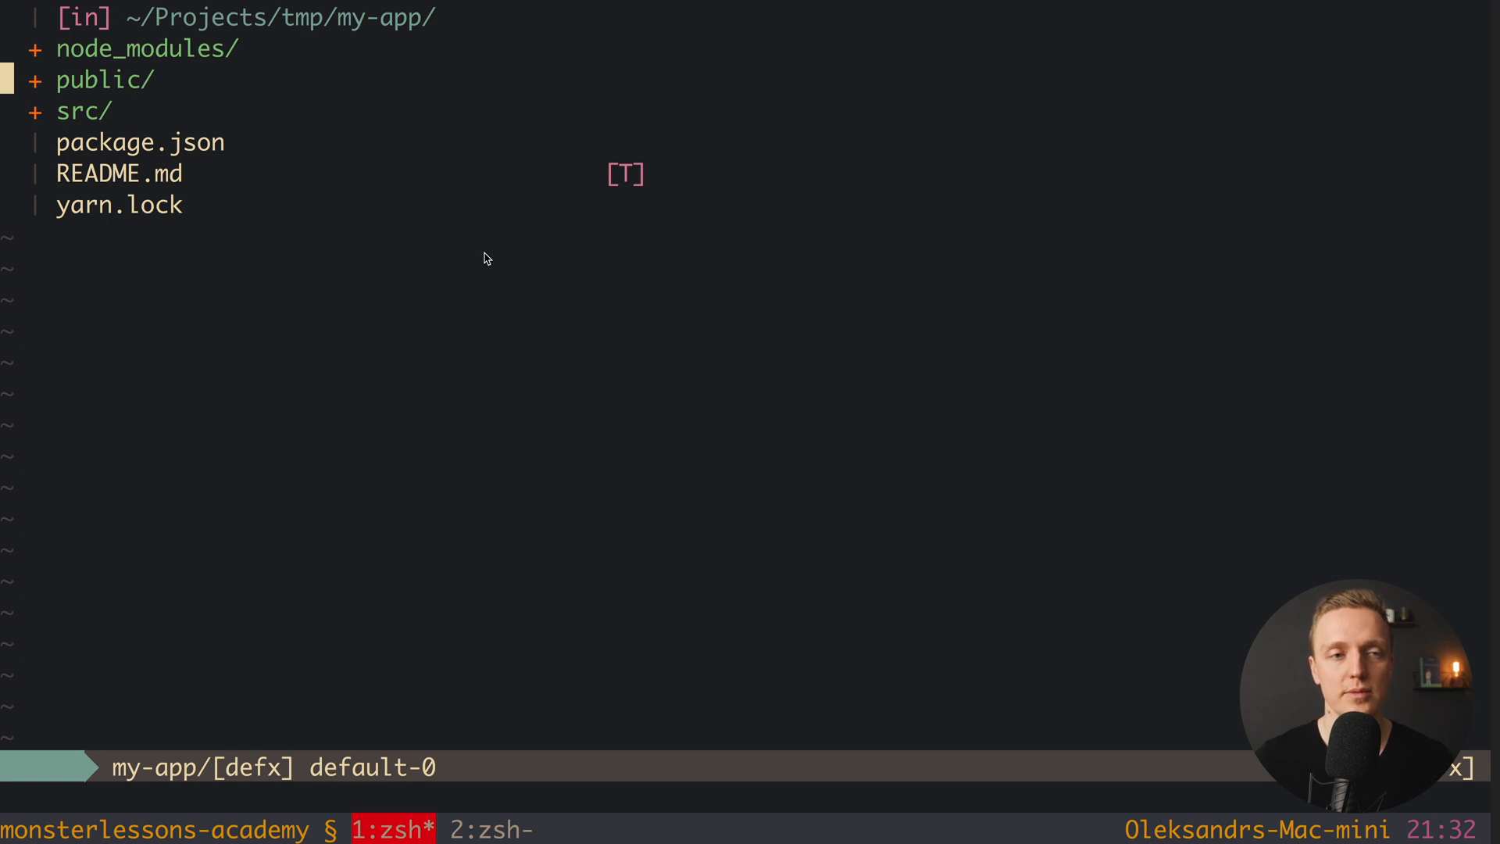
- Replace App.js's starter markup with a div reading 'Hello React'
{"action": "left_click", "coordinate": [82, 110]}
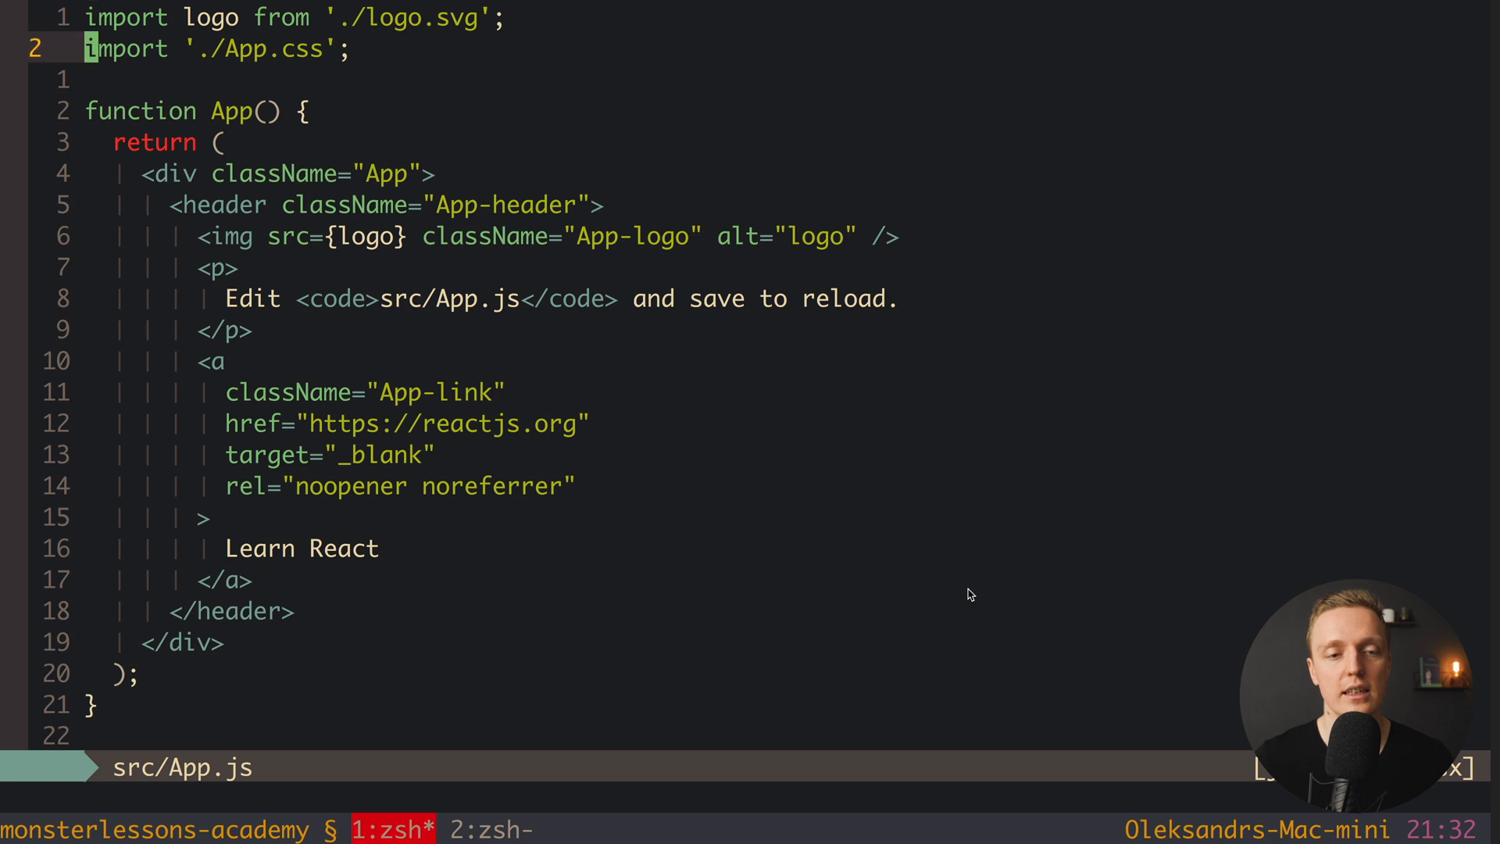
{"action": "scroll", "scroll_direction": "down", "scroll_amount": 3}
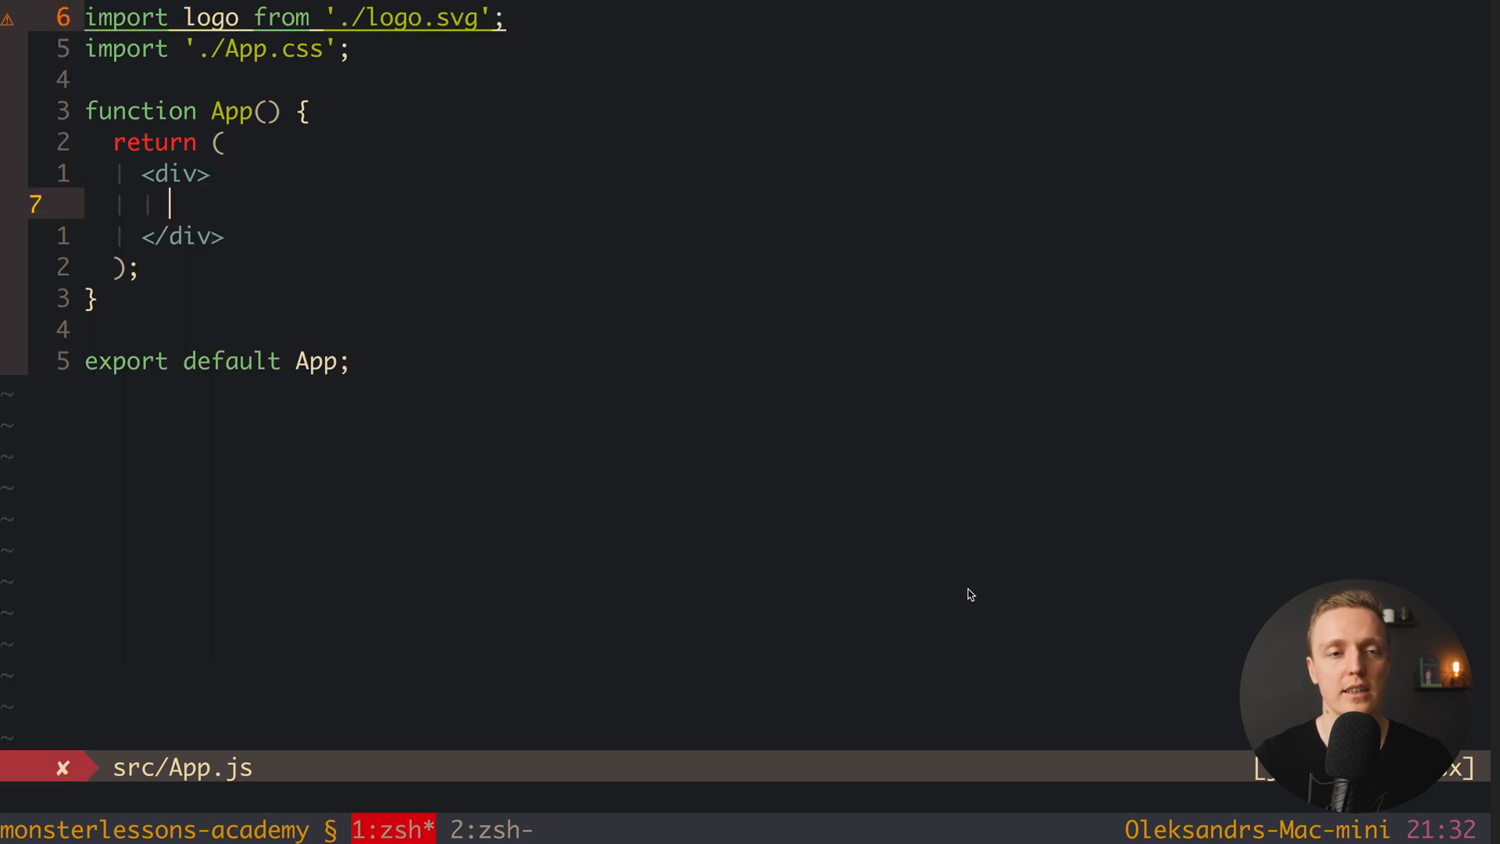
{"action": "type", "text": "H"}
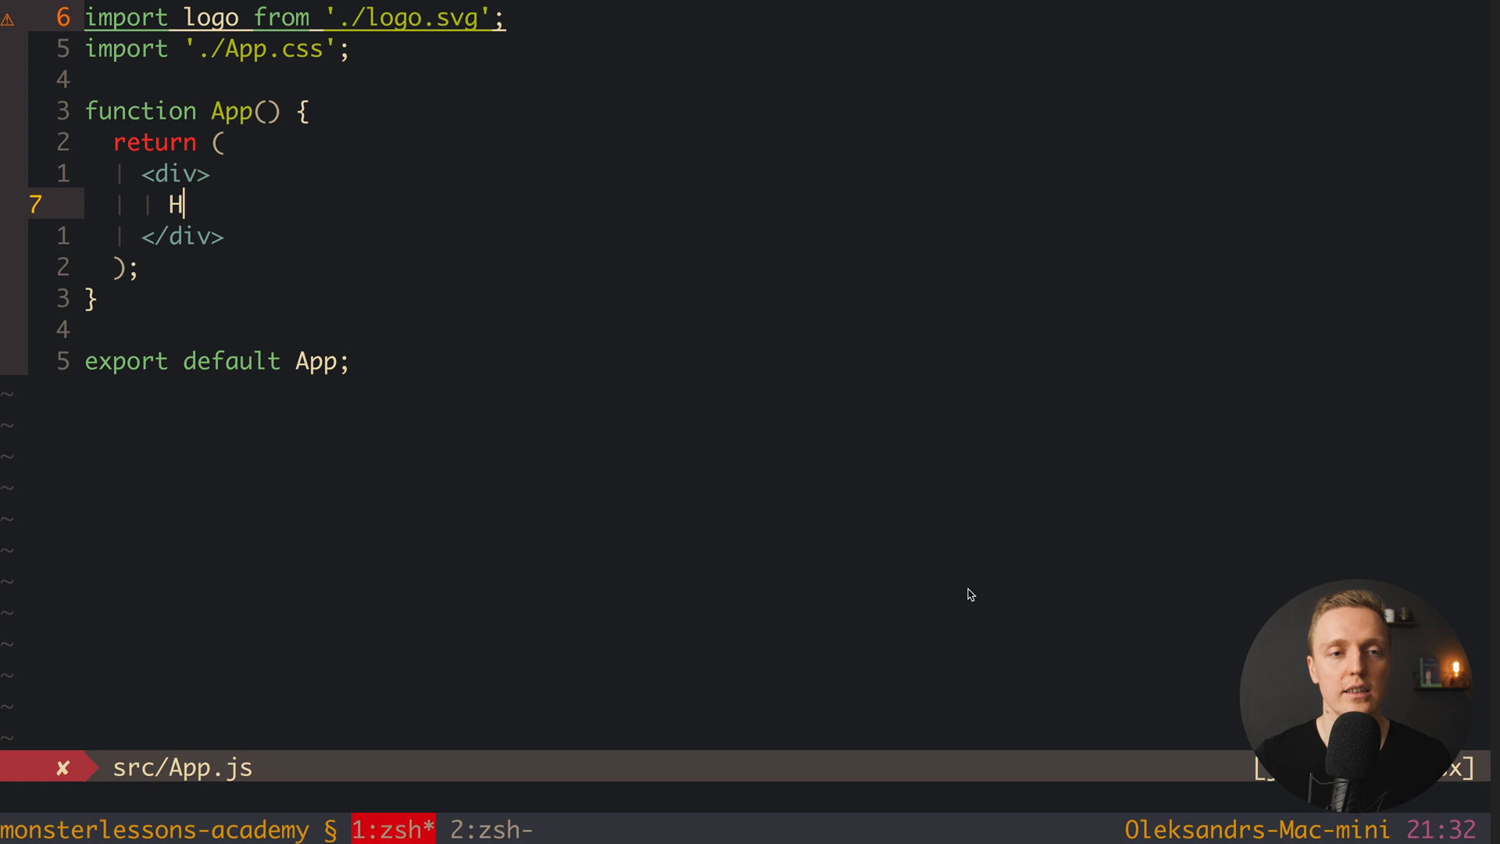
{"action": "type", "text": "ello React</div>;"}
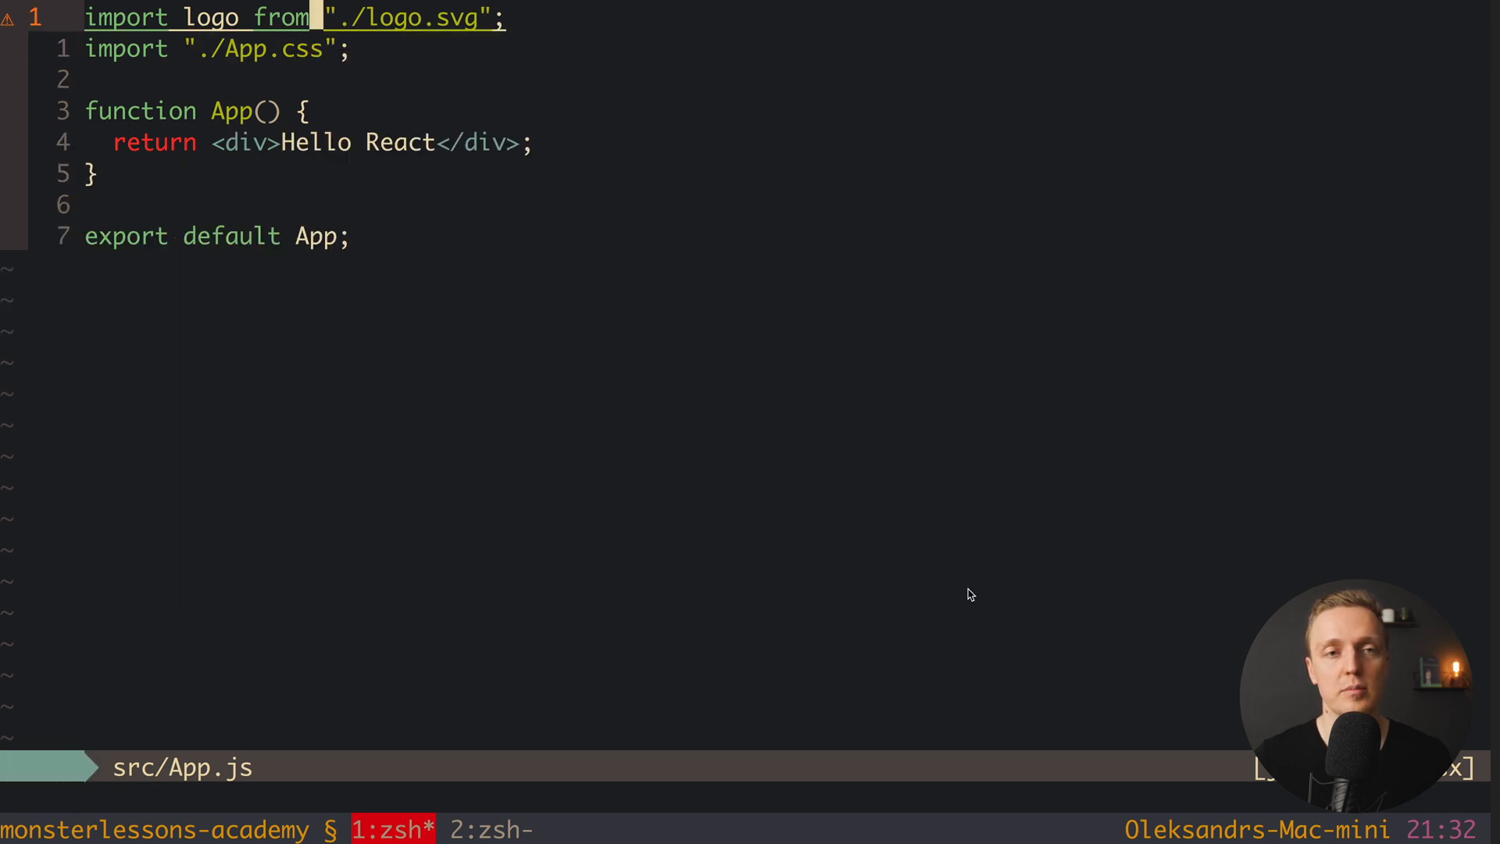
{"action": "mouse_move", "coordinate": [210, 17]}
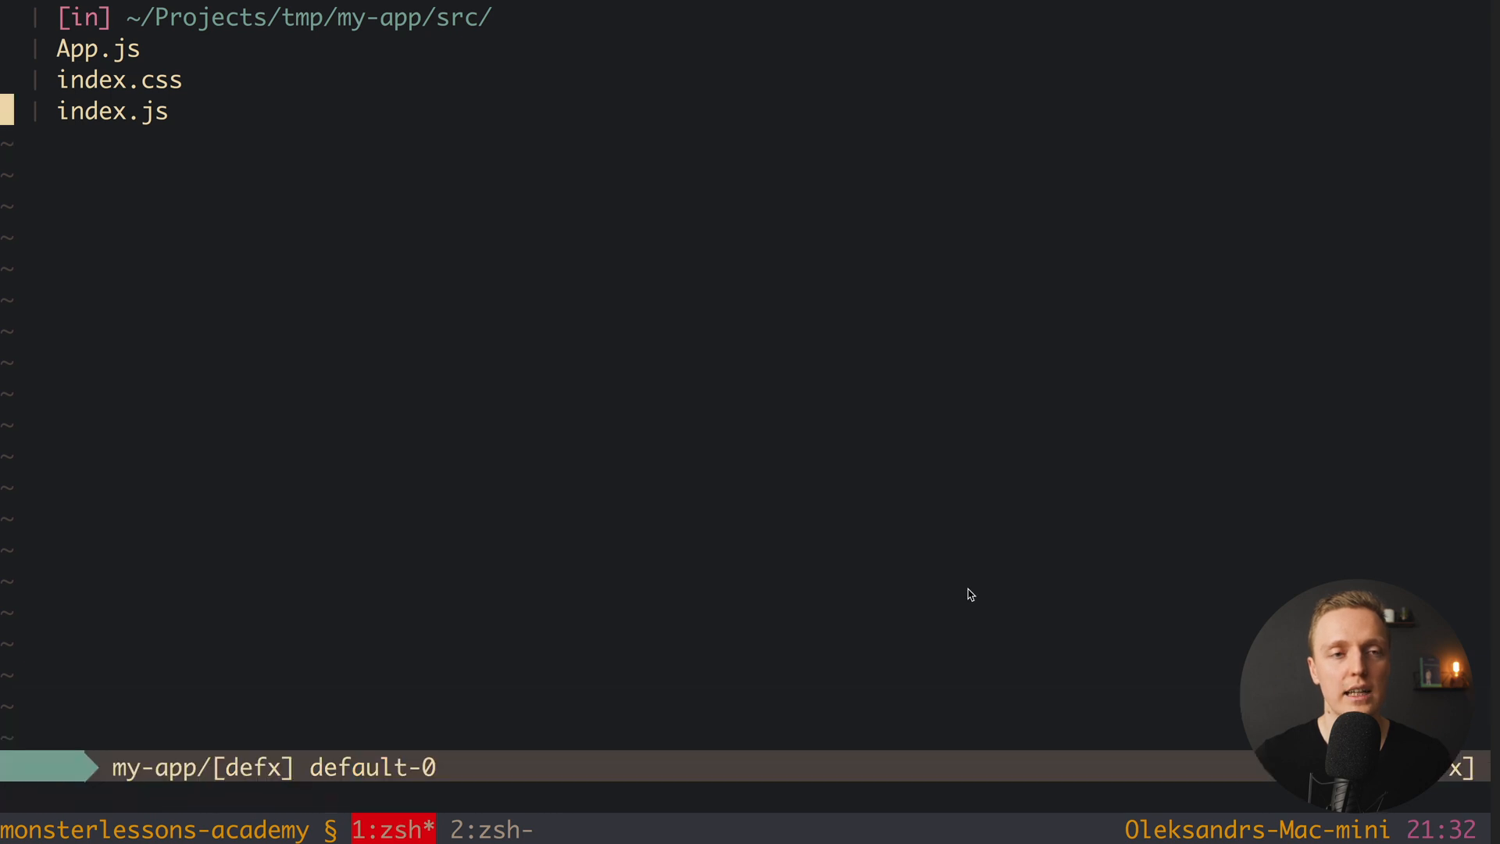
- Delete index.css, remove reportWebVitals from index.js, and save with :write
{"action": "key", "text": "Up"}
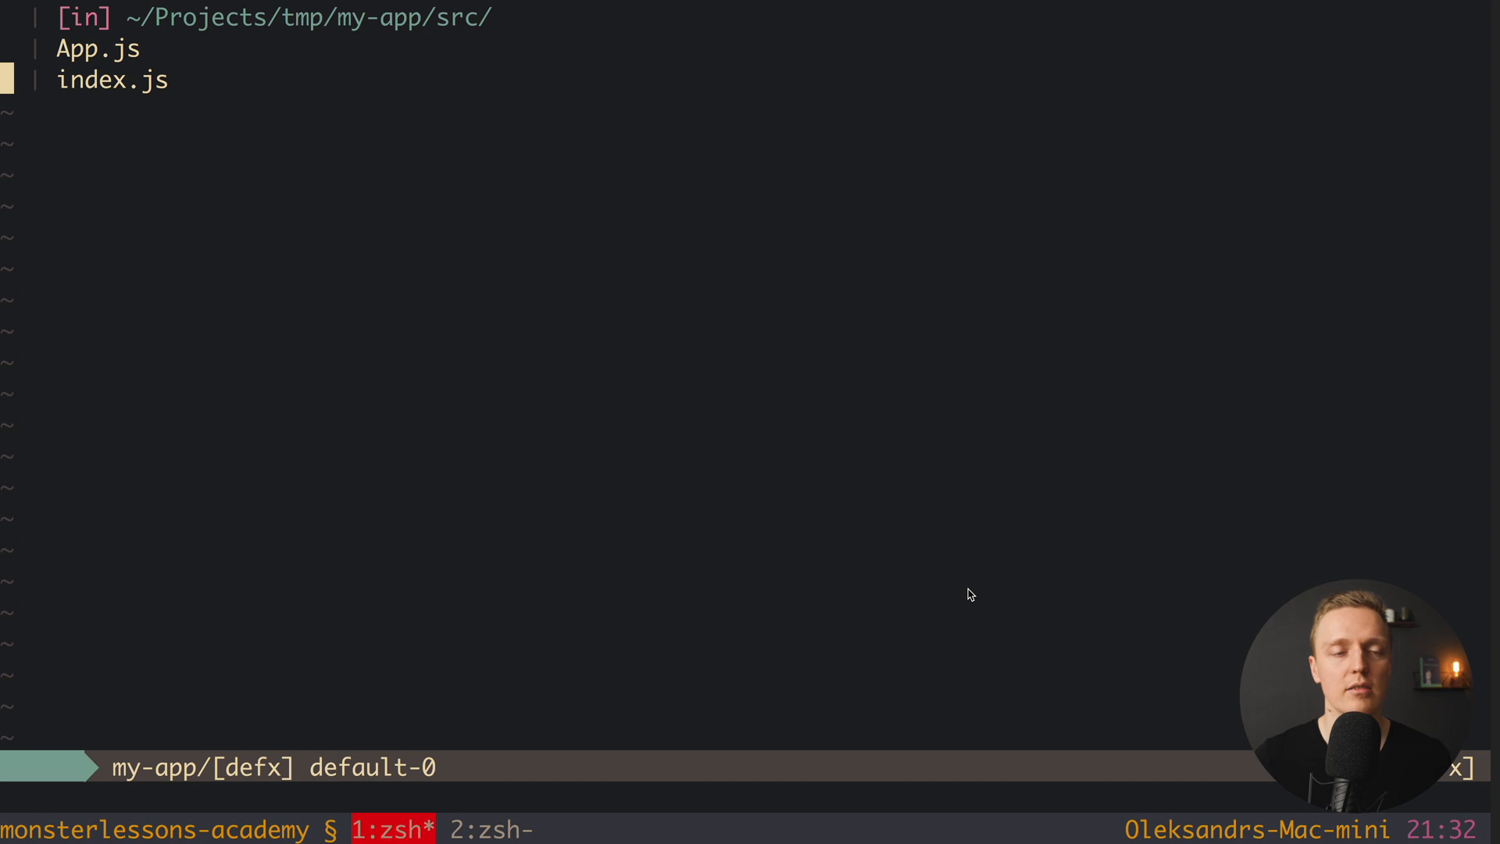
{"action": "left_click", "coordinate": [112, 80]}
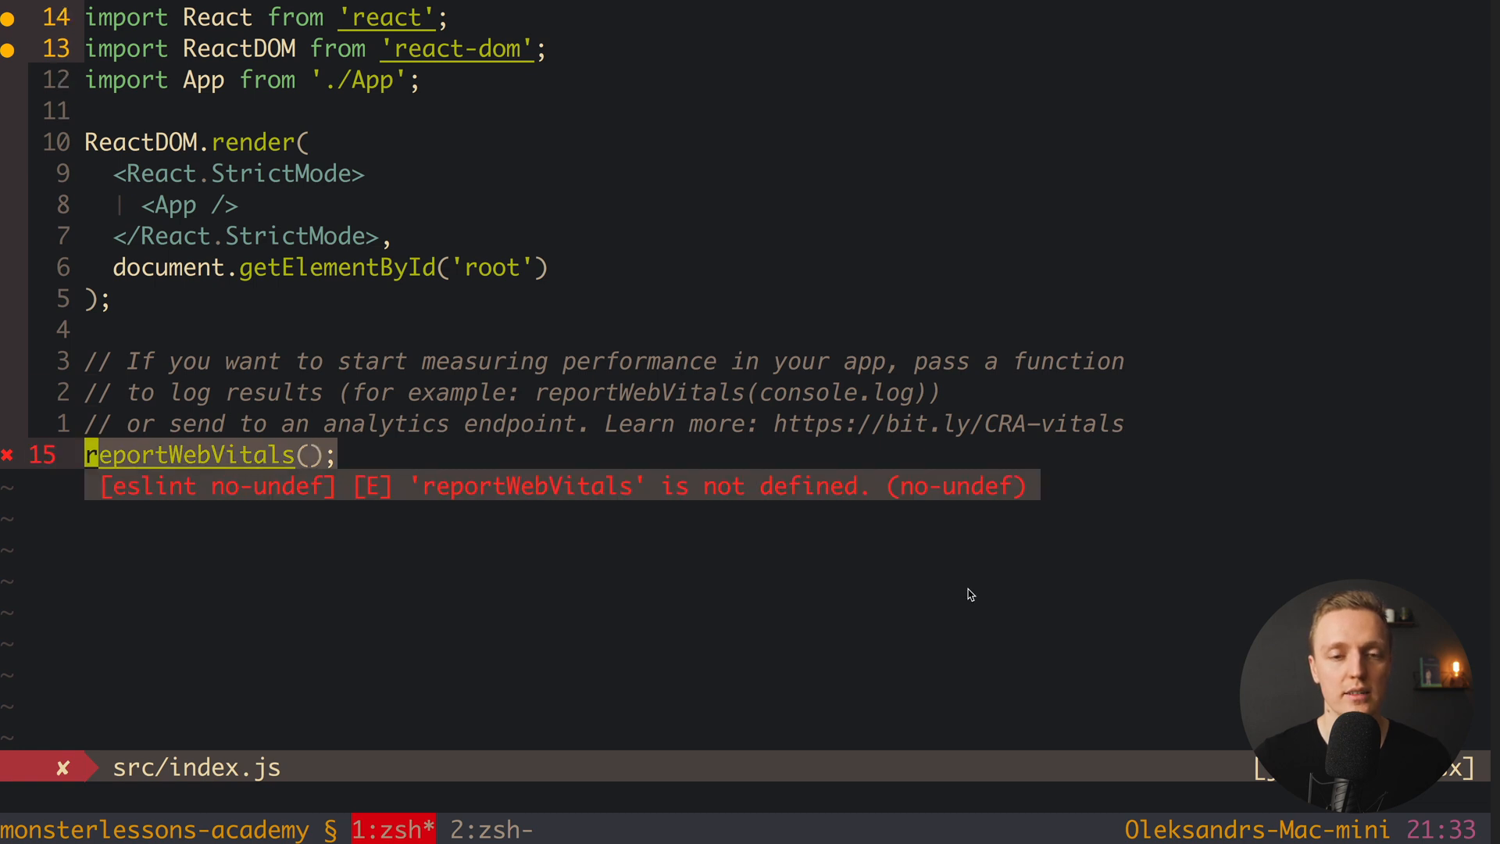
{"action": "type", "text": ":write"}
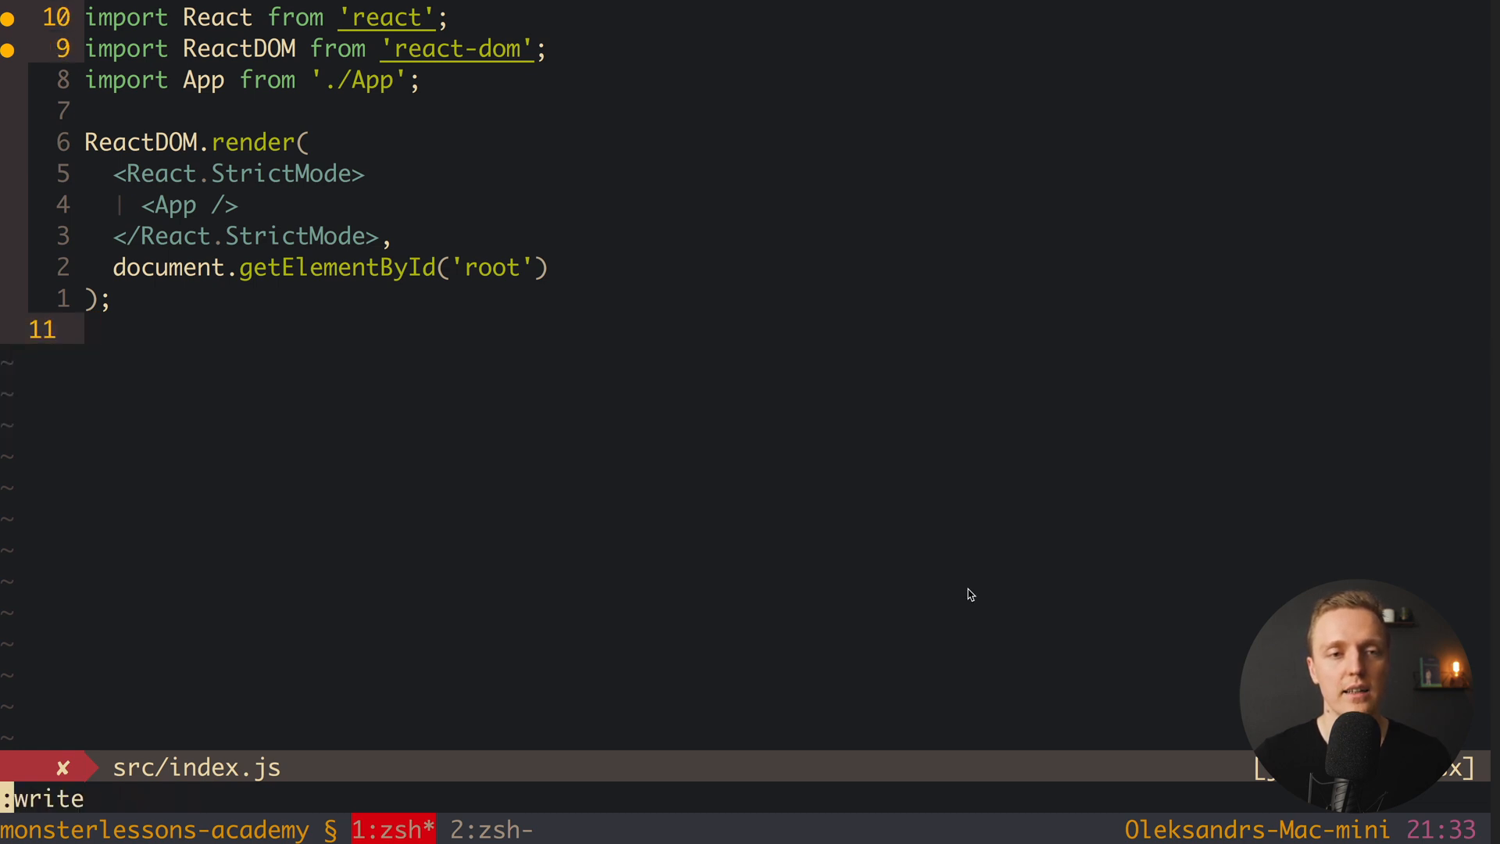
{"action": "key", "text": "Return"}
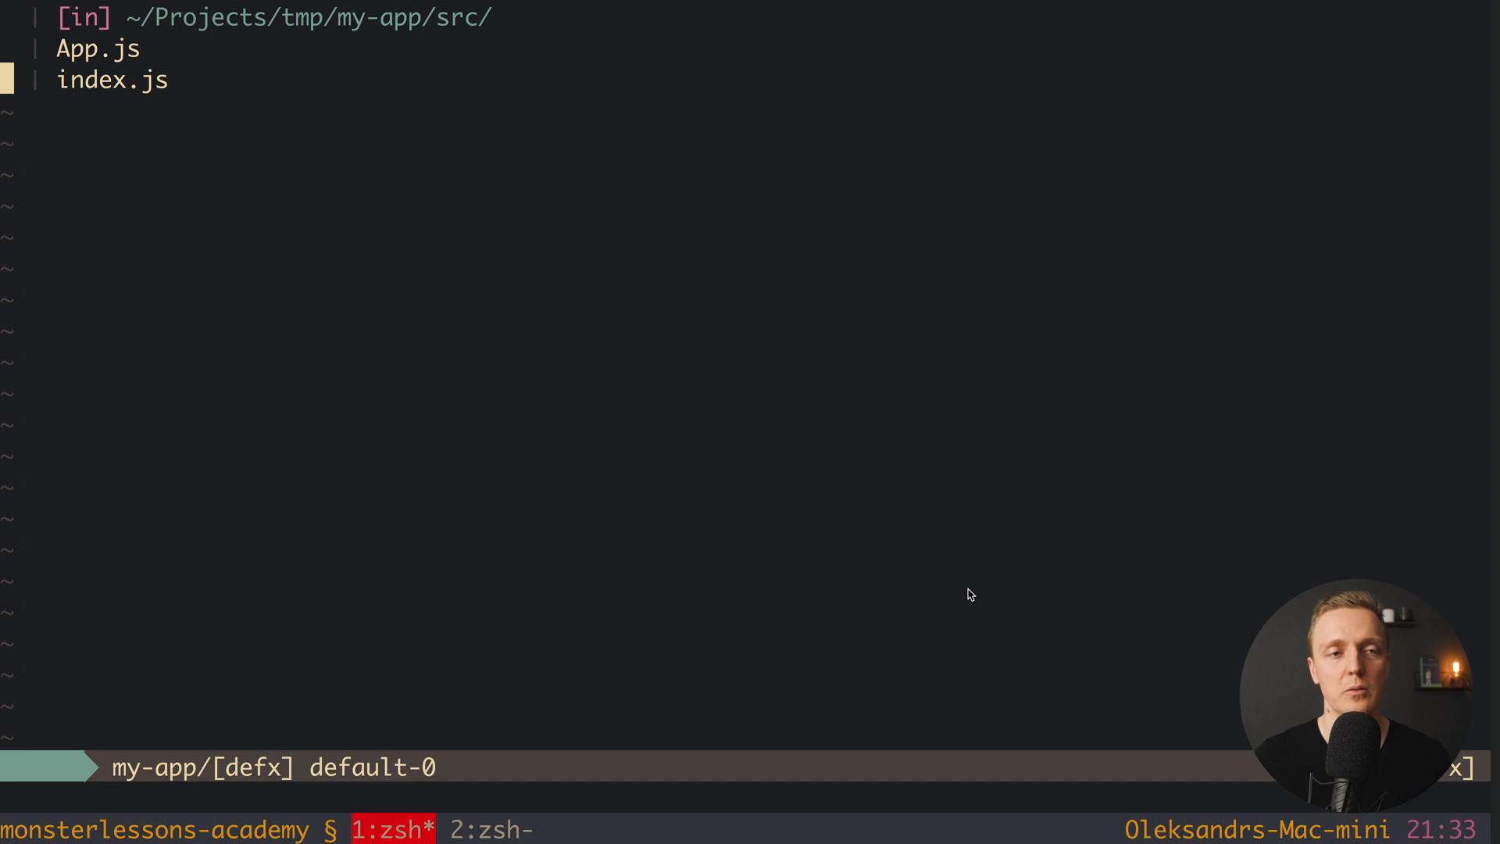
{"action": "key", "text": "Up"}
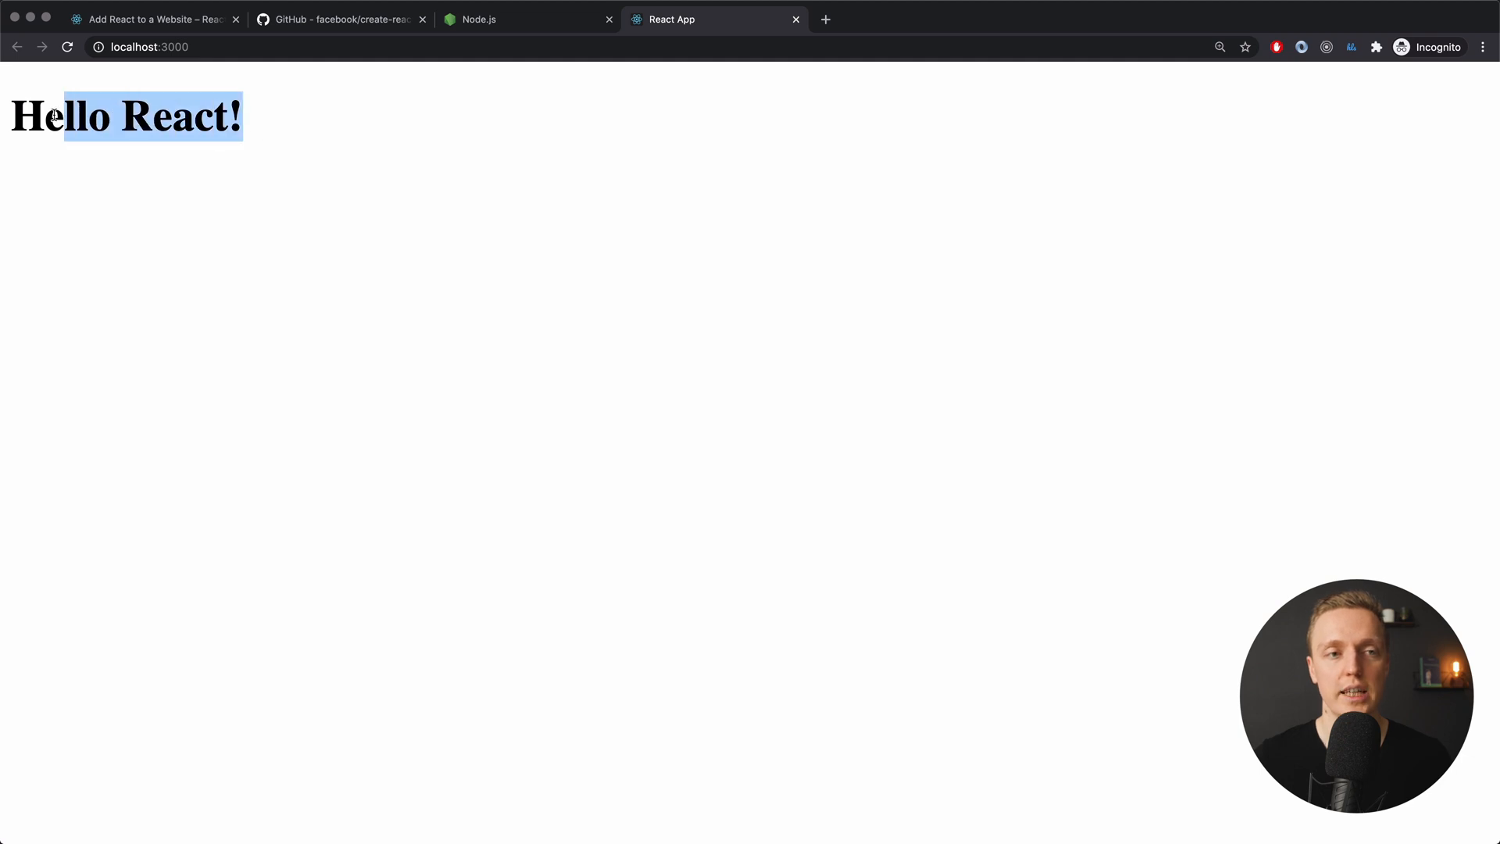
- Check that localhost:3000 shows only 'Hello React!' and deselect the heading text
{"action": "left_click", "coordinate": [307, 205]}
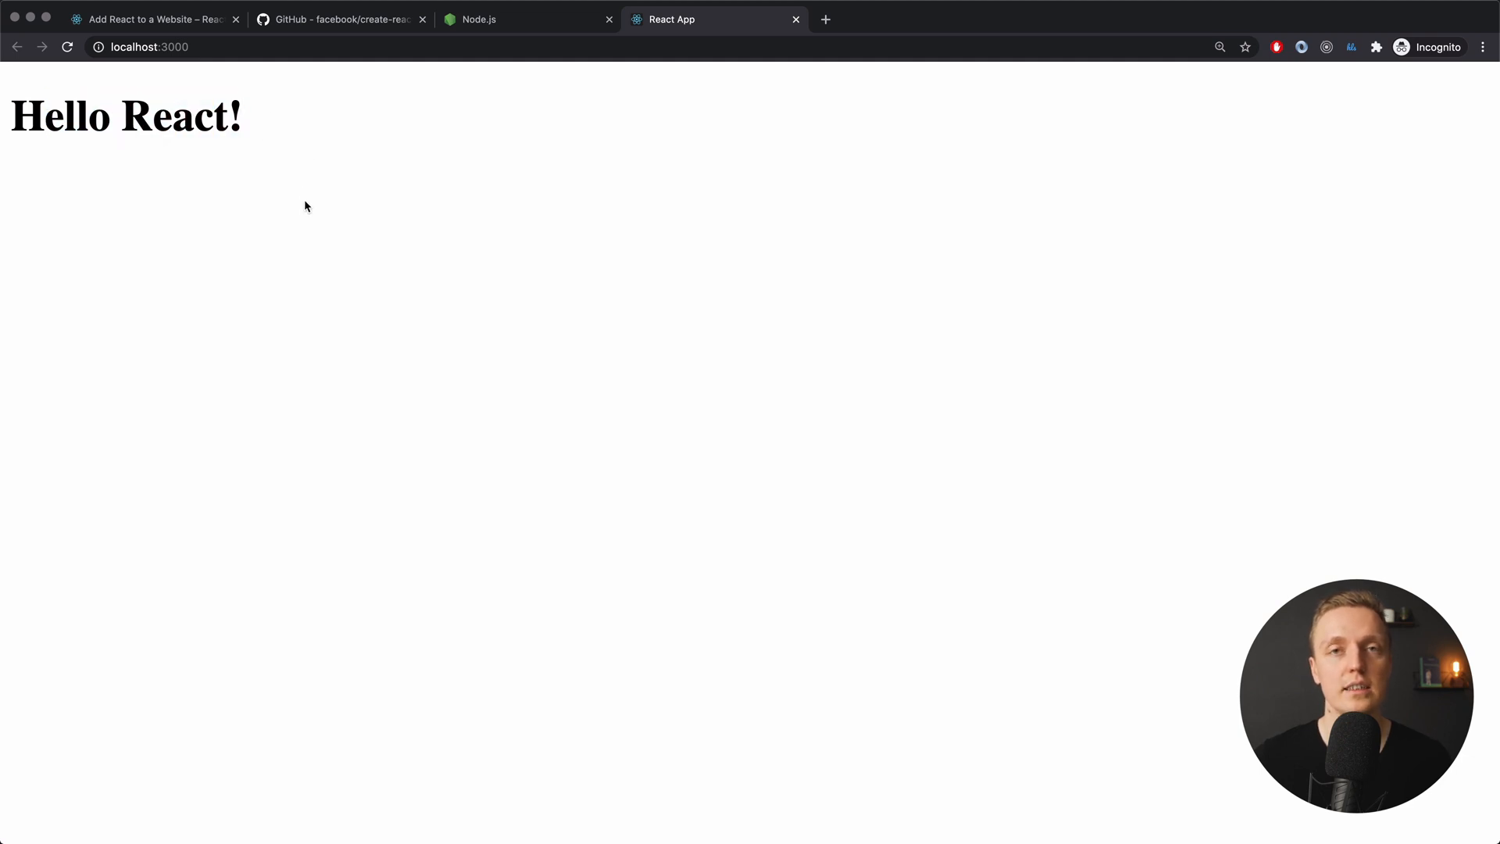
{"action": "mouse_move", "coordinate": [303, 197]}
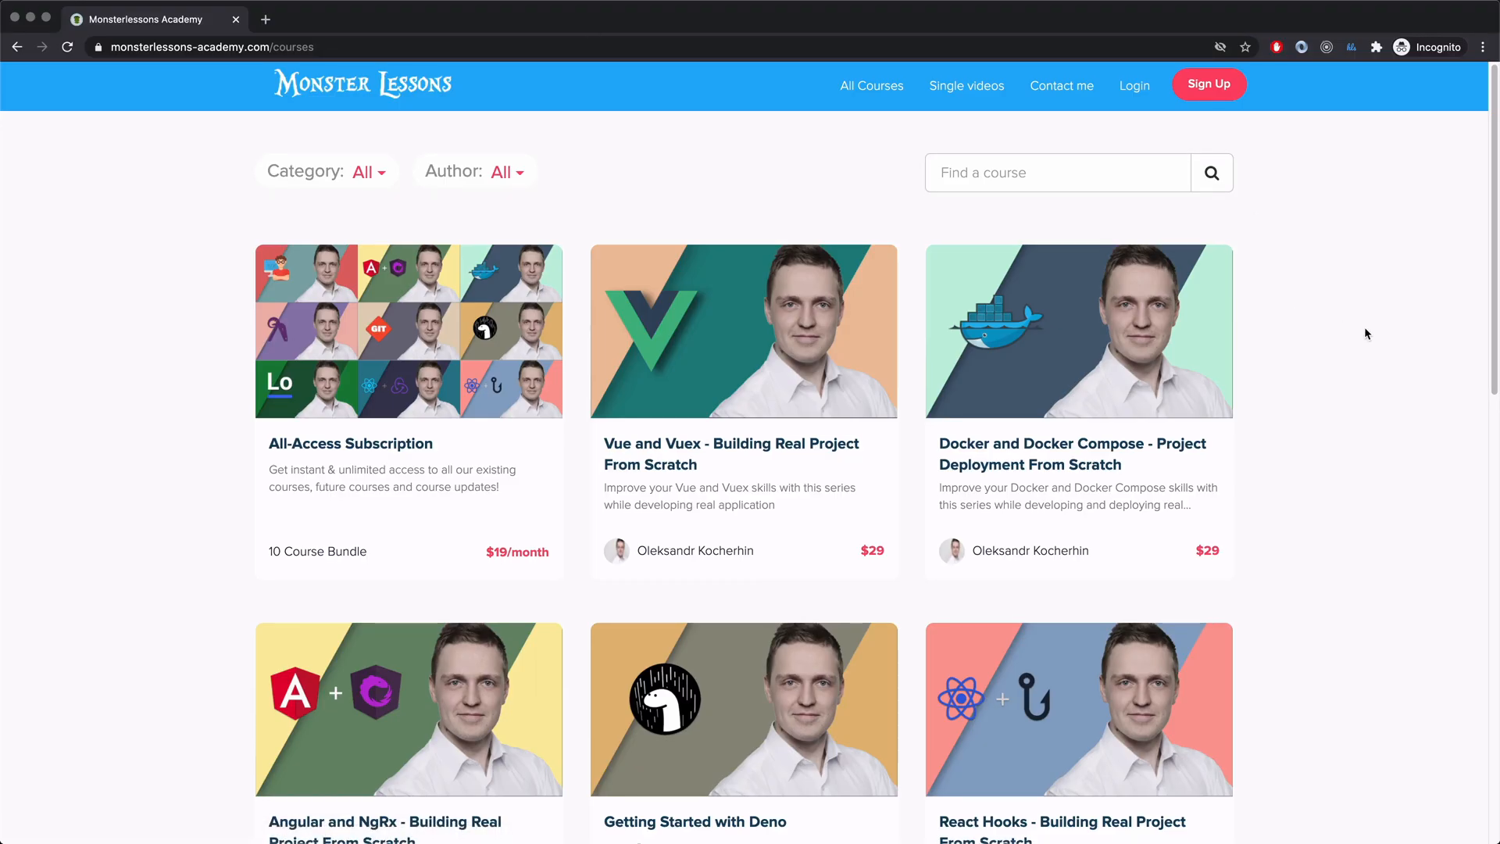
- Scroll down the Monster Lessons catalogue past the React, Angular and Git course cards
{"action": "scroll", "scroll_direction": "down", "scroll_amount": 3}
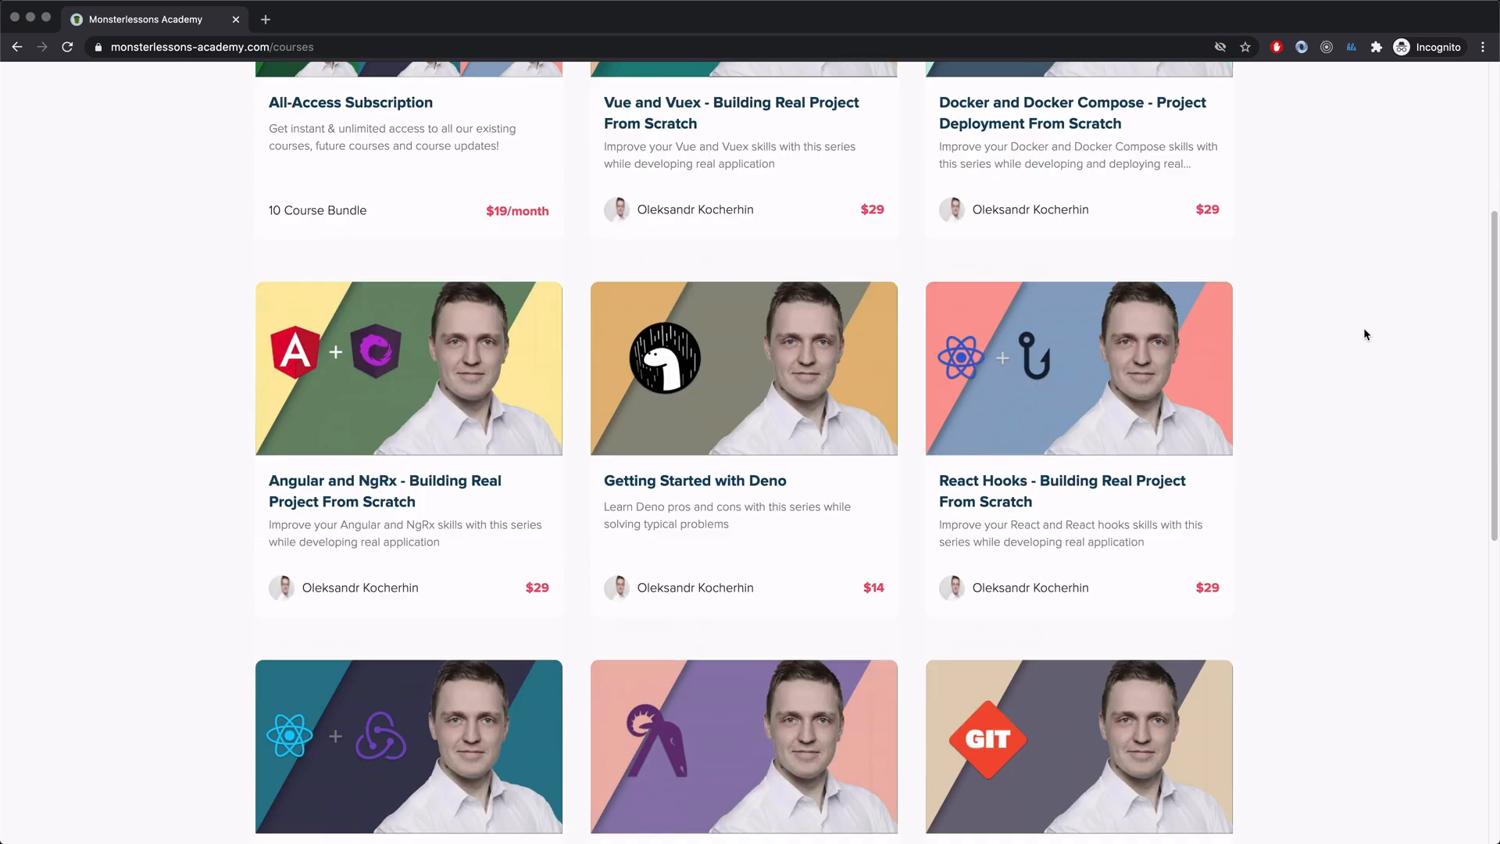
{"action": "scroll", "scroll_direction": "down", "scroll_amount": 3}
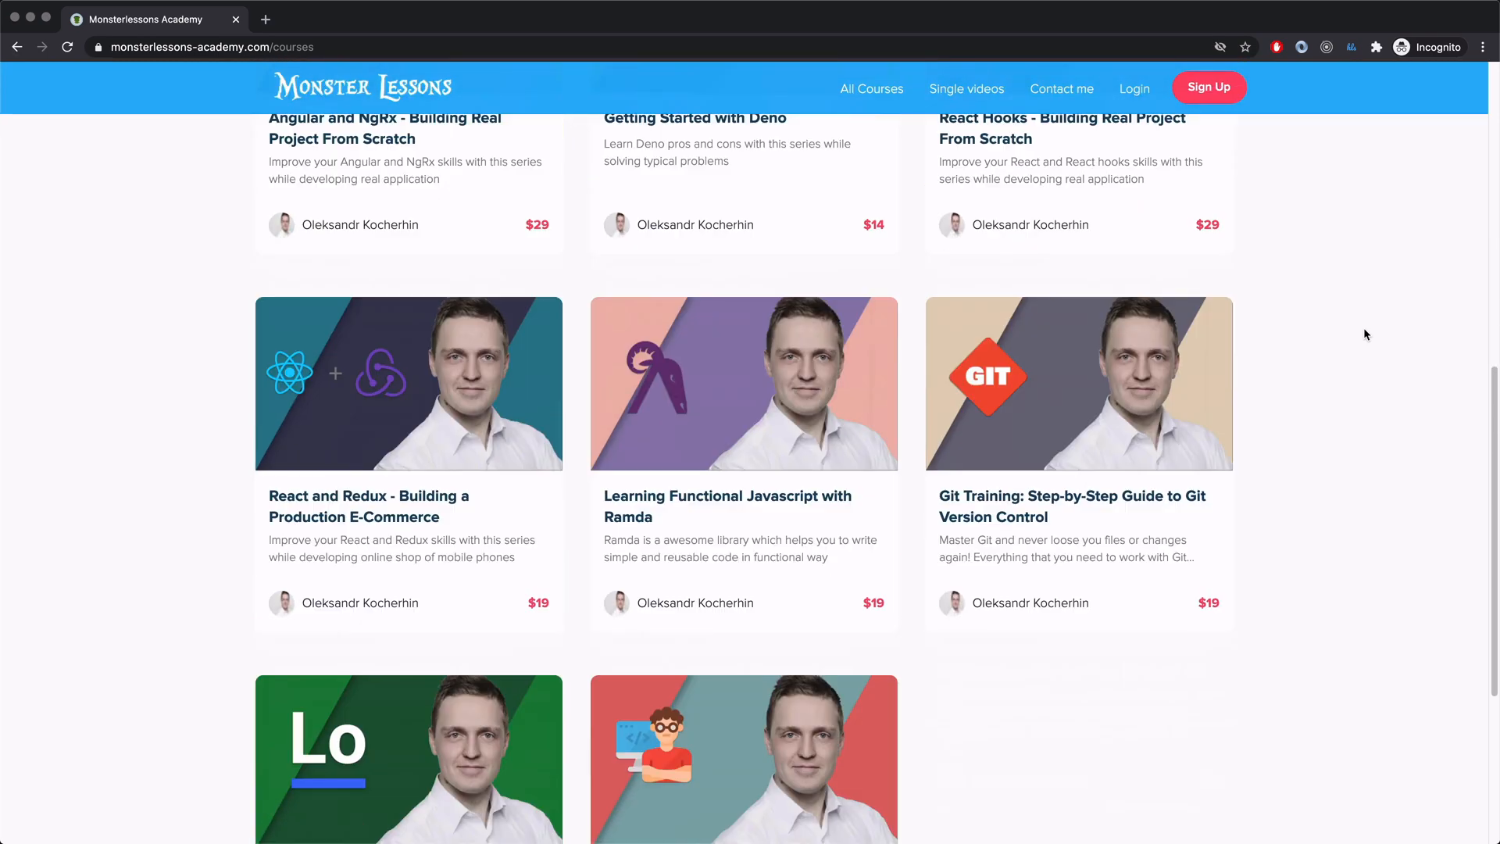